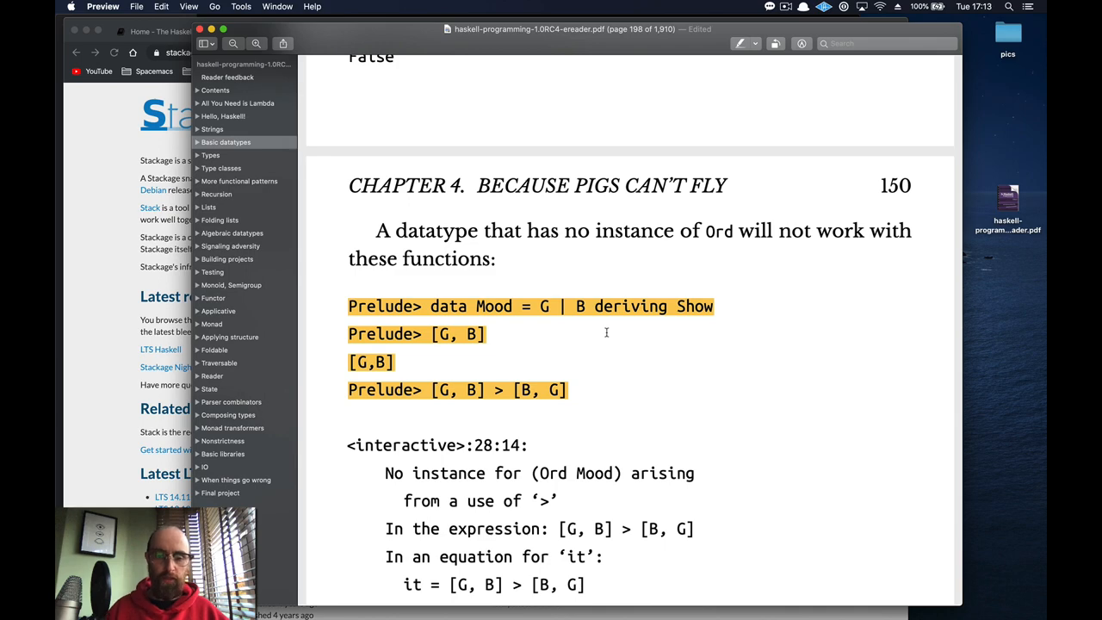
mouse_move(582, 326)
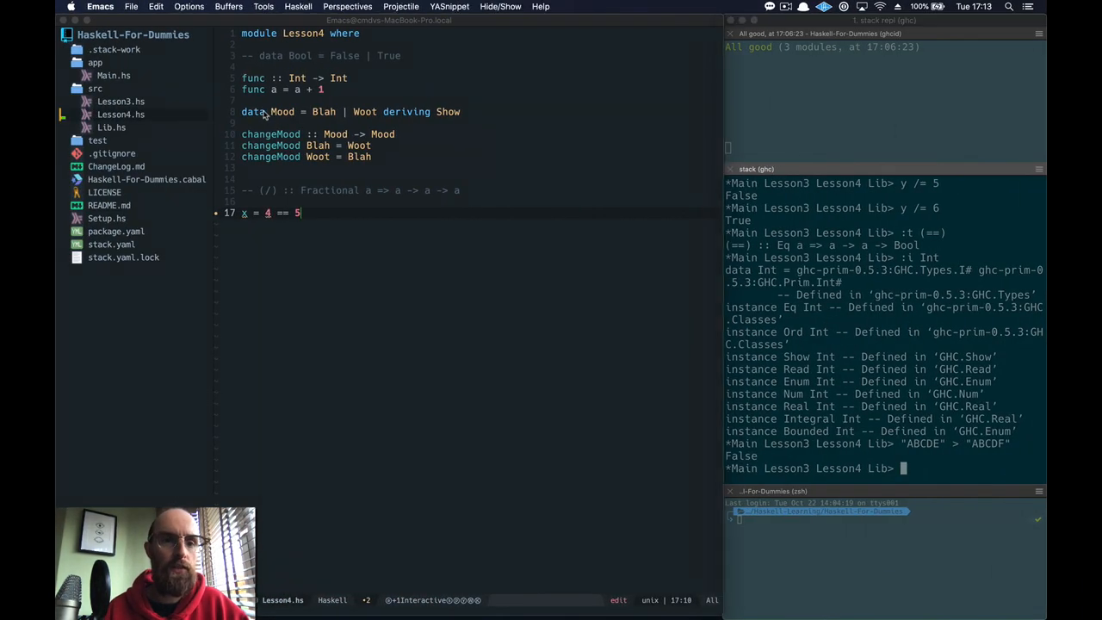
Step: Compare [Blah, Woot] > [Woot, Blah] in GHCi to get the missing Ord Mood instance error
double_click(254, 111)
text(:r)
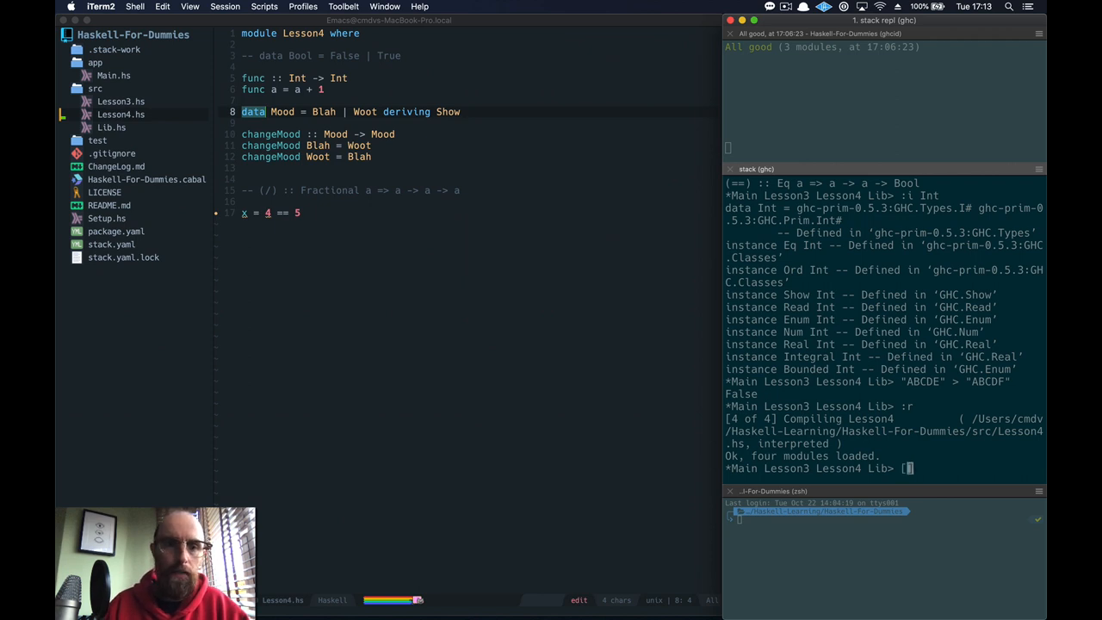
text(Blah,)
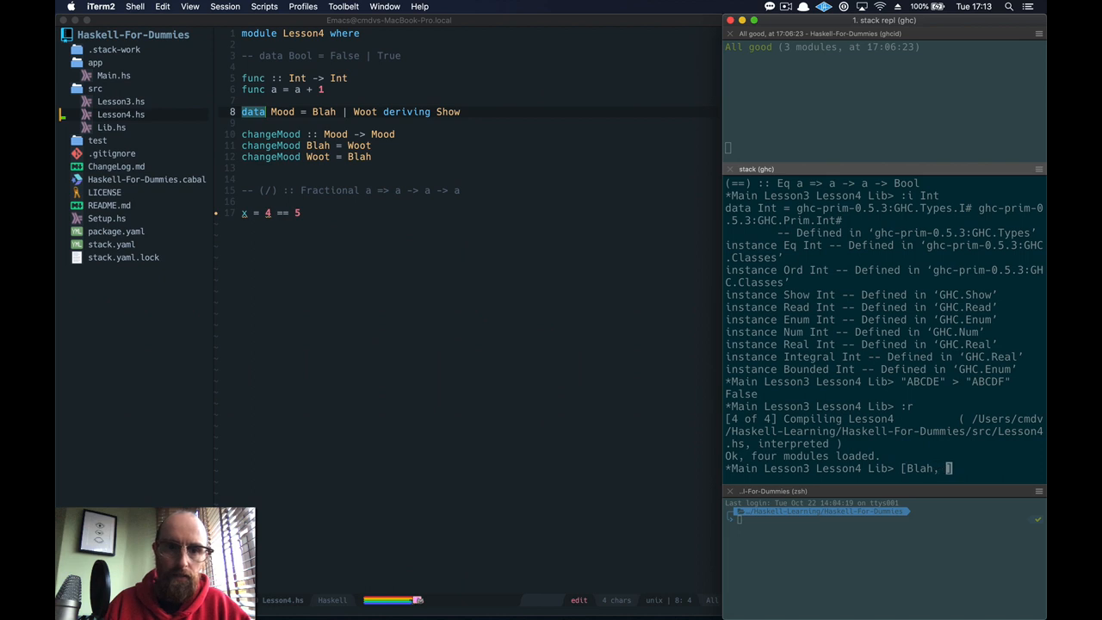
text(Woot] > [Woot])
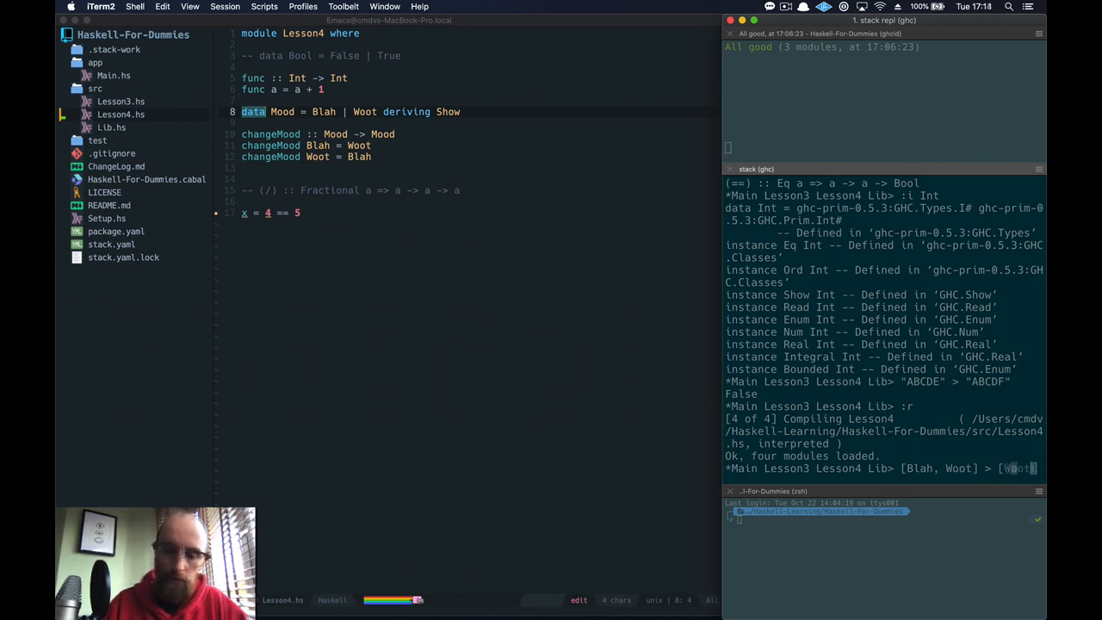
key(Return)
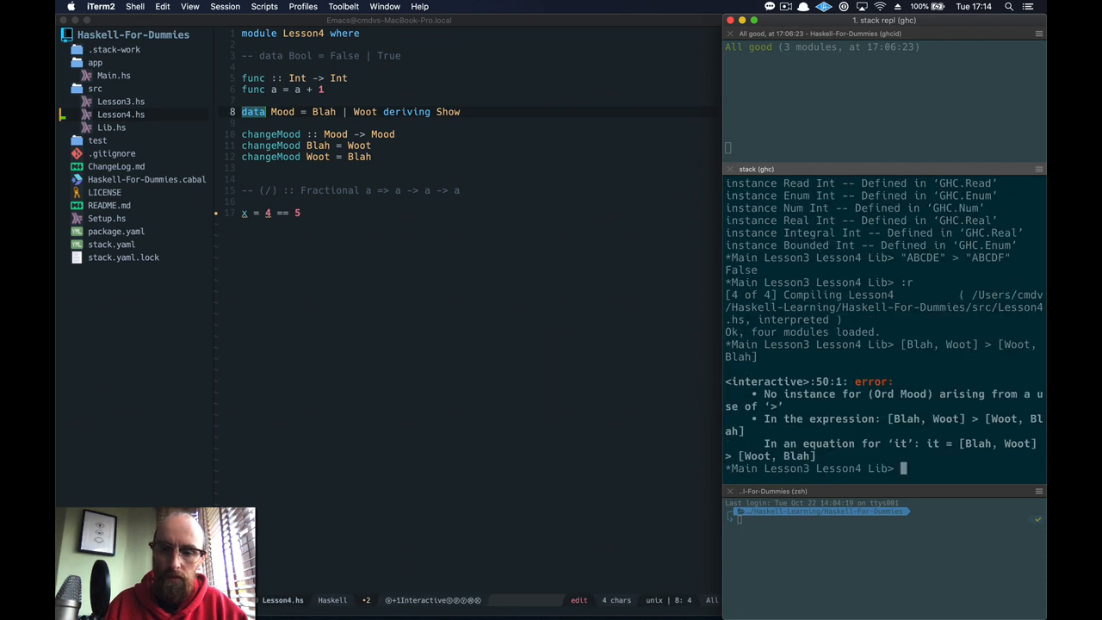
mouse_move(861, 435)
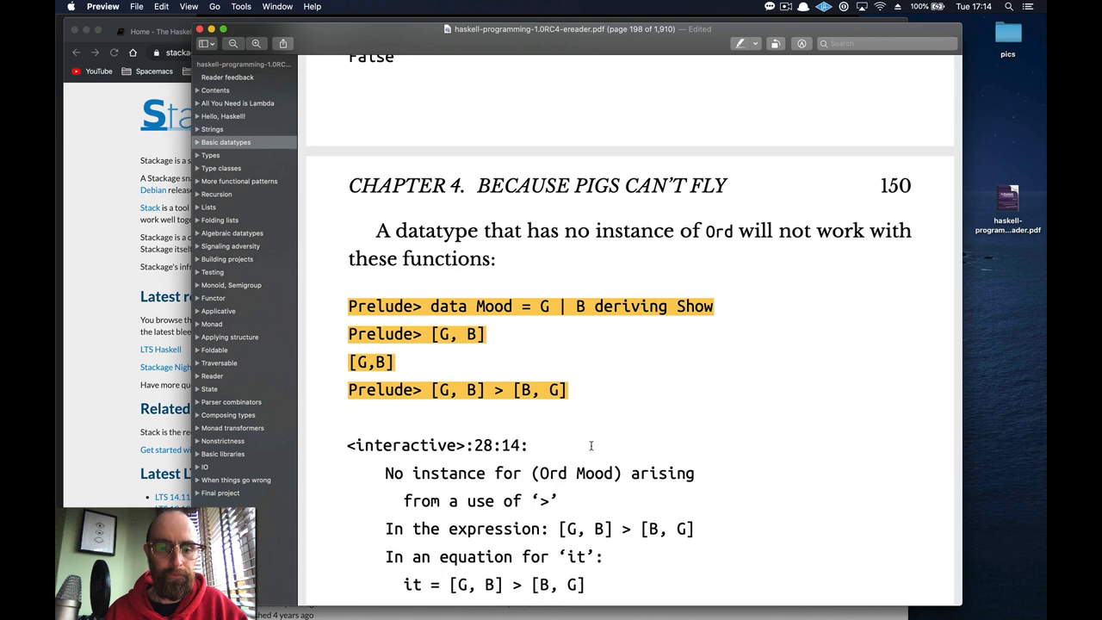
Step: Scroll the book to the "Julie" == 8 example and its No instance for (Num [Char]) error
scroll(down, 3)
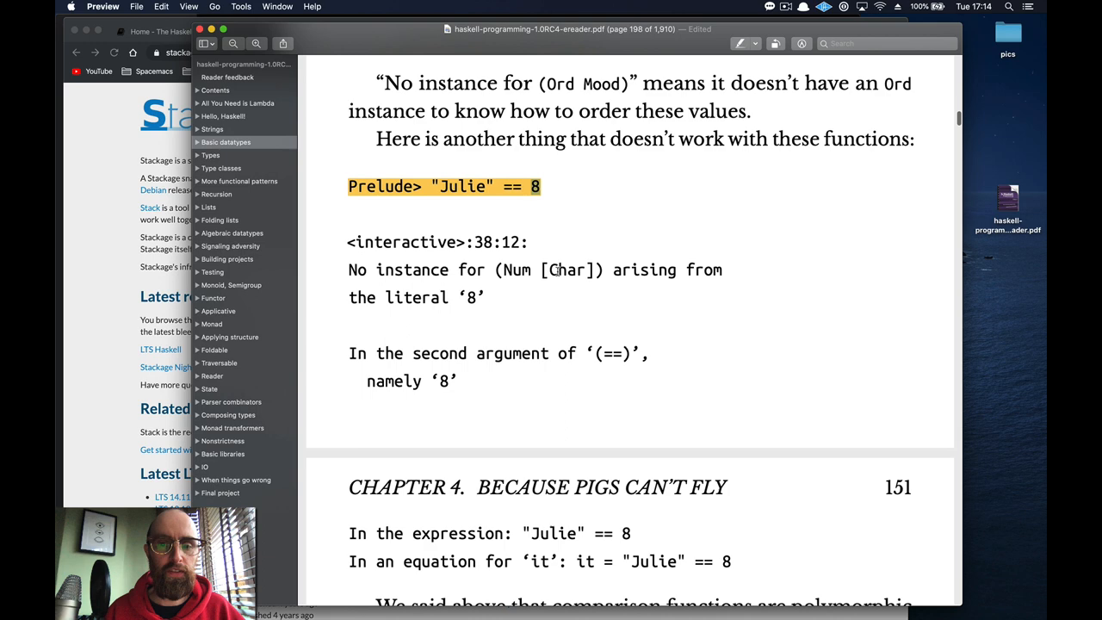
scroll(down, 3)
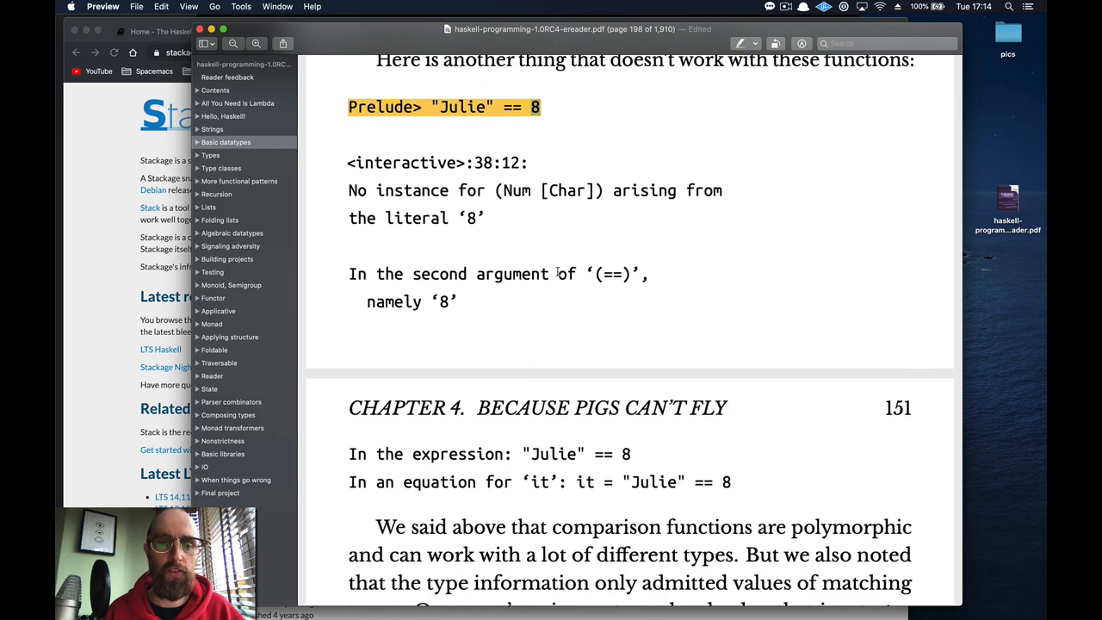
double_click(412, 190)
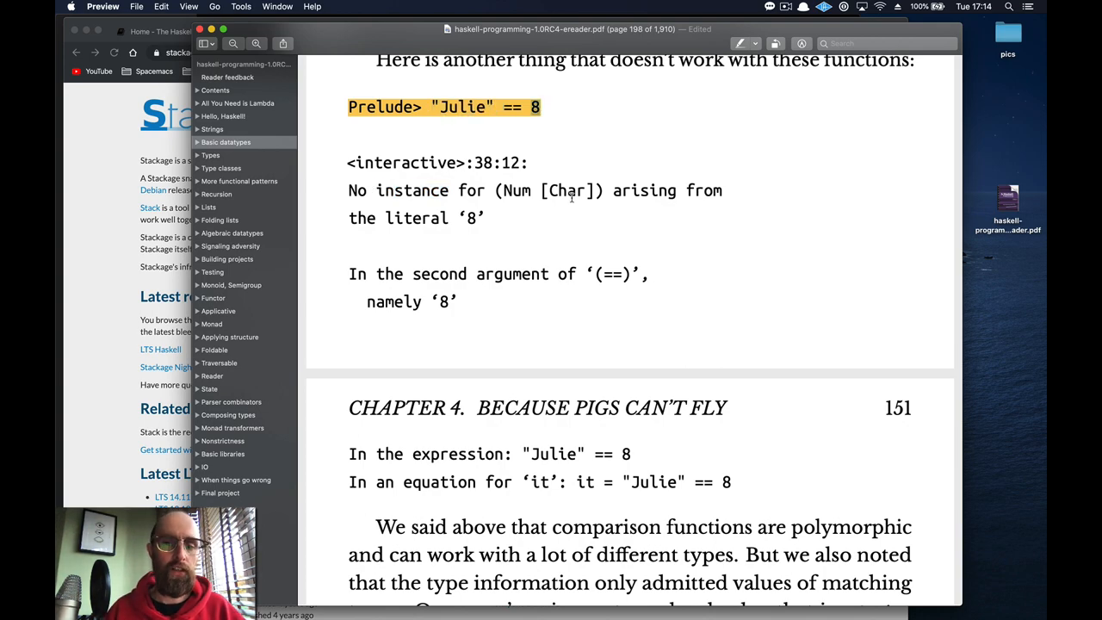
scroll(down, 3)
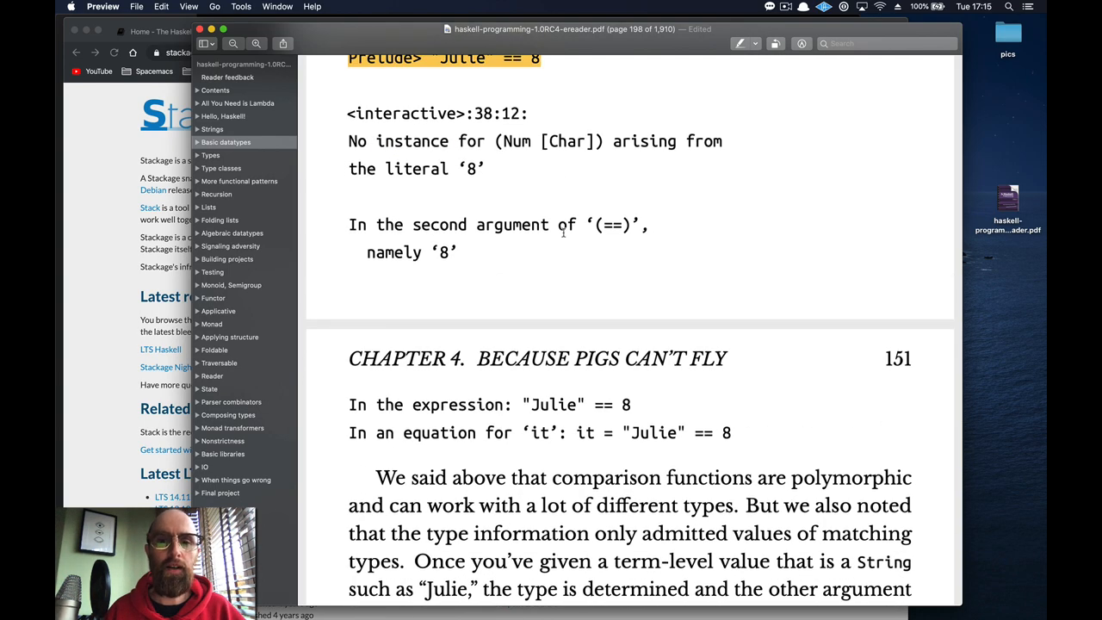
Step: Scroll the book down to page 153 with the not and (&&) examples
scroll(down, 3)
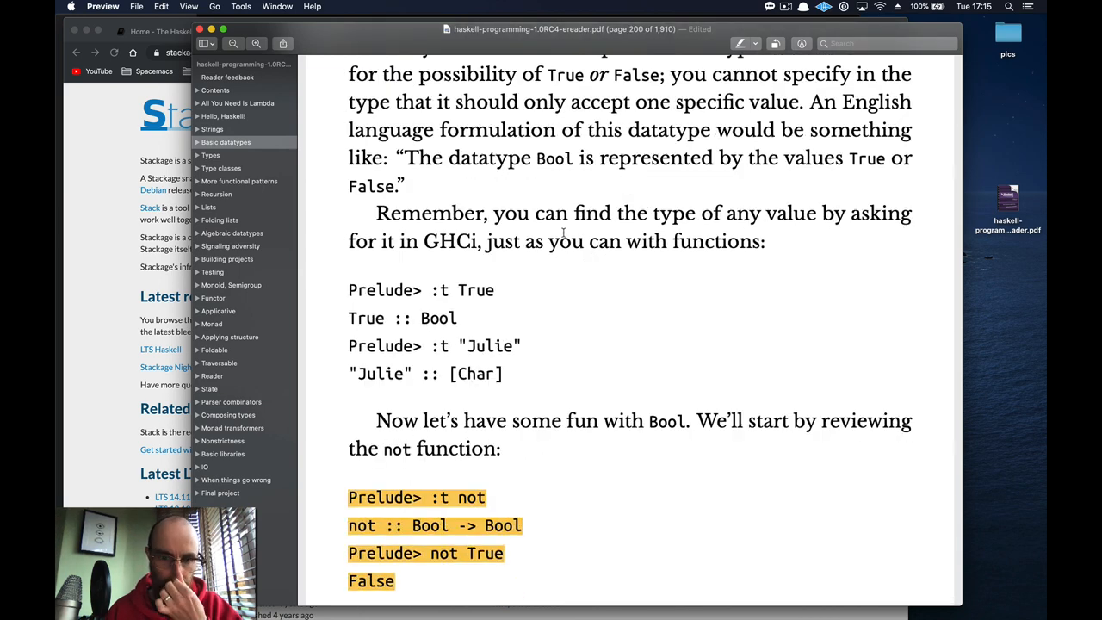
scroll(down, 3)
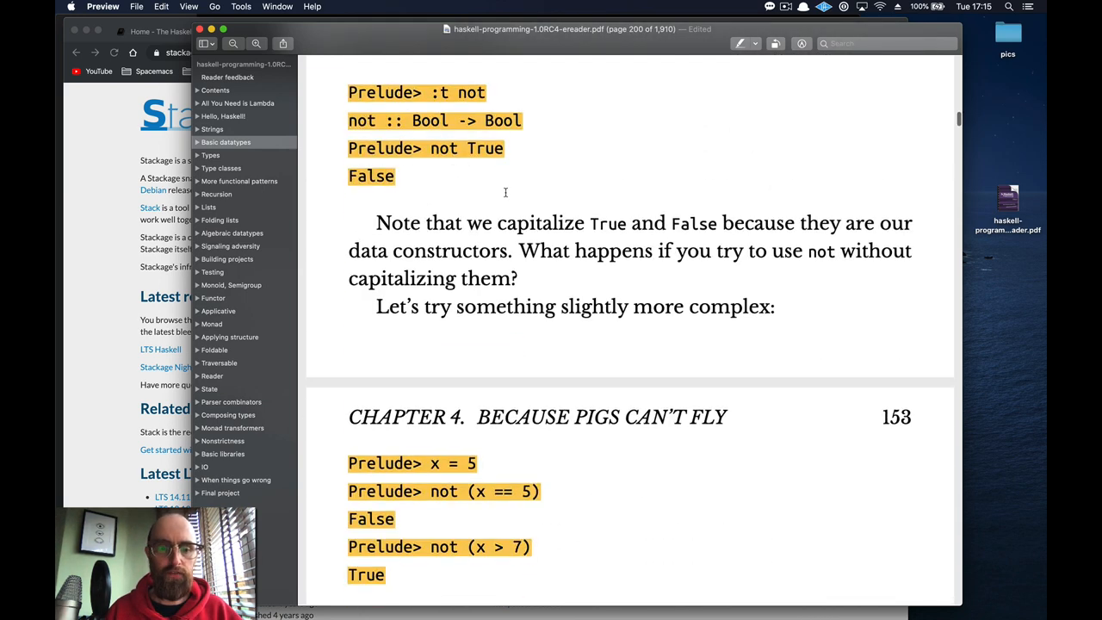
scroll(down, 3)
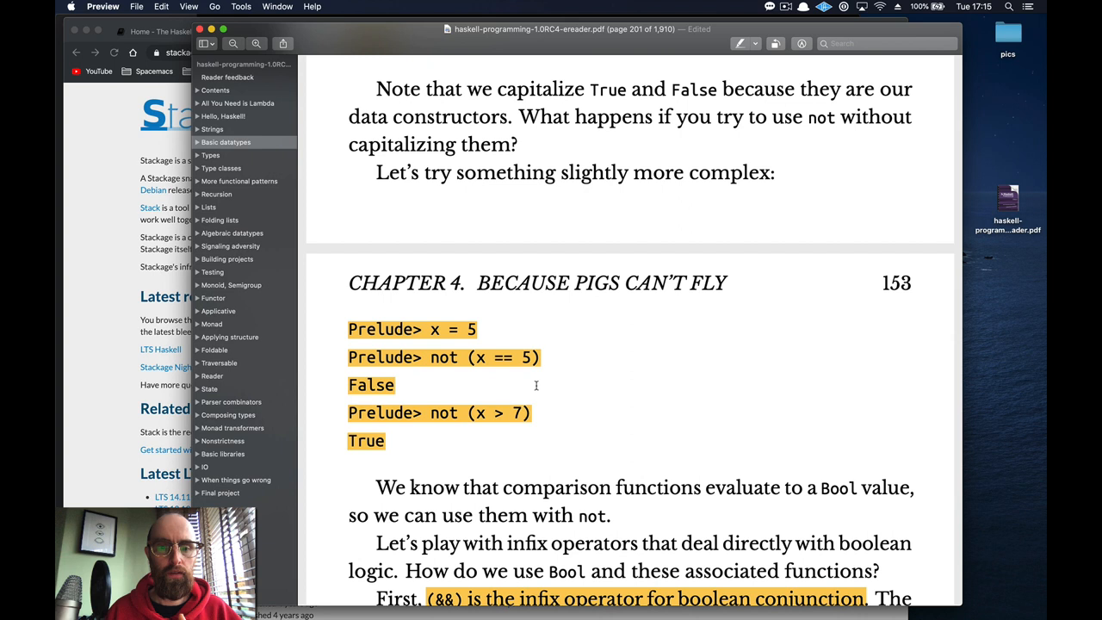
scroll(down, 3)
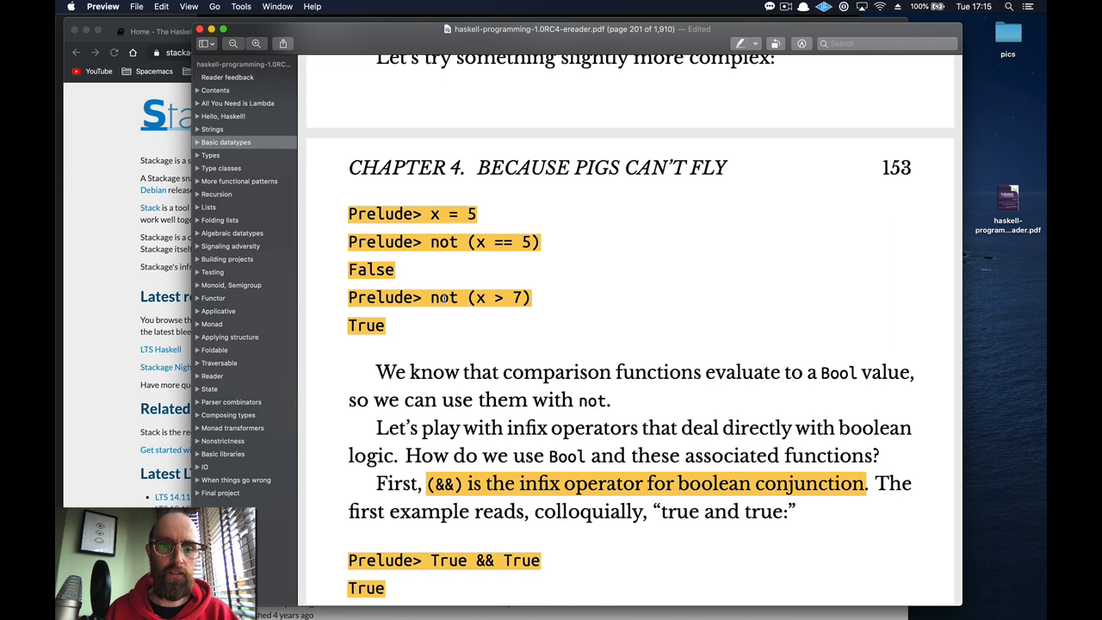
scroll(down, 3)
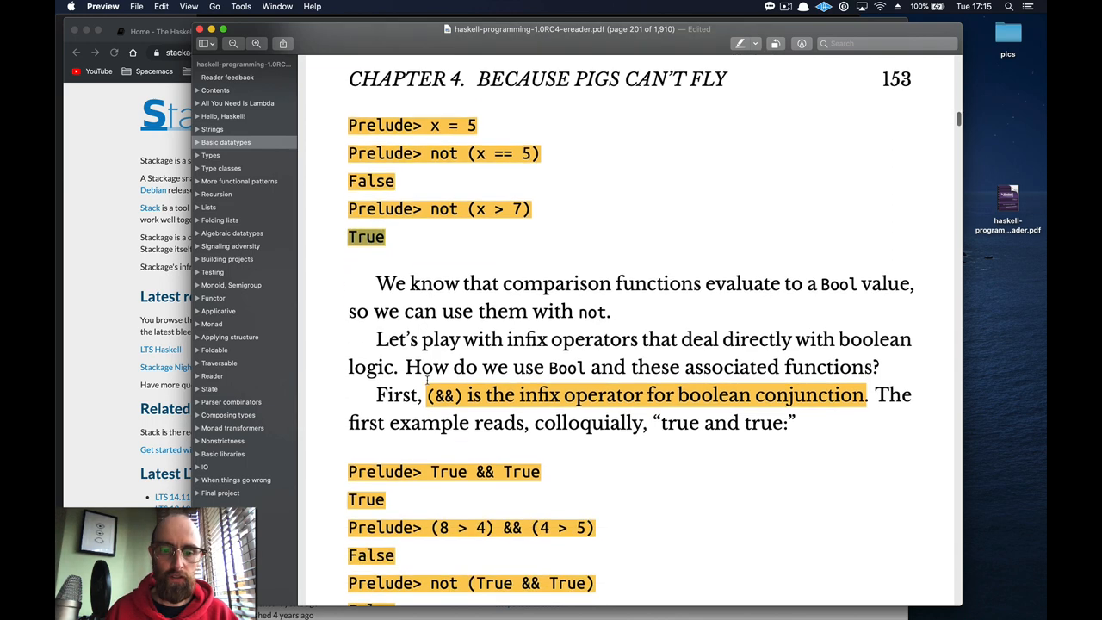
scroll(down, 3)
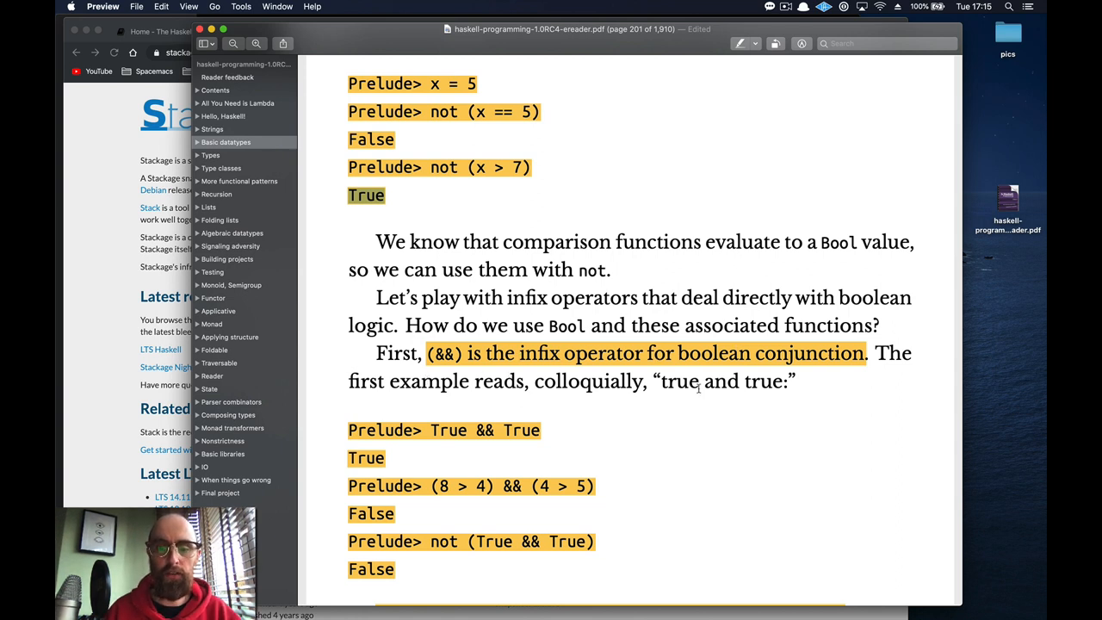
scroll(down, 3)
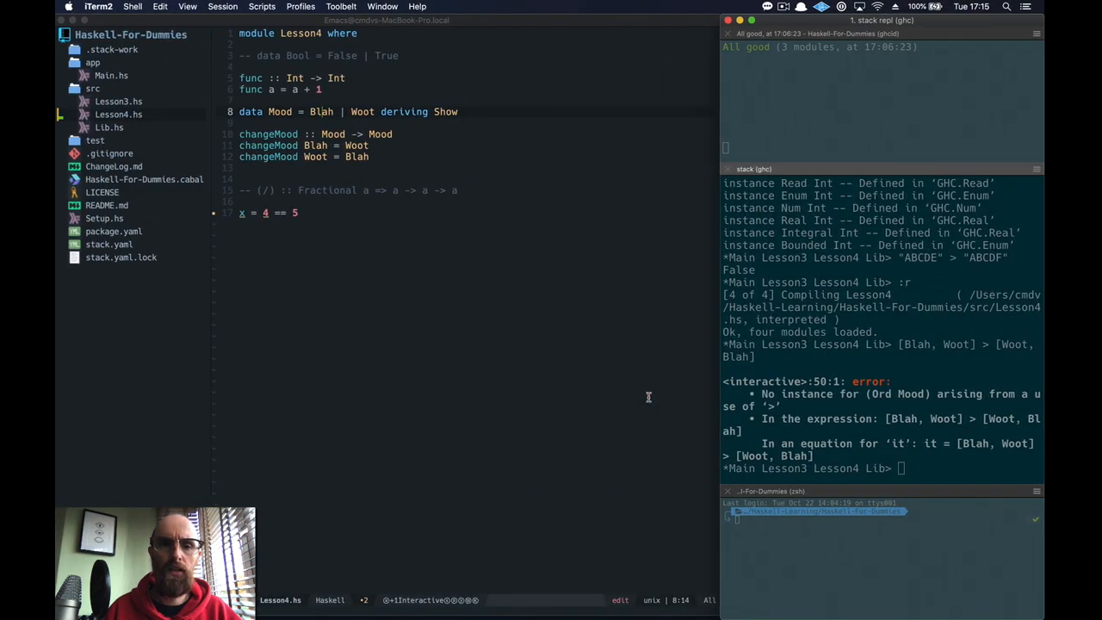
Step: Evaluate a first && conjunction with True and False, correcting the misspelled False
text(T)
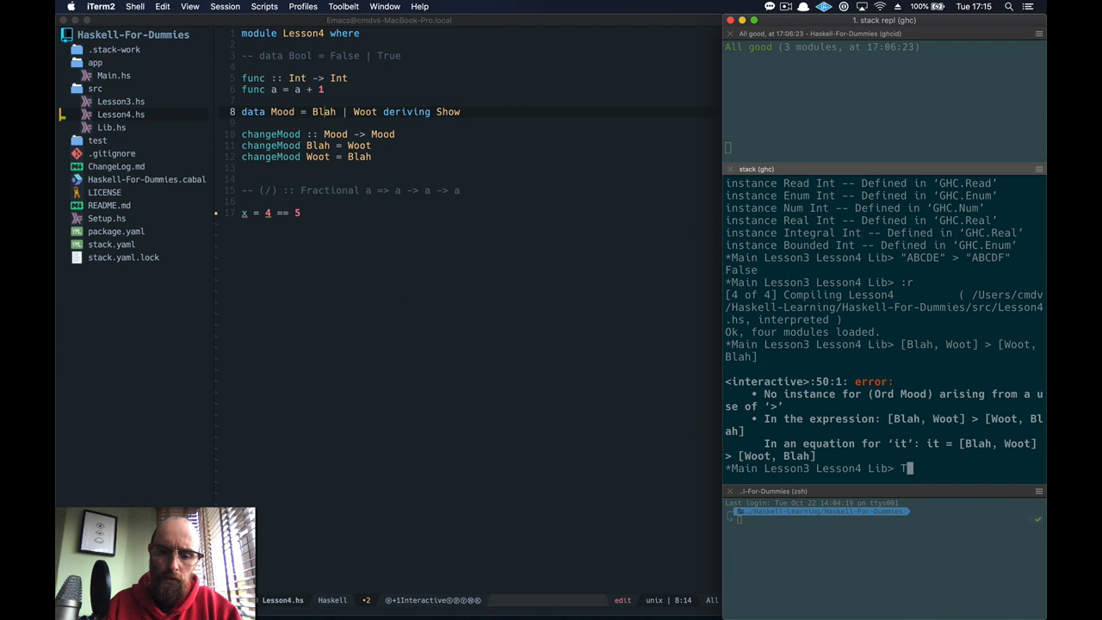
text(rue)
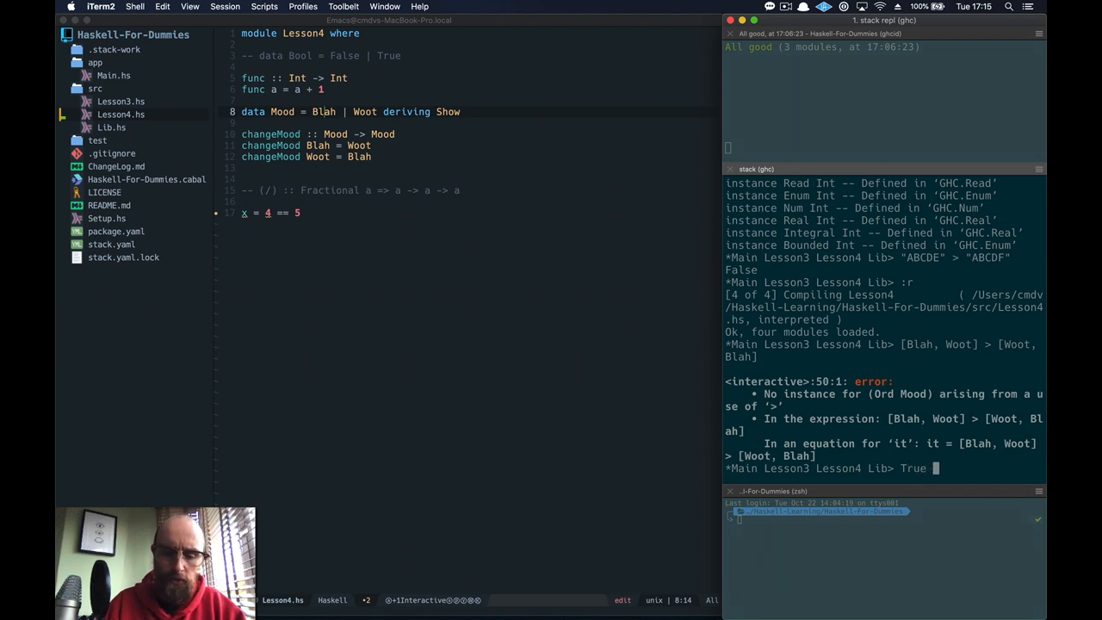
text(&& True)
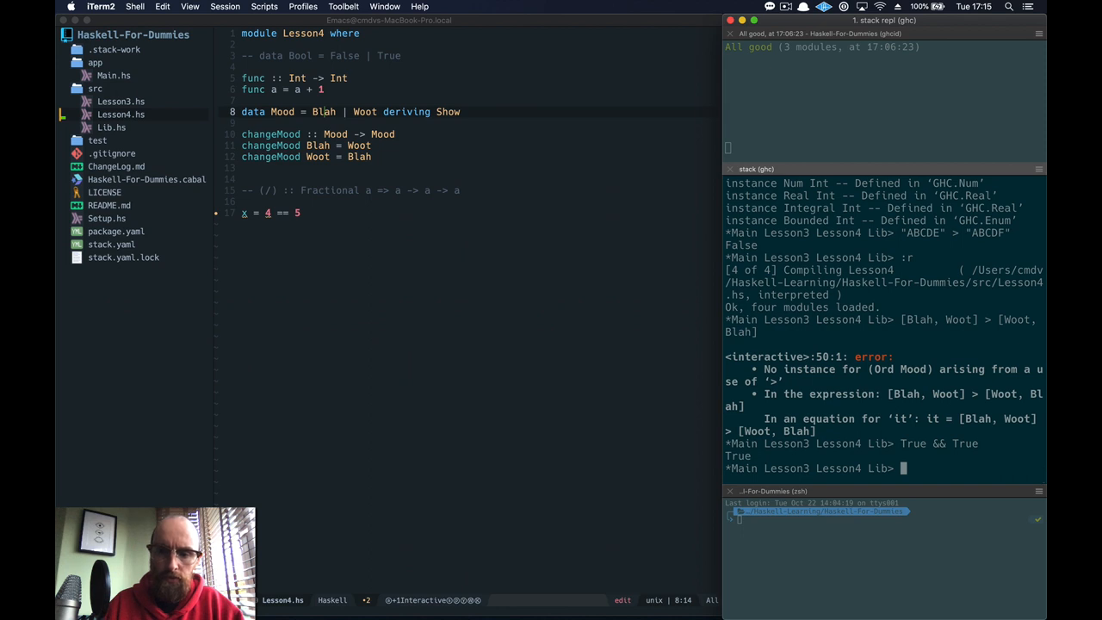
text(Flase)
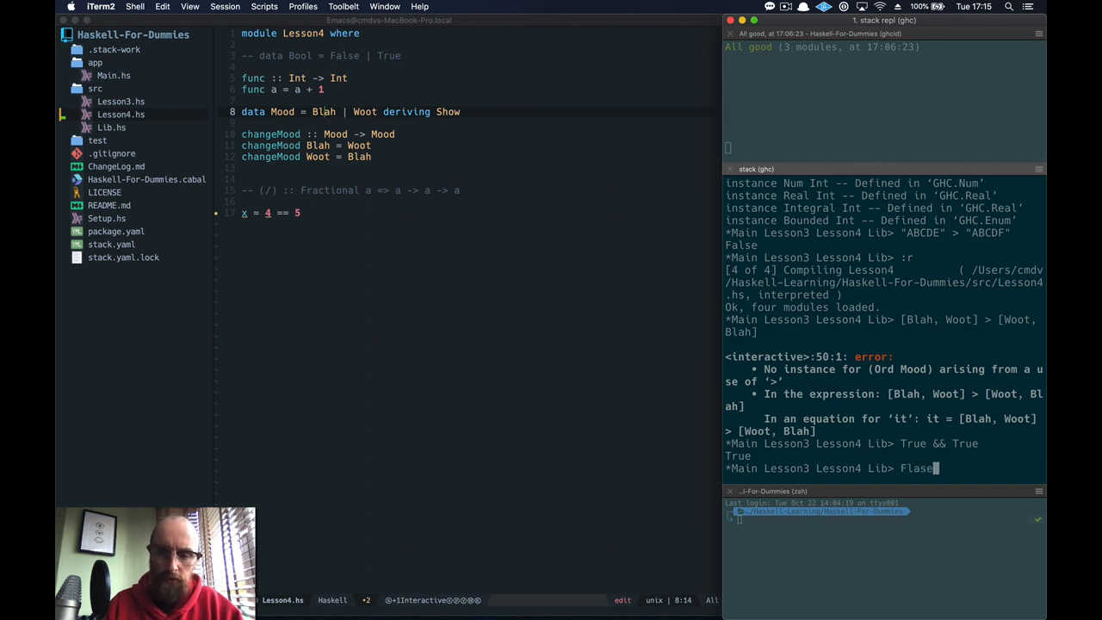
key(Backspace)
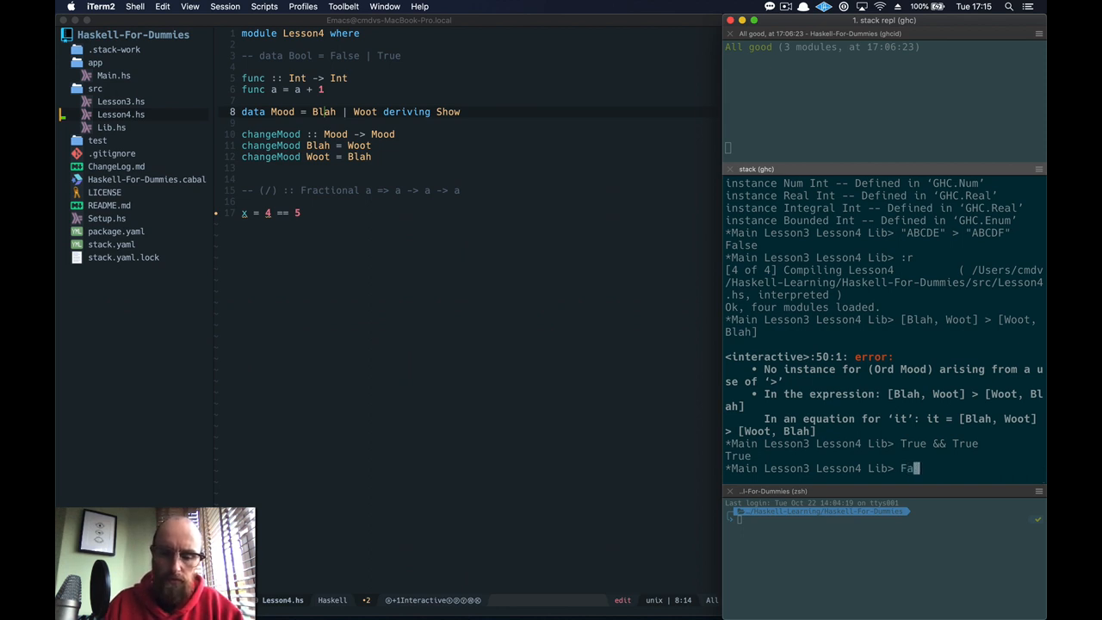
text(lse)
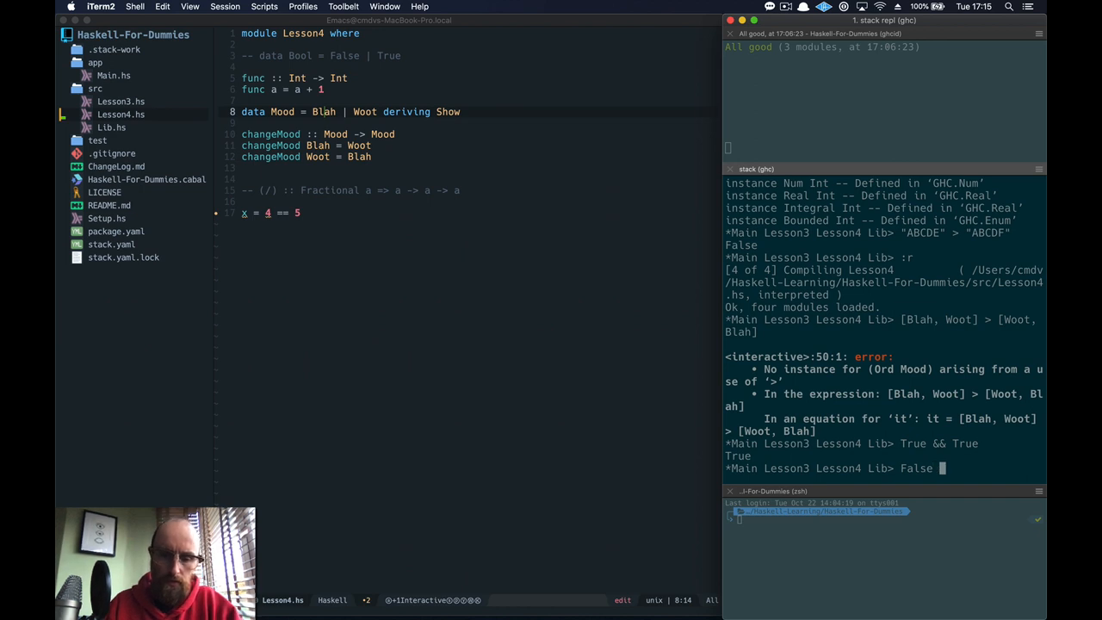
text(&& T)
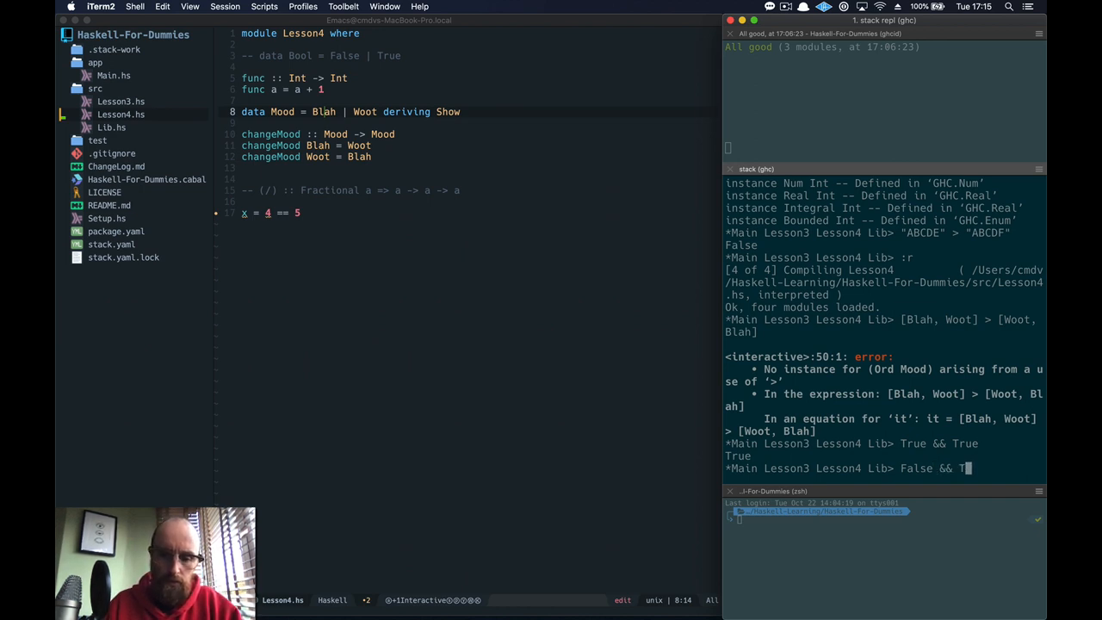
key(Return)
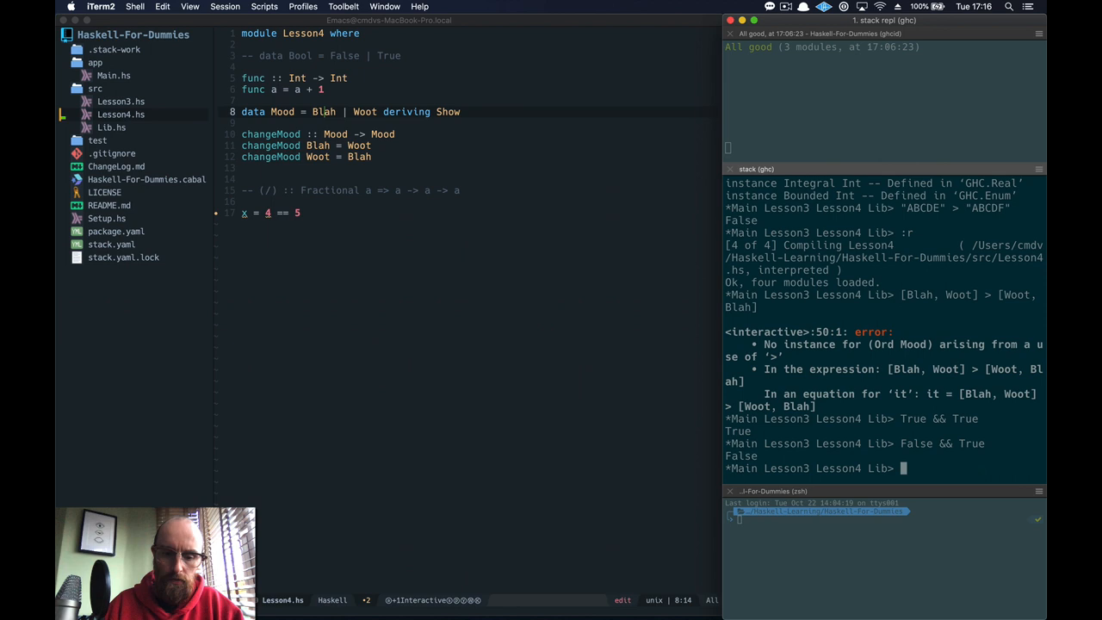
Step: Evaluate False && False and True && False, both returning False
text(False)
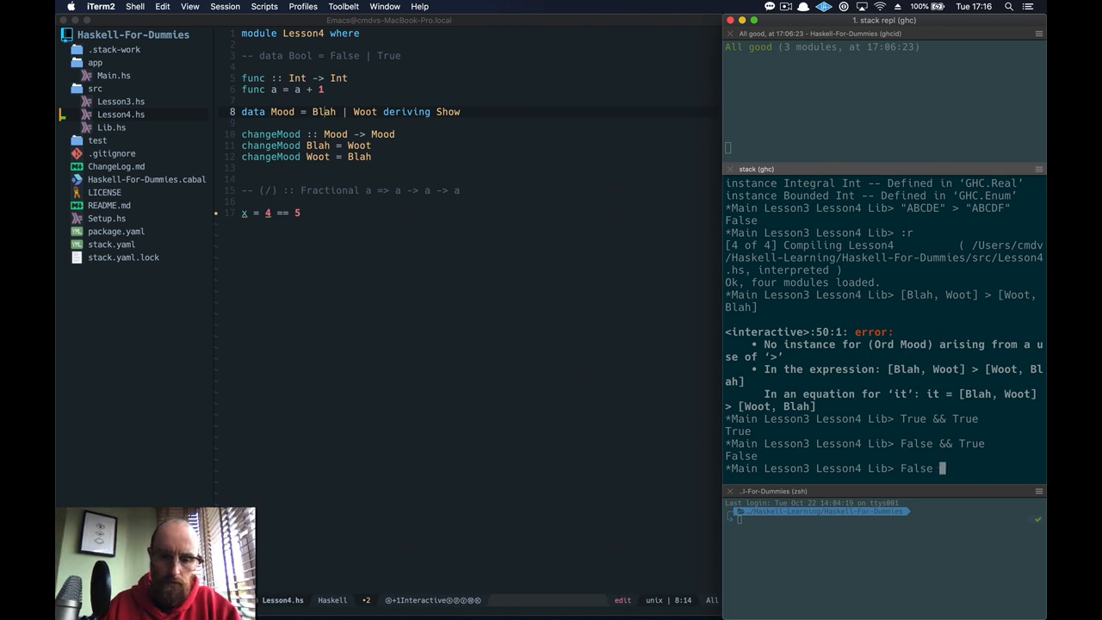
text(&& False)
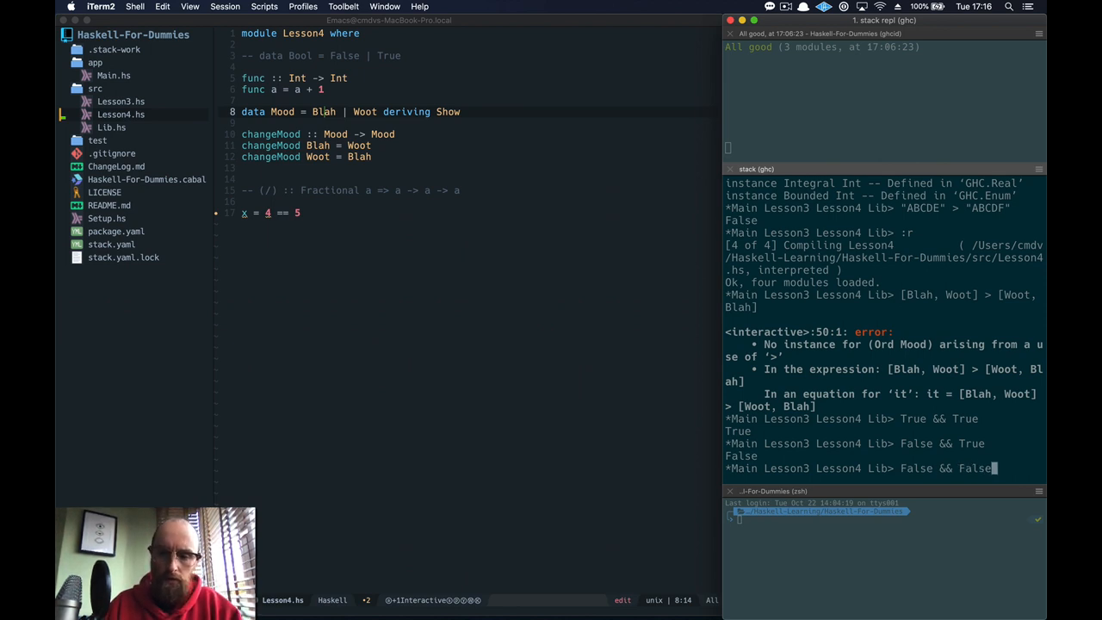
key(Return)
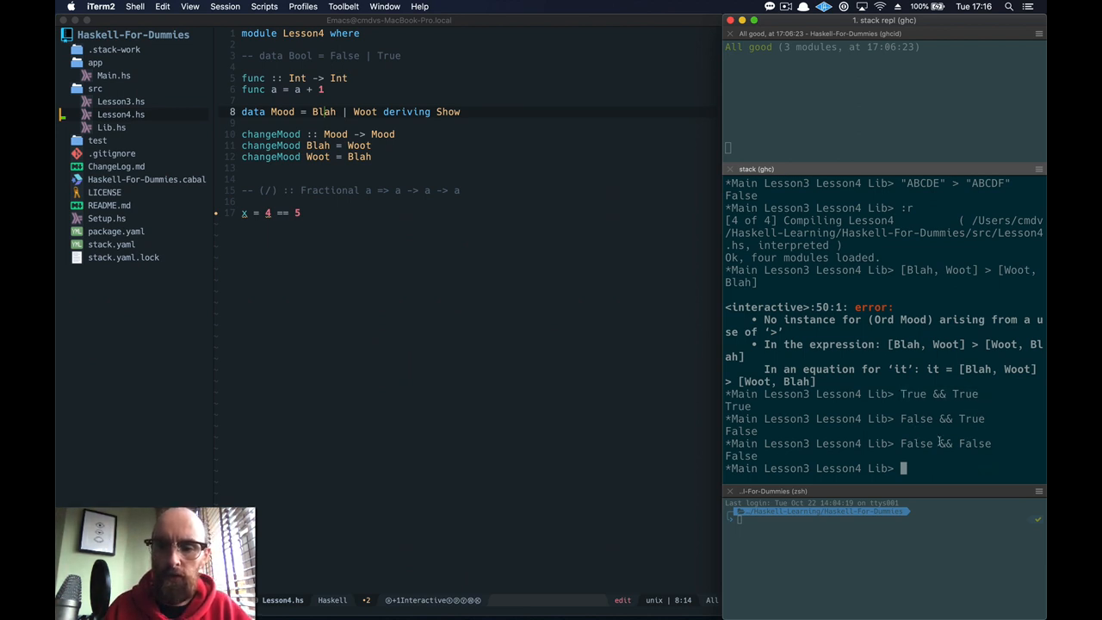
text(True)
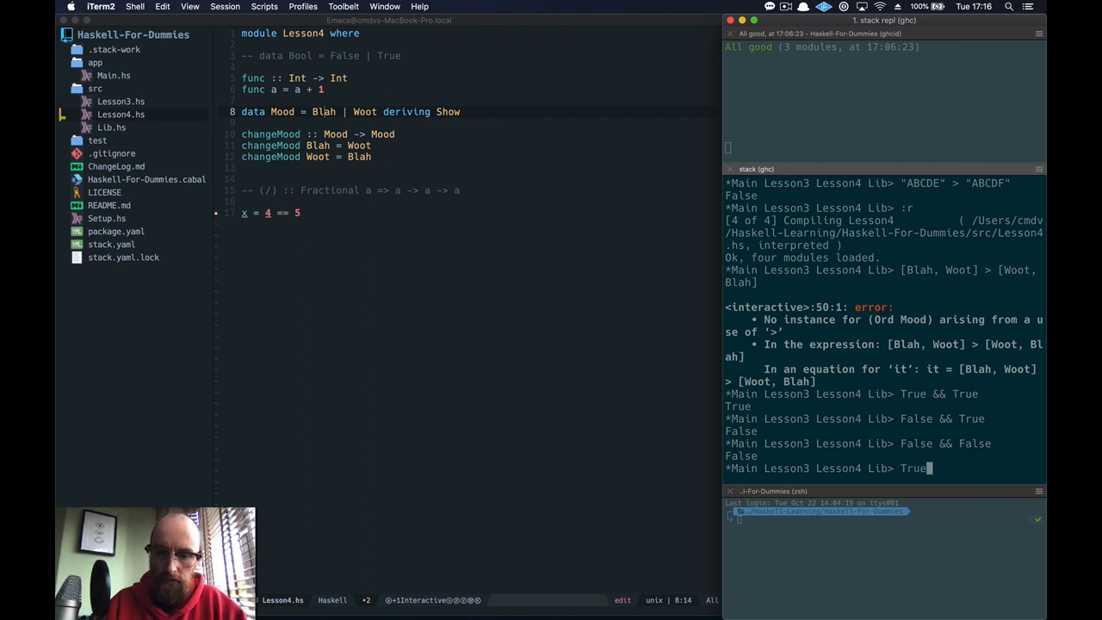
text(&&)
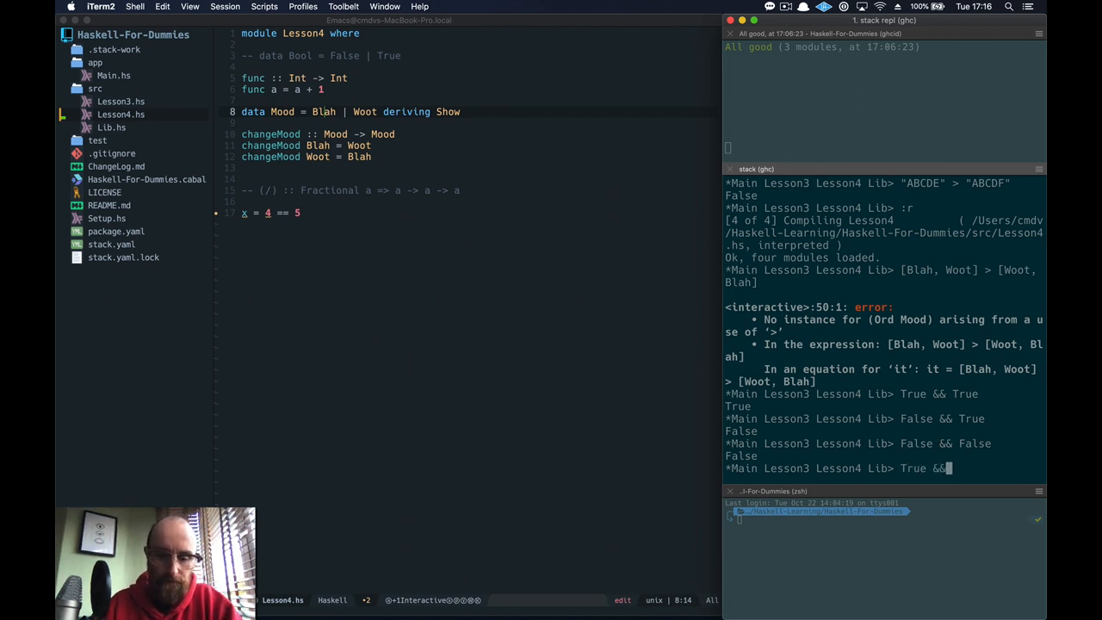
key(Return)
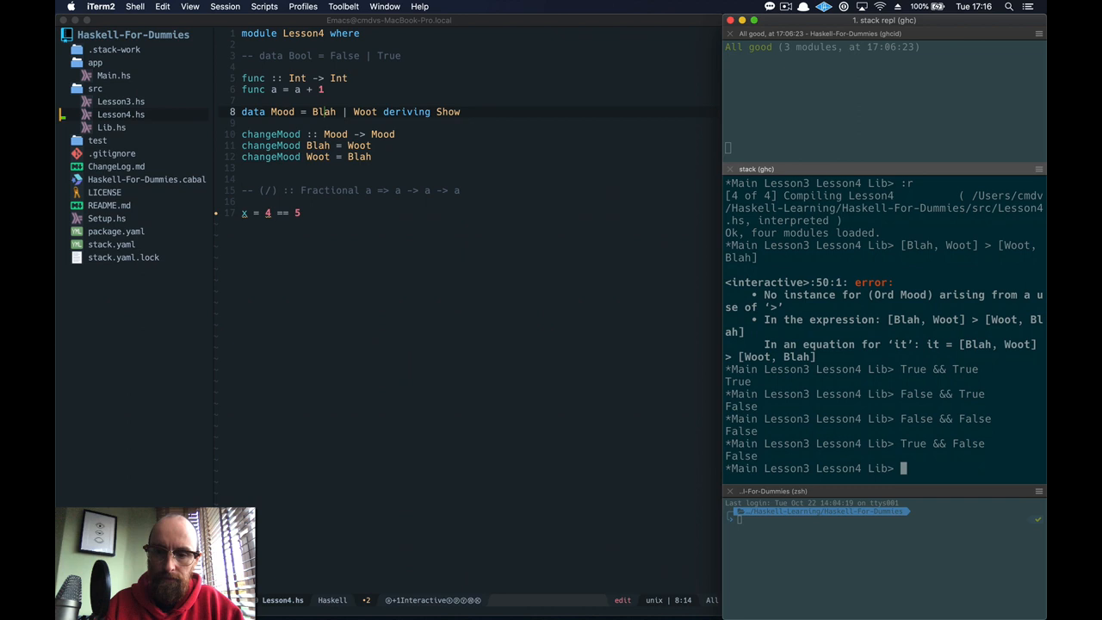
mouse_move(923, 368)
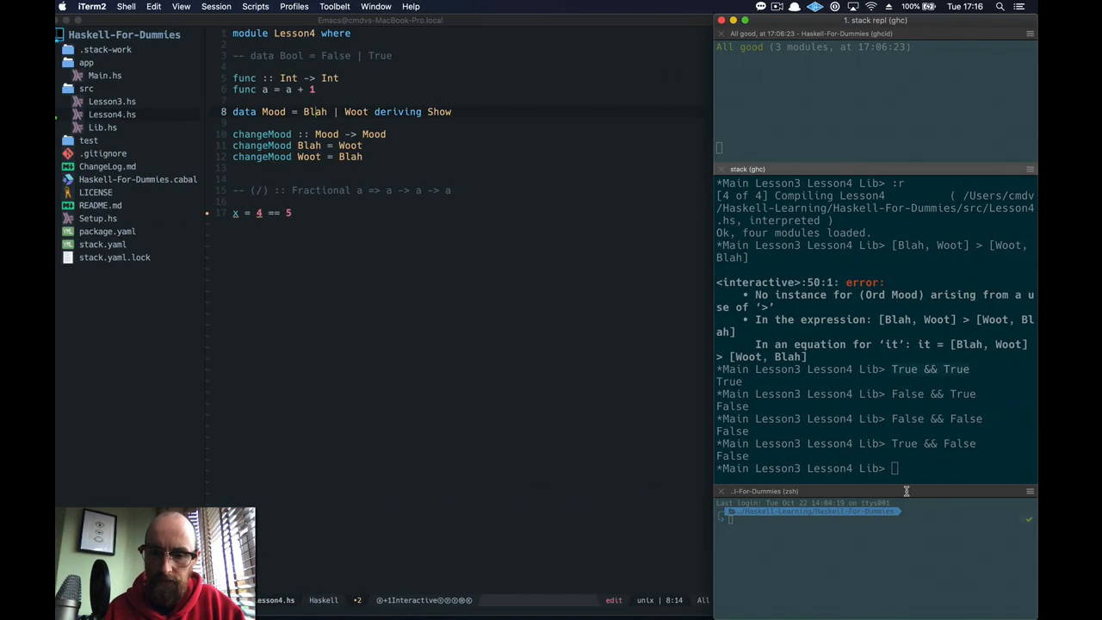
Step: Evaluate the comparison disjunctions (8 > 4) || (4 > 5) and (8 > 10) || (6 > 10)
text((3 > 4) || (4 > 5))
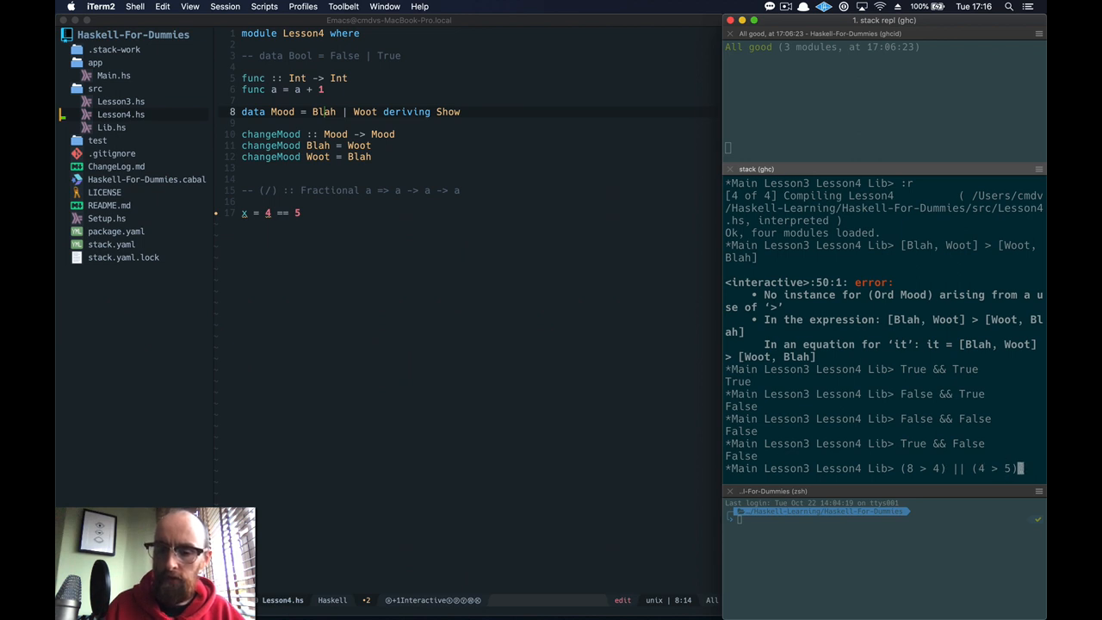
key(Return)
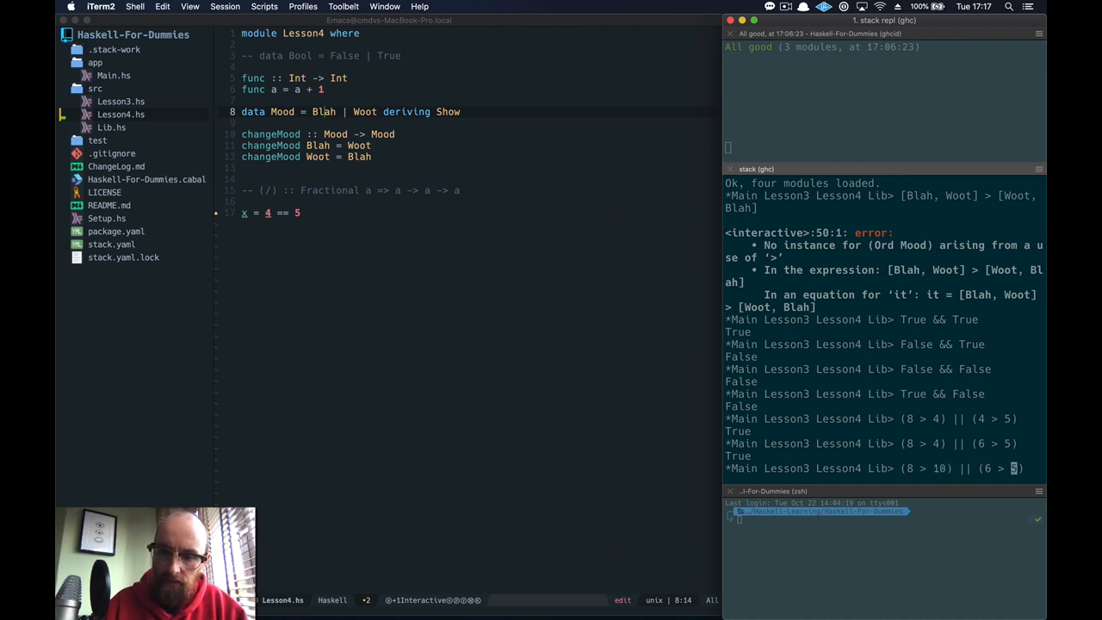
text(10)
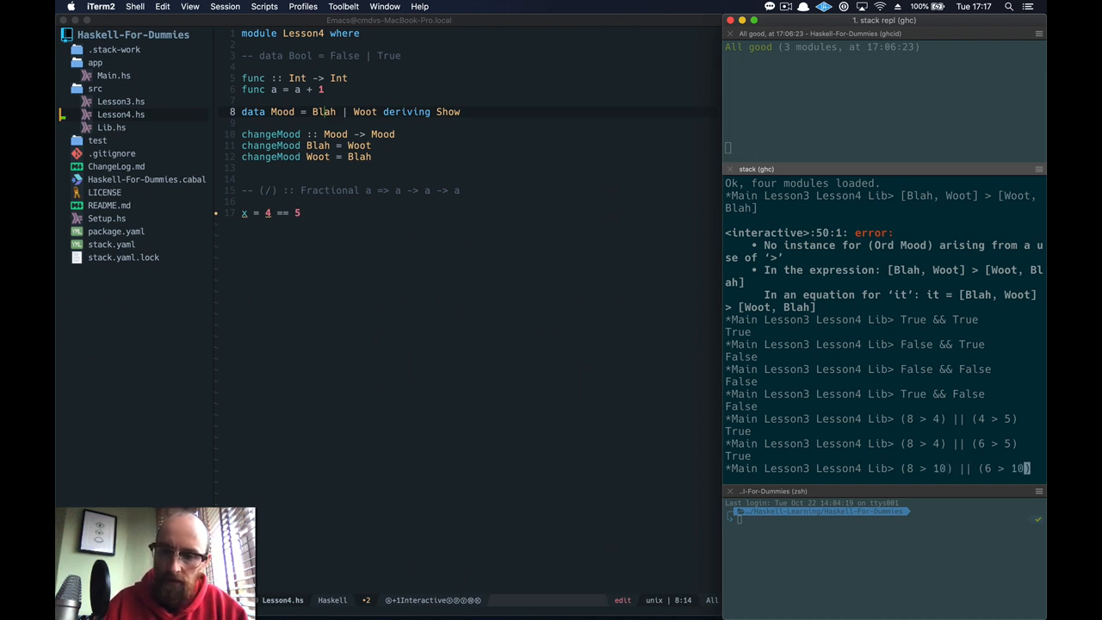
key(Return)
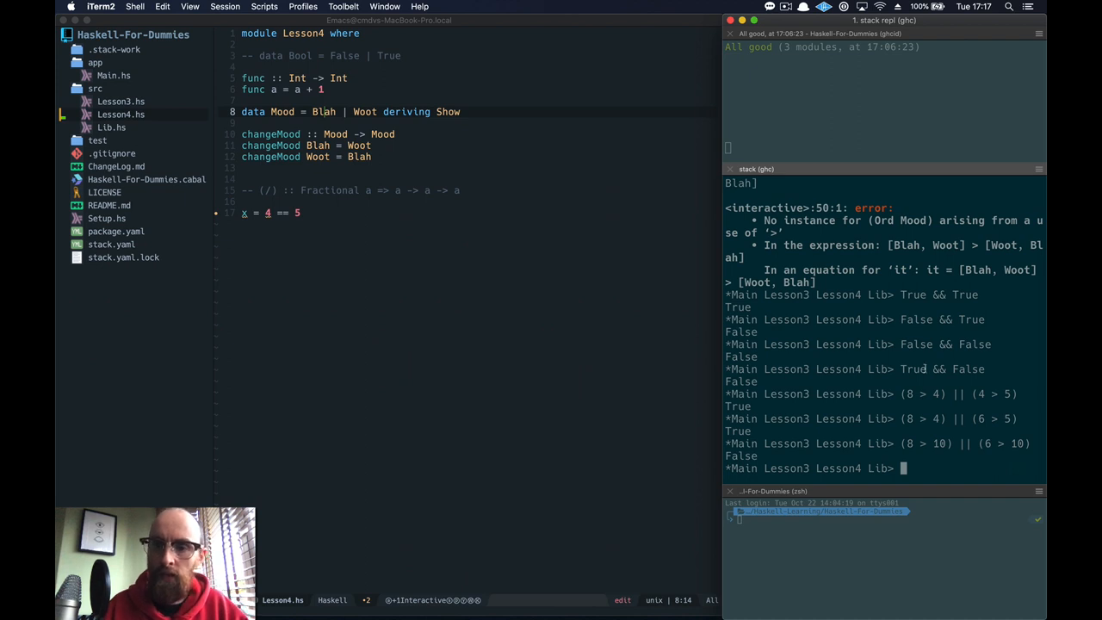
scroll(up, 3)
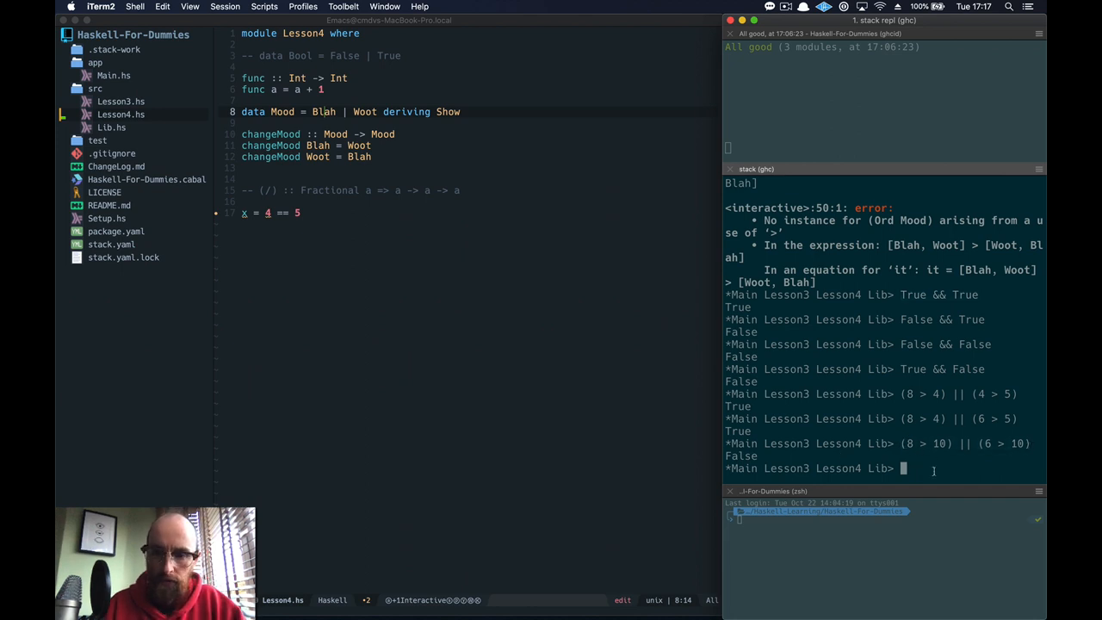
Step: Evaluate False || False, False || True and True || True in GHCi
text(False)
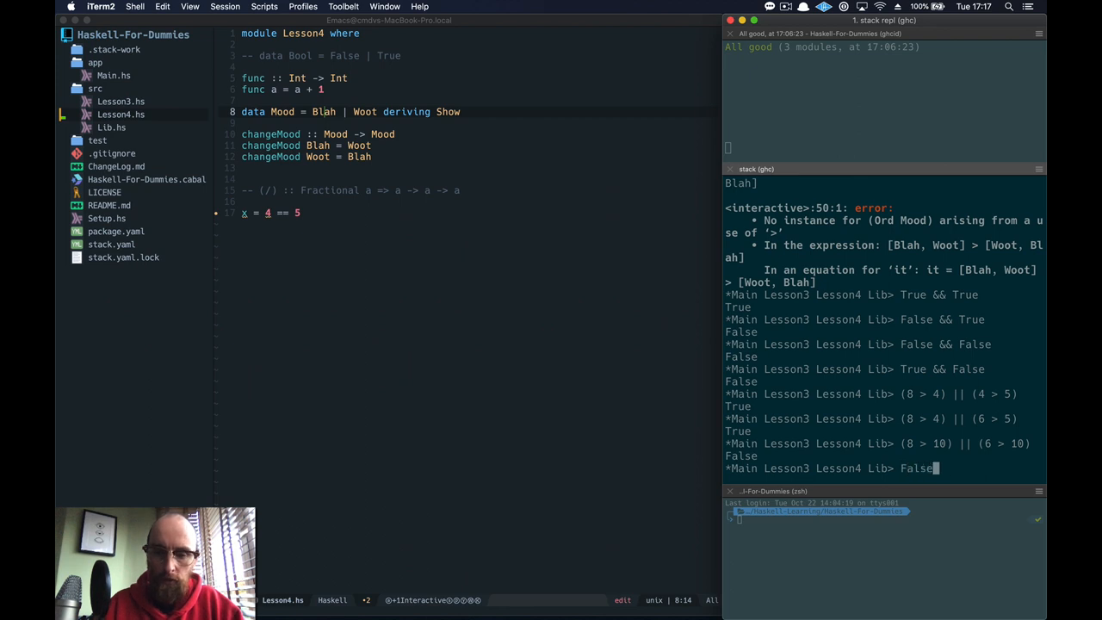
text(||)
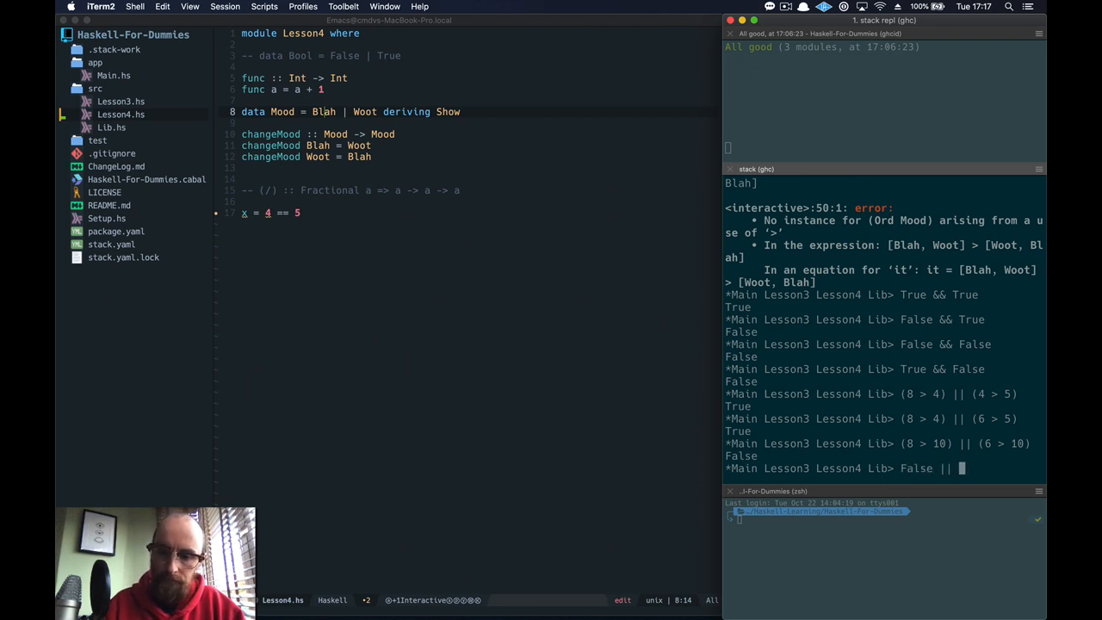
key(Return)
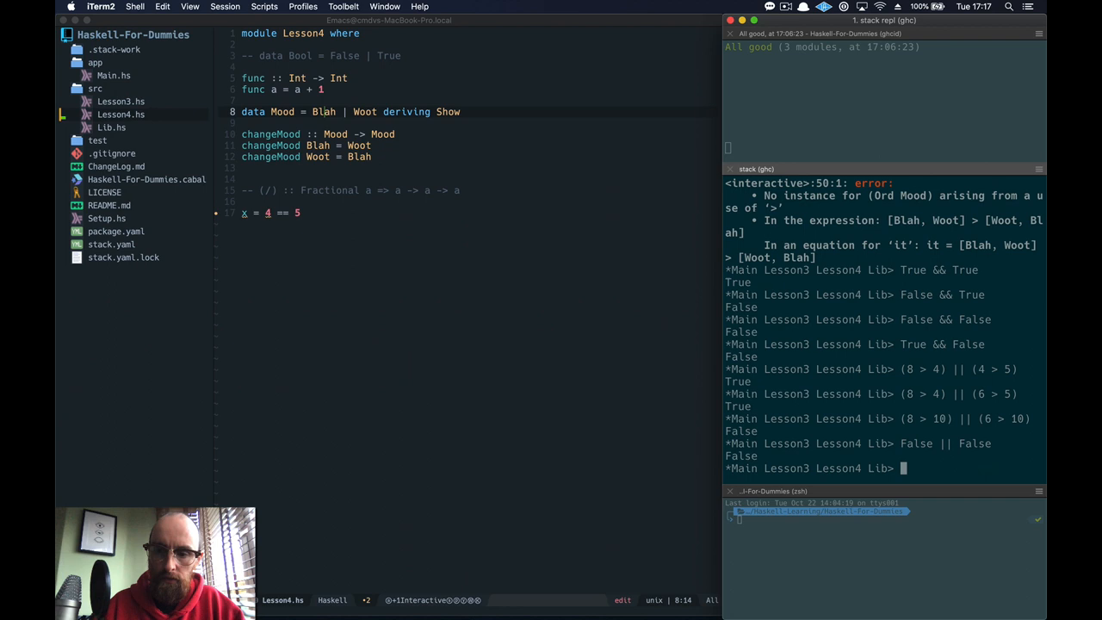
text(True ||)
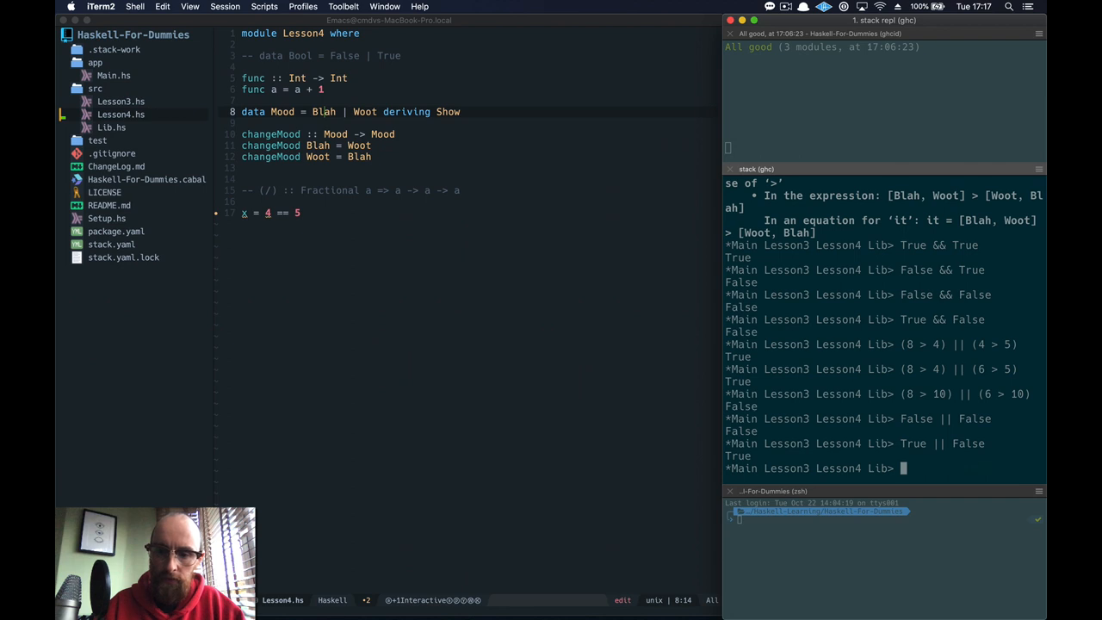
text(False)
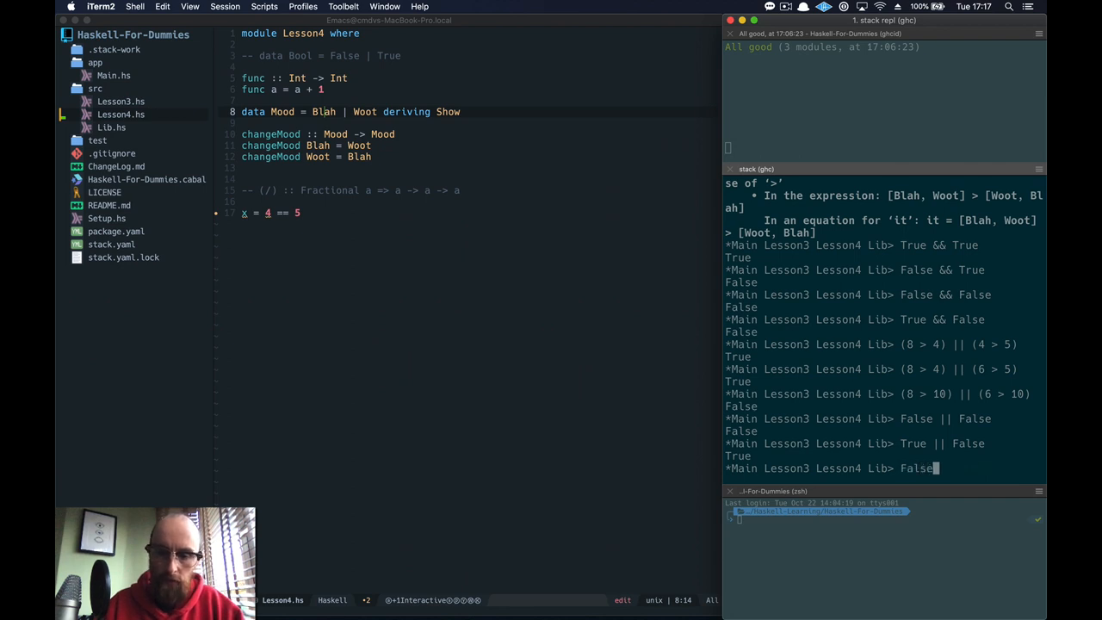
text(|| True)
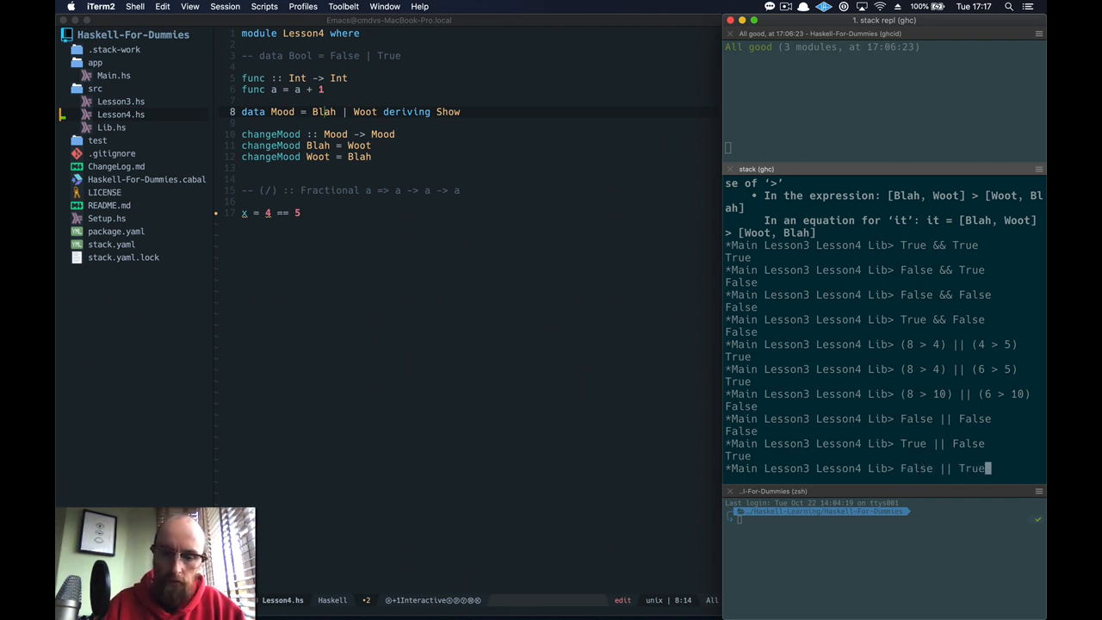
key(Return)
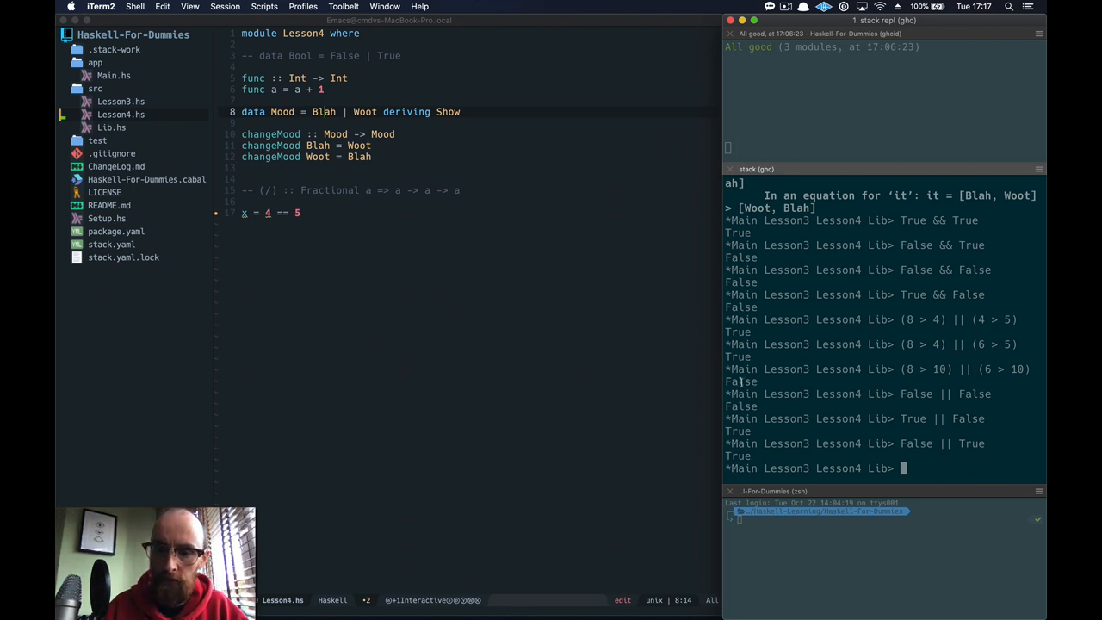
text(T)
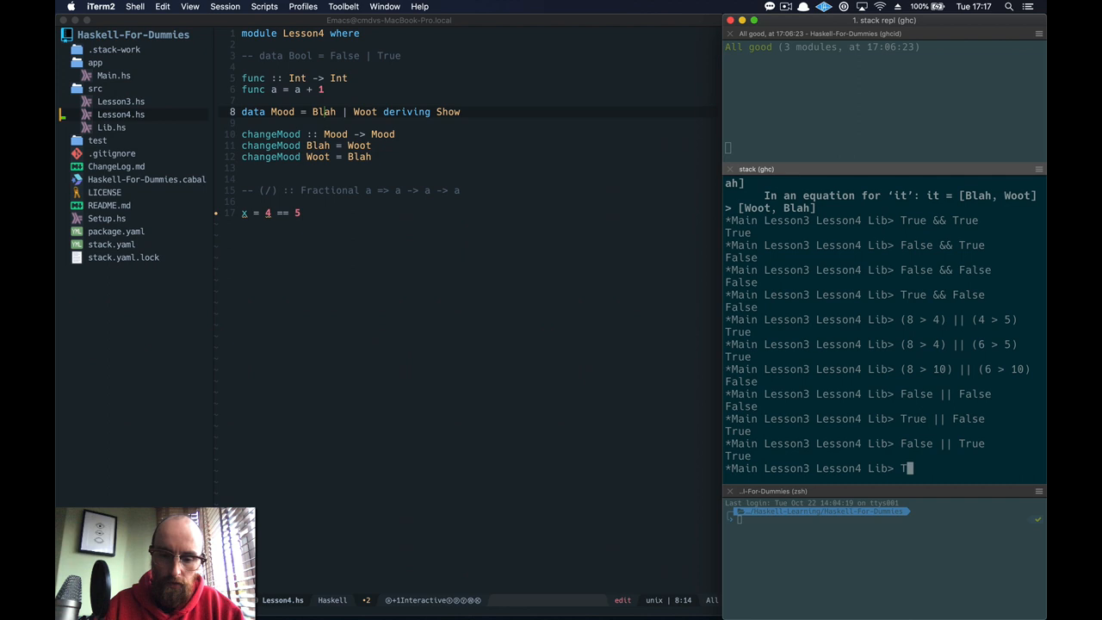
text(True ||)
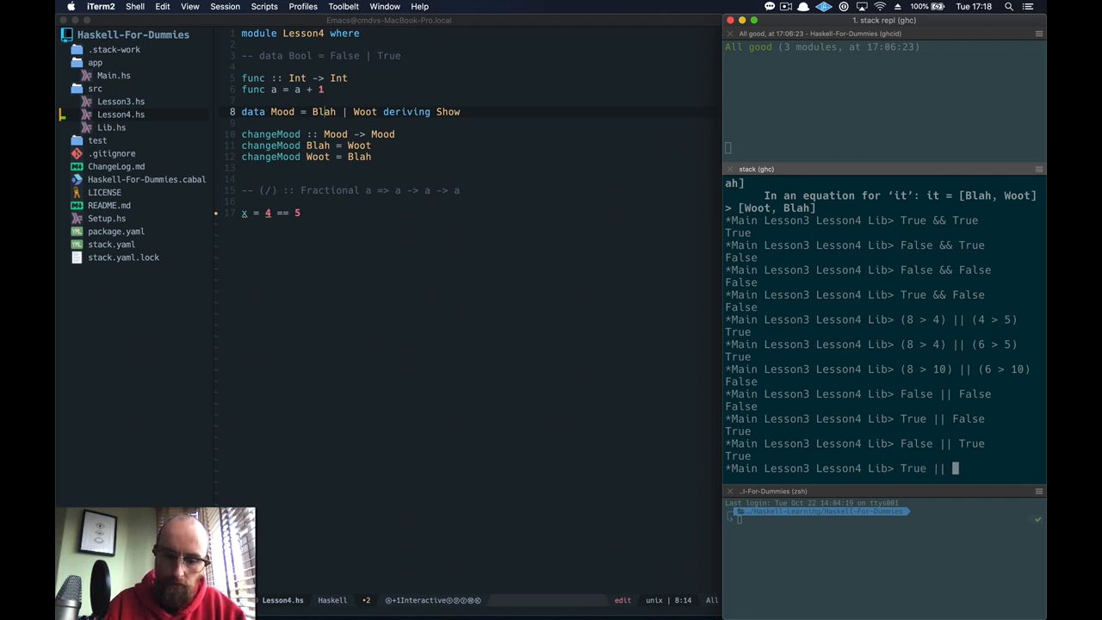
key(Return)
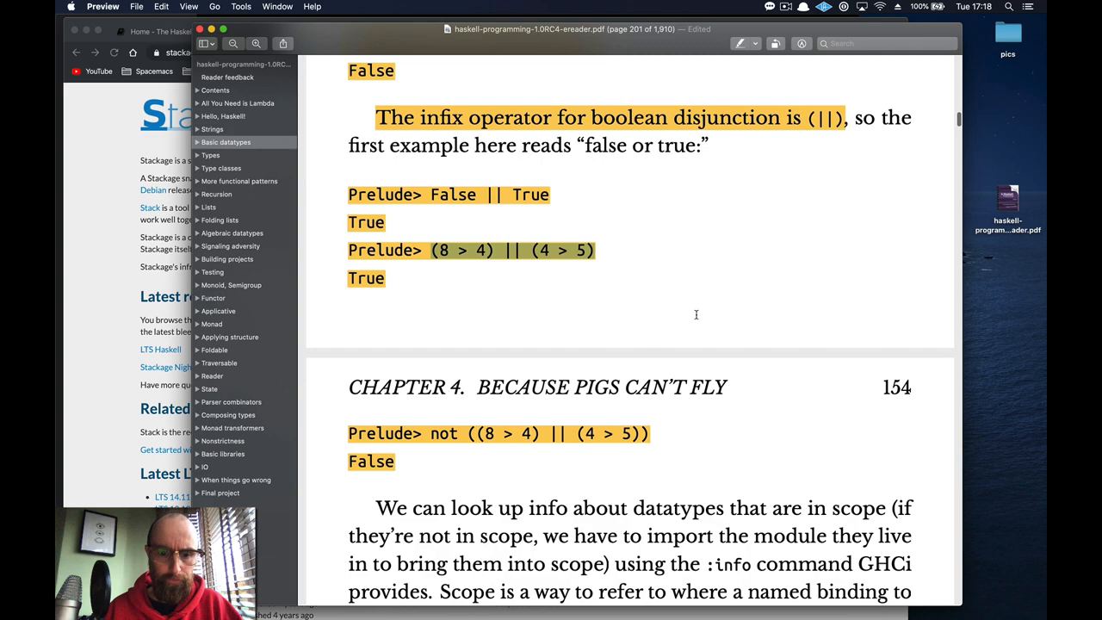
Step: Scroll the book past the not example to the Find the Mistakes exercises
scroll(down, 3)
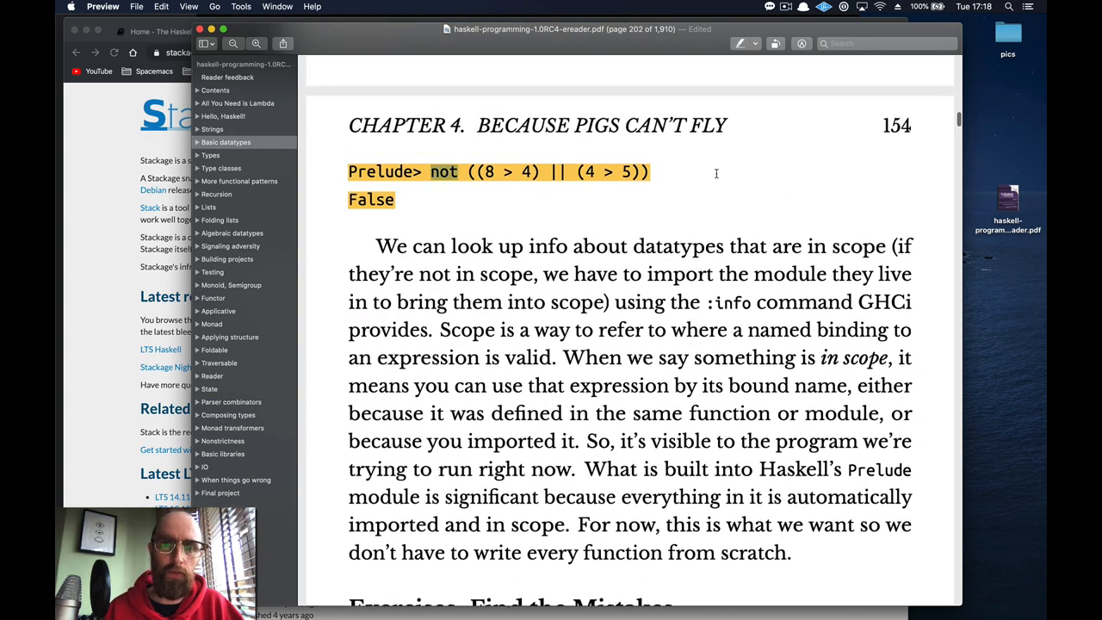
scroll(down, 3)
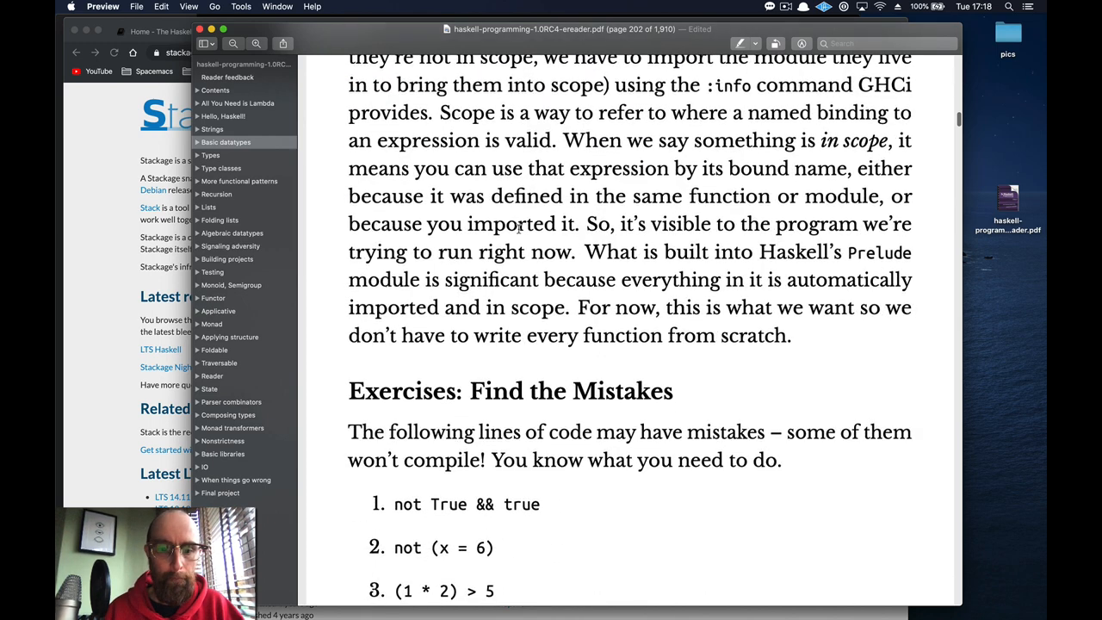
scroll(down, 3)
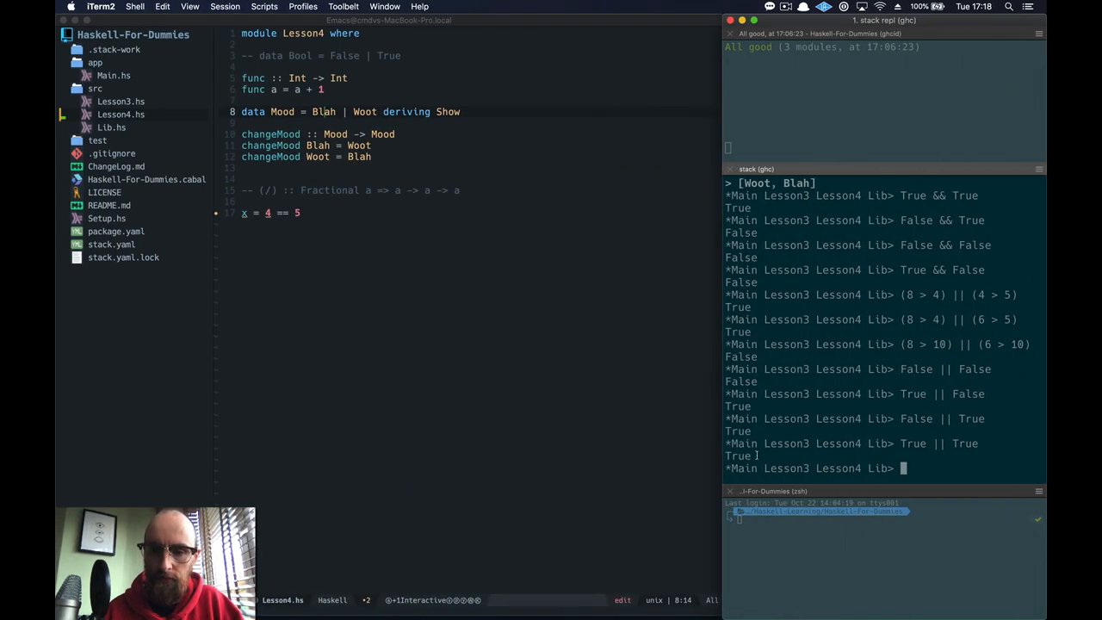
Step: Evaluate not True && true, getting a not-in-scope error for true, and select the exercise code in the book
text(not True && true)
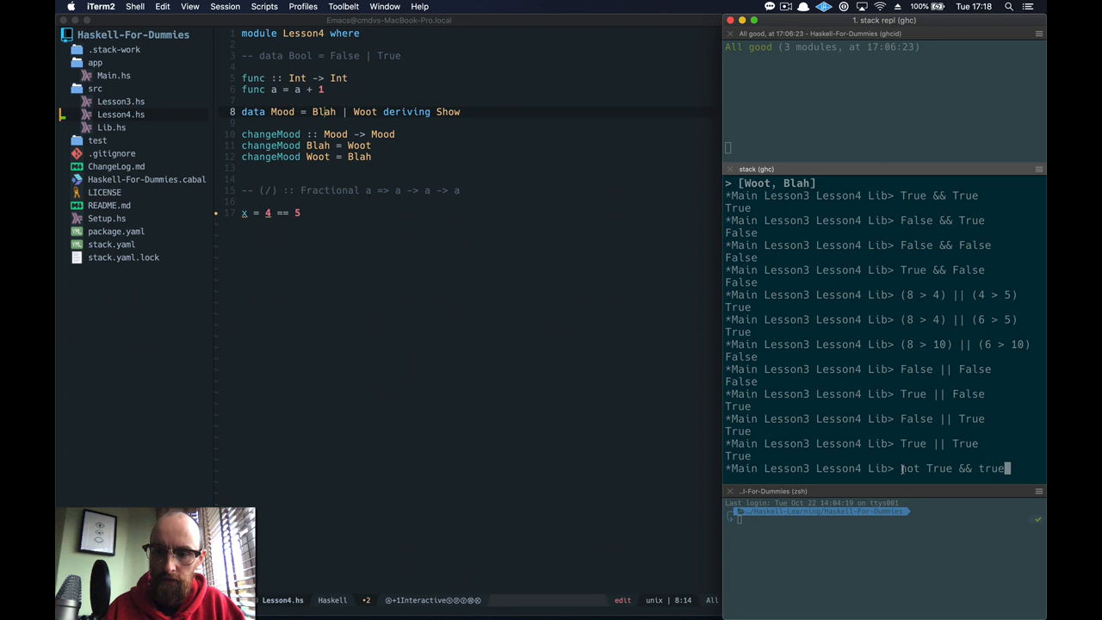
key(Return)
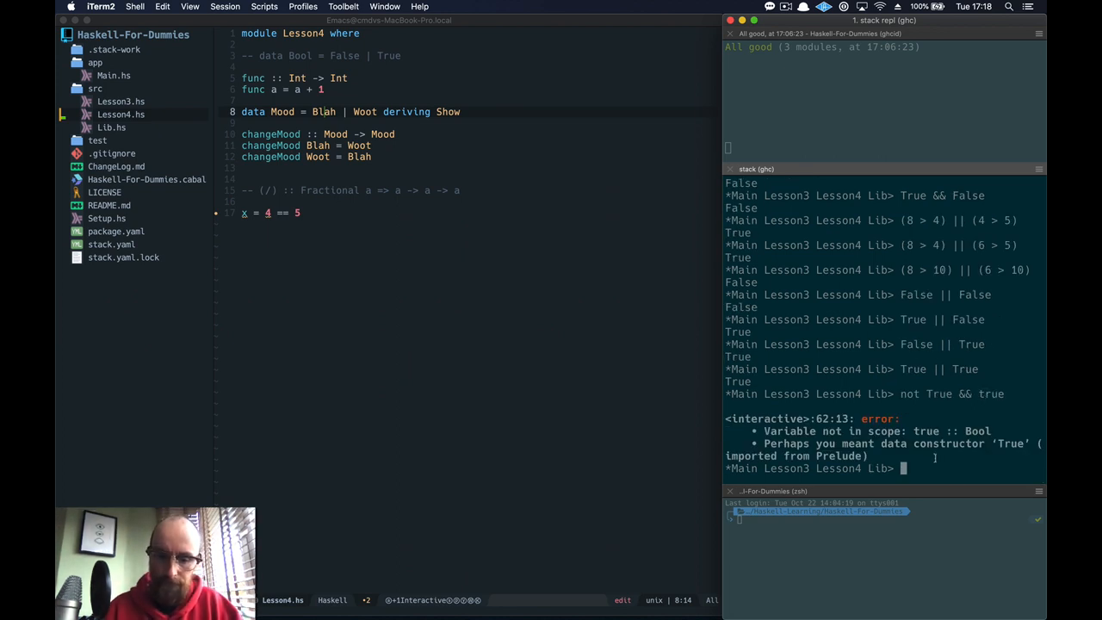
text(true)
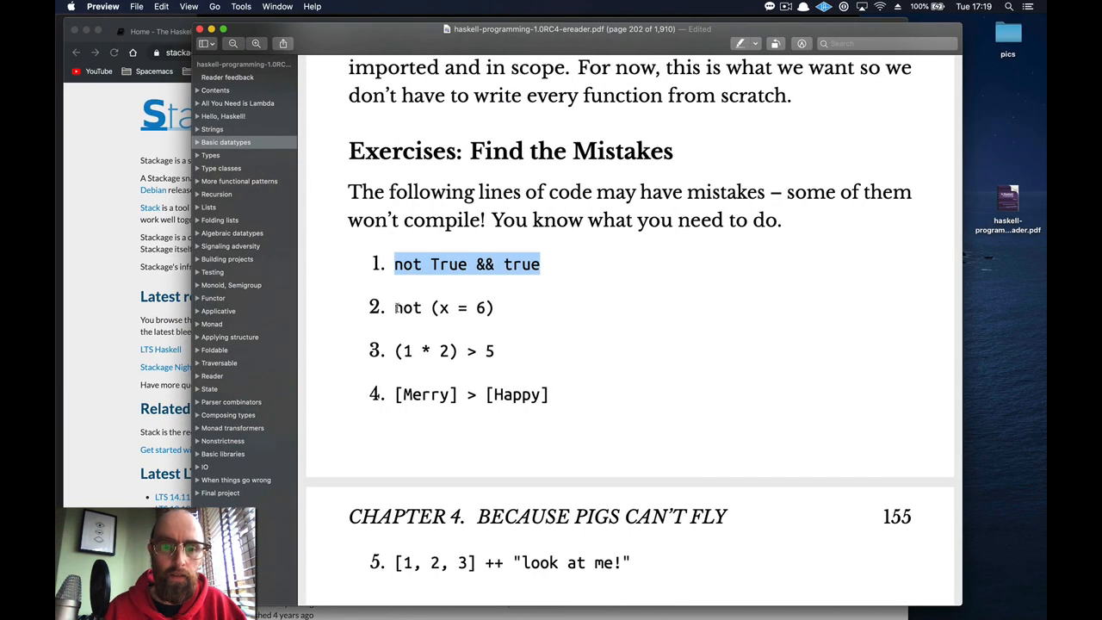
double_click(443, 307)
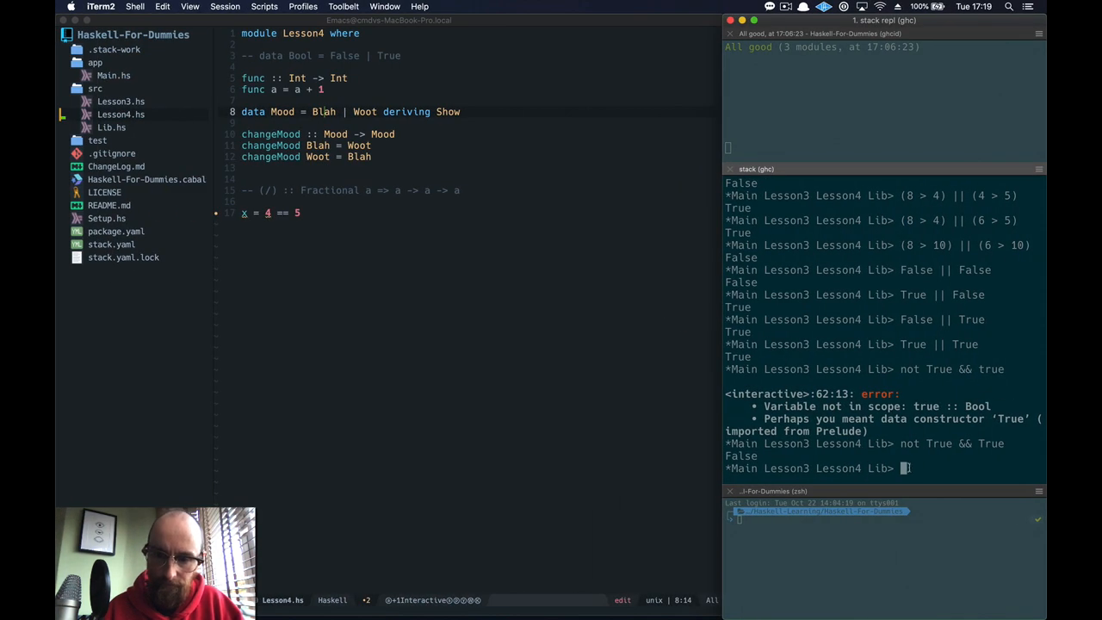
Step: Evaluate not (x = 6) for a parse error, then its not (x == 6) version
text(not (x = 6))
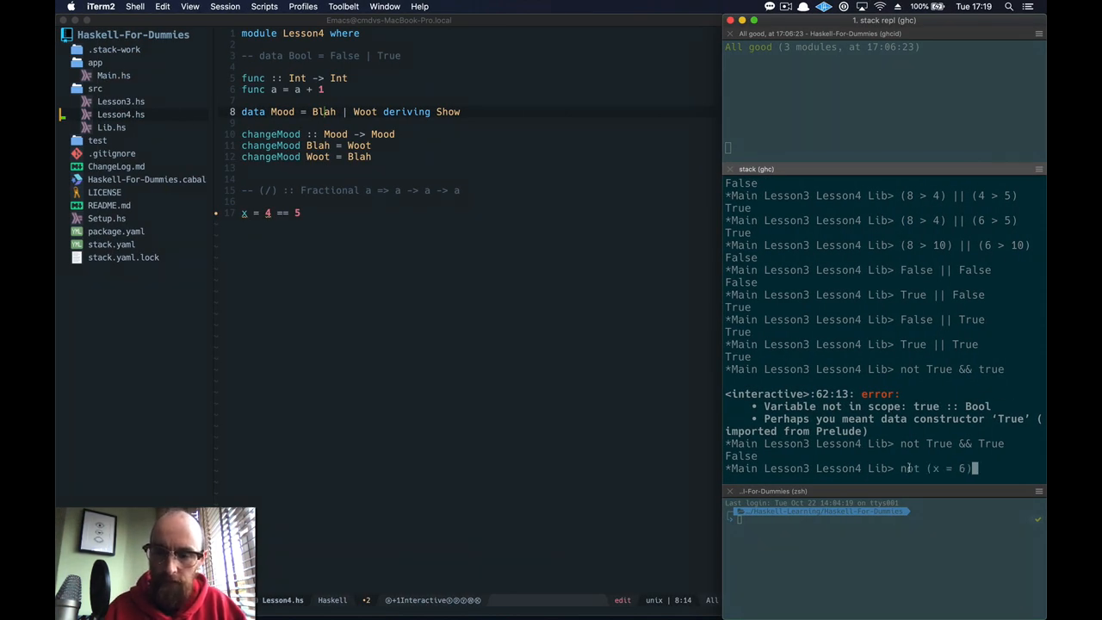
key(Return)
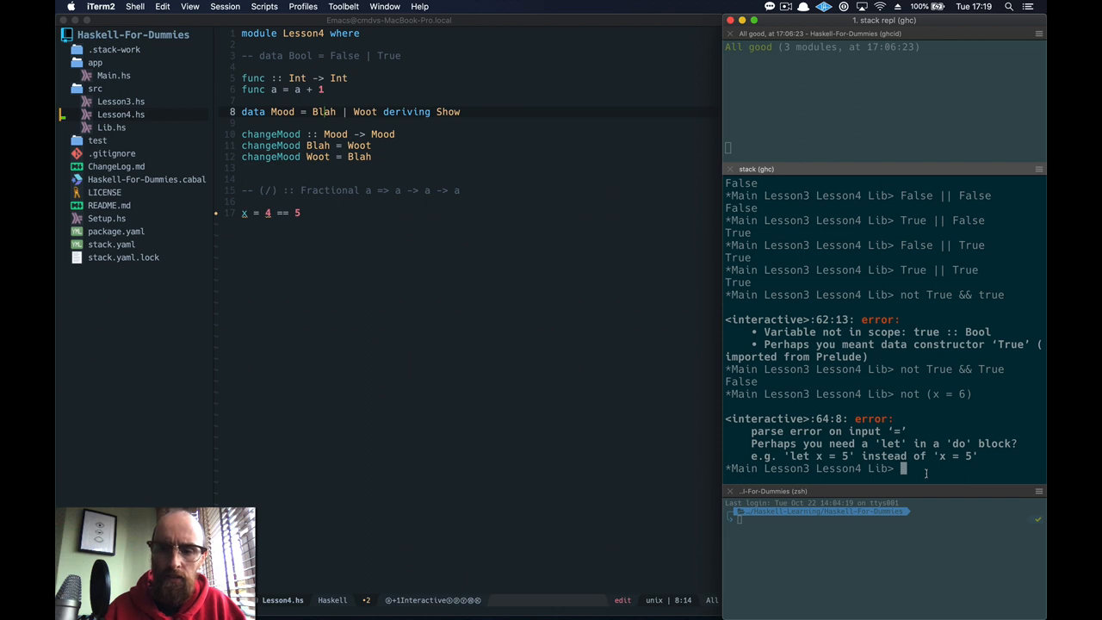
text(not (x = 6))
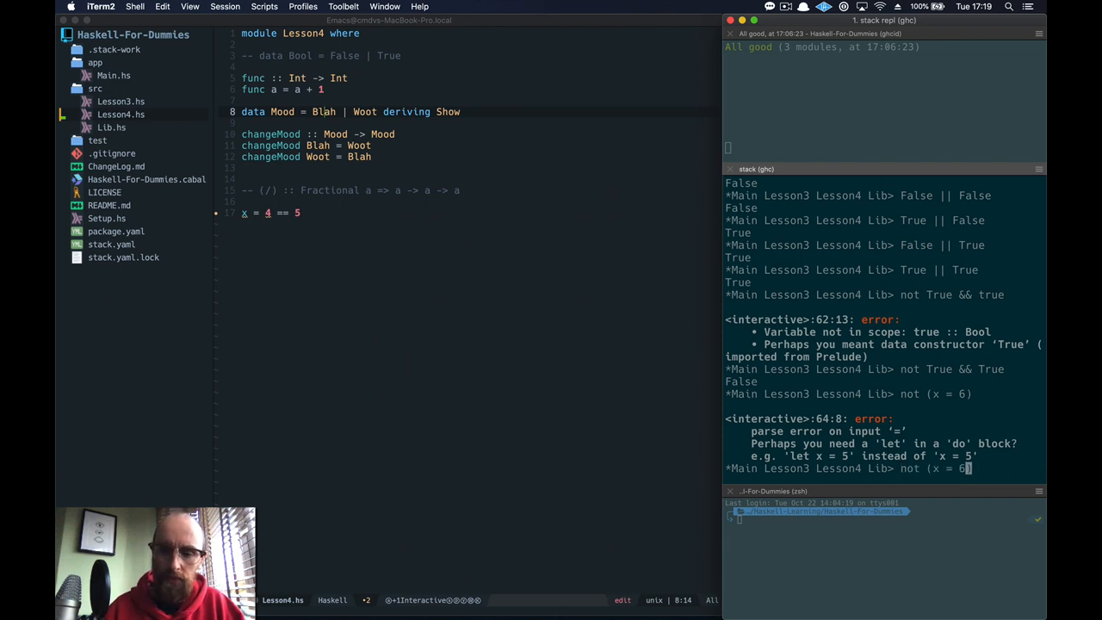
text(=)
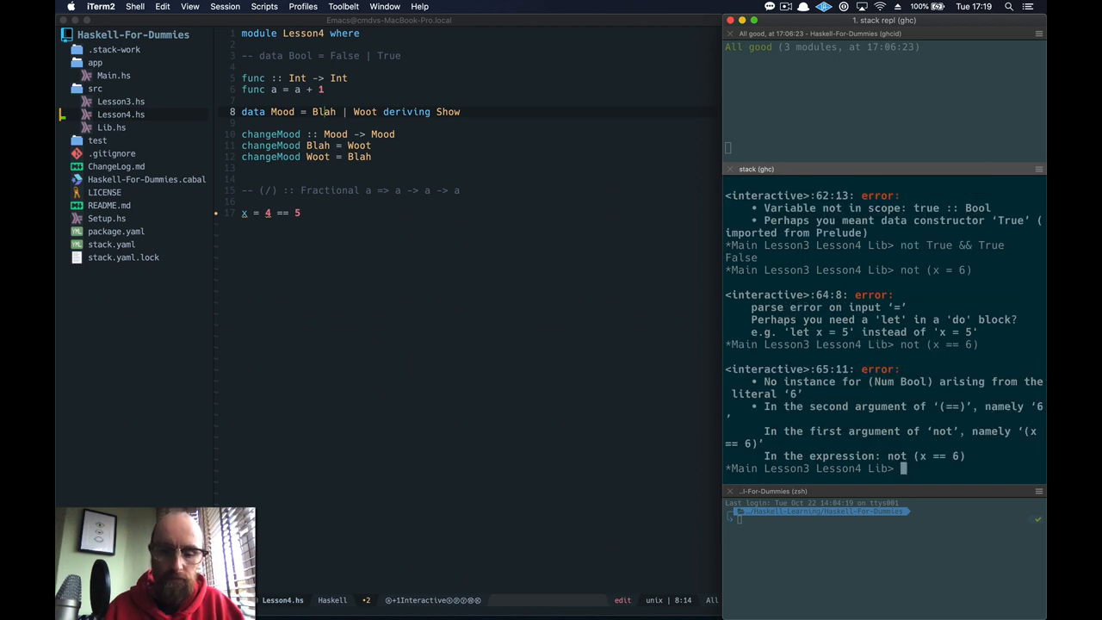
Step: Bind o = 5 in GHCi so not (o == 6) holds, then enter (1 * 2) > 5 at the prompt
text(not (x == 6))
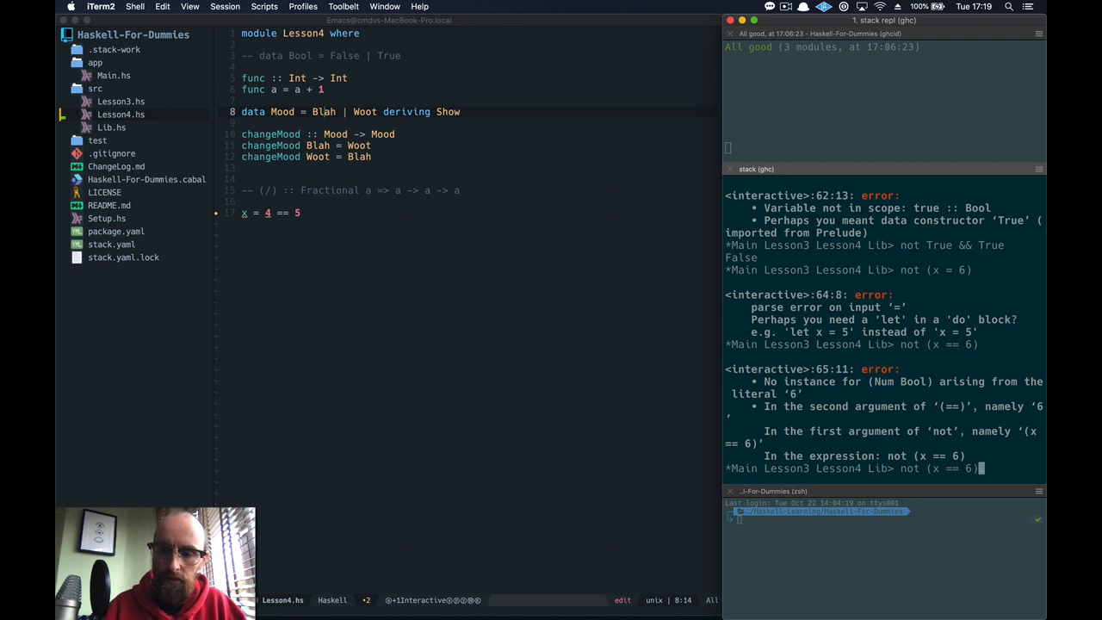
key(Return)
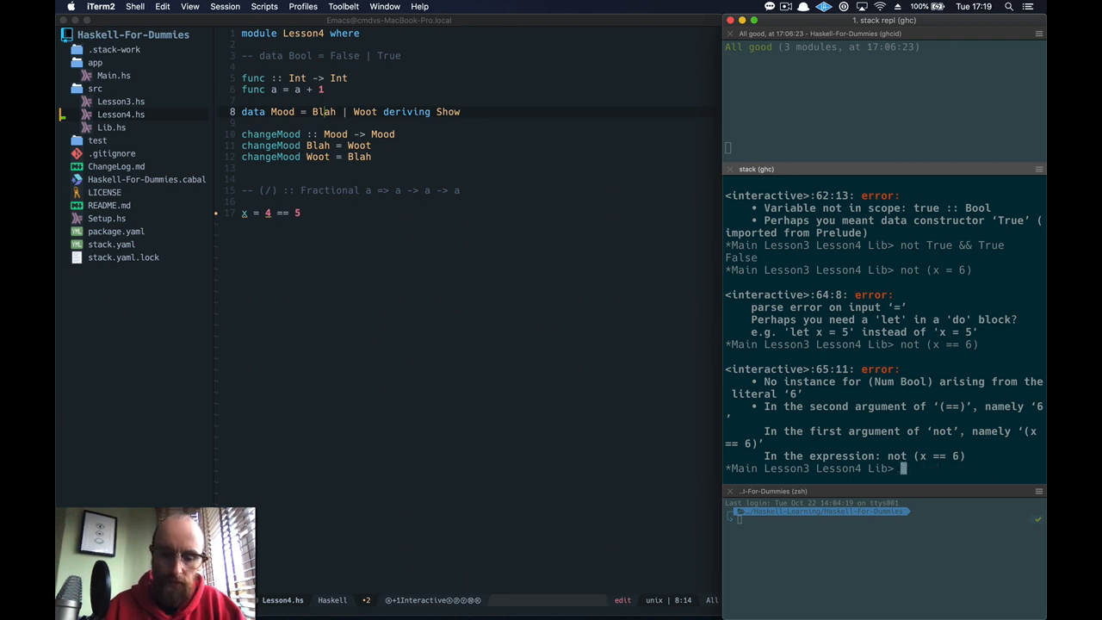
text(o)
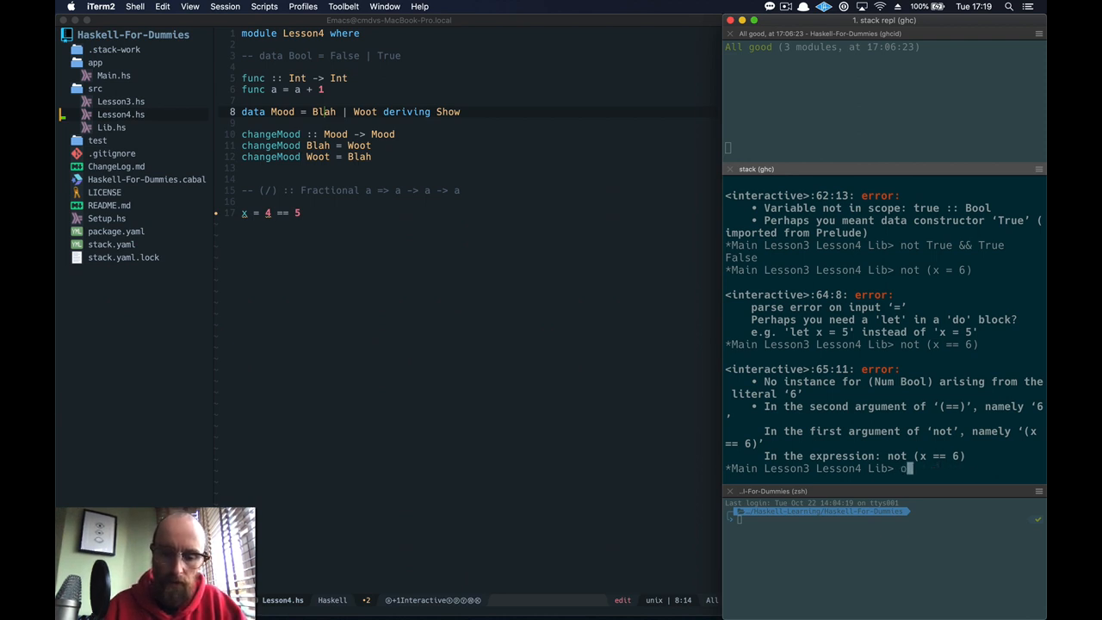
text(=)
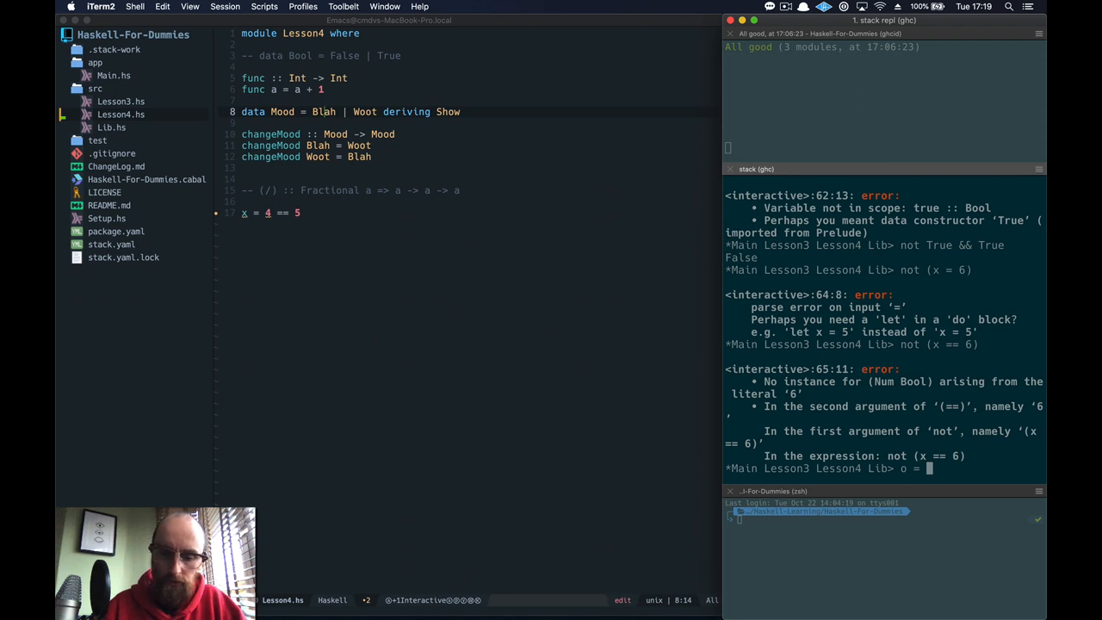
key(Return)
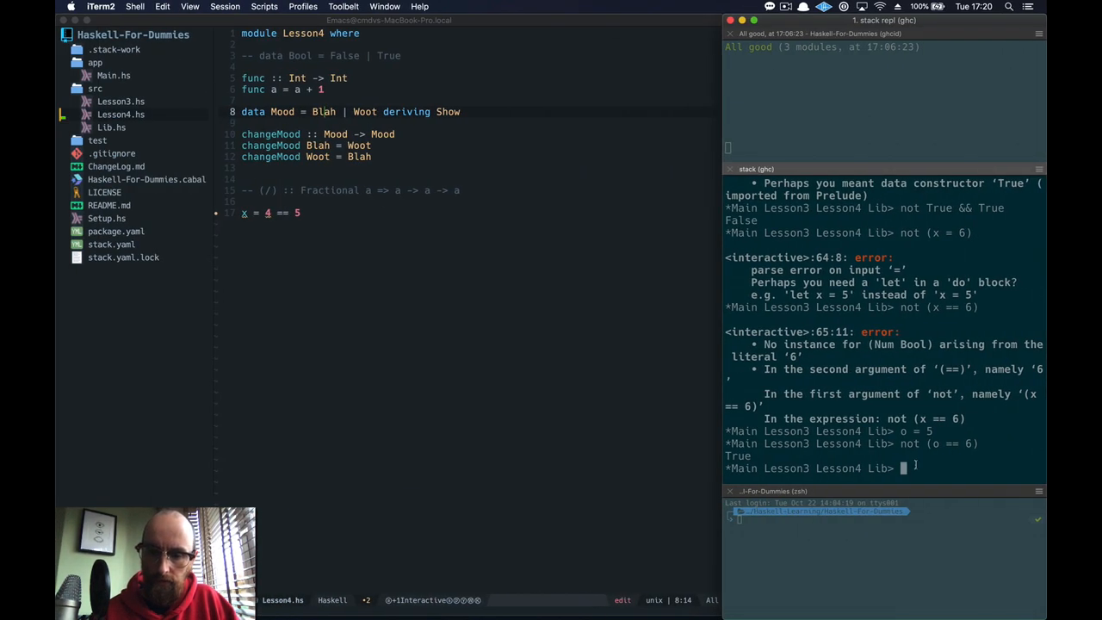
text((1 * 2) > 5)
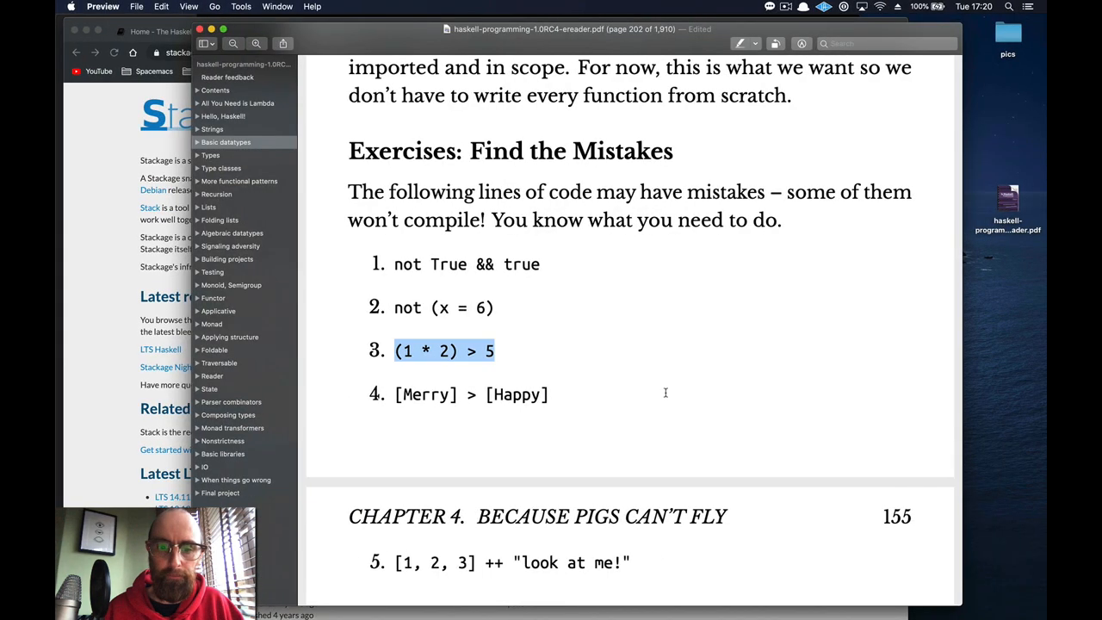
Step: Run (1 * 2) > 5 returning False and [Merry] > [Happy] failing with constructors out of scope
click(472, 395)
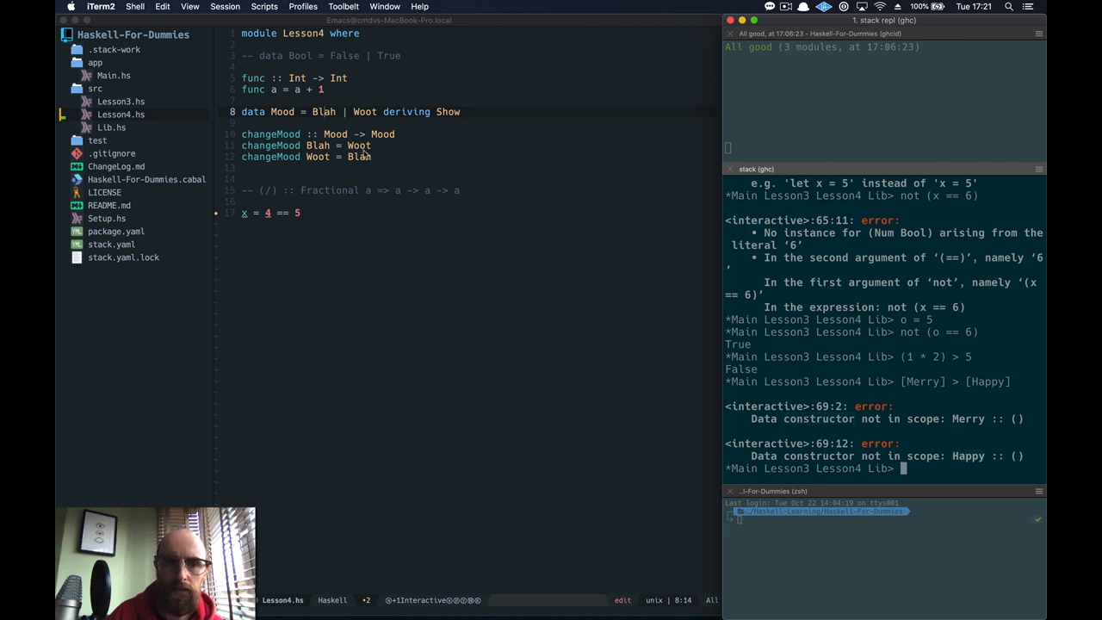
double_click(365, 112)
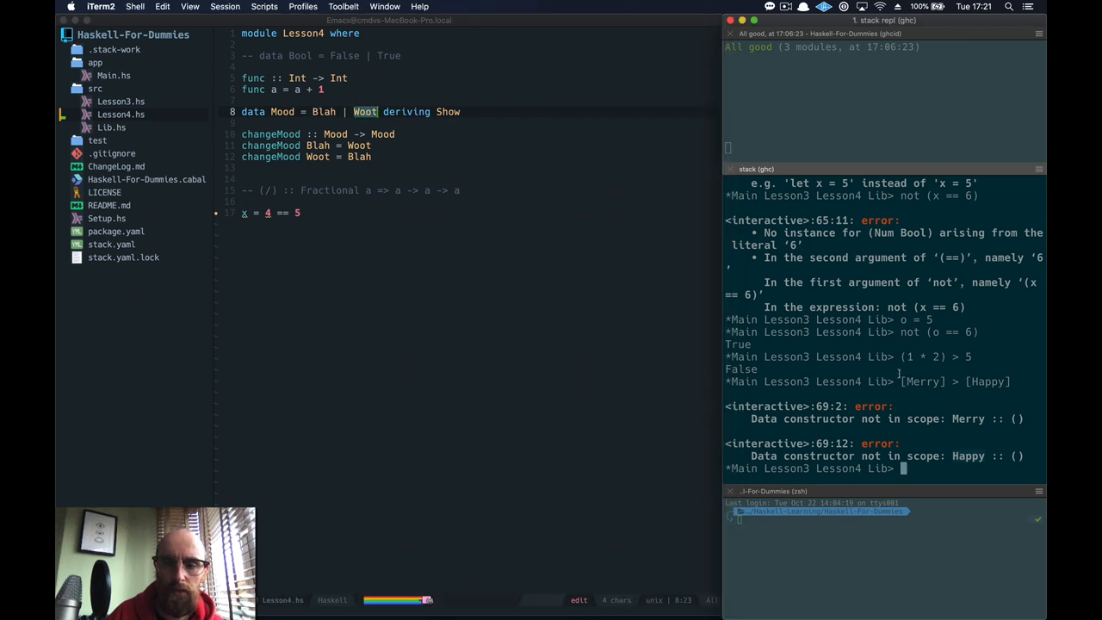
text([Merry] > [Happy])
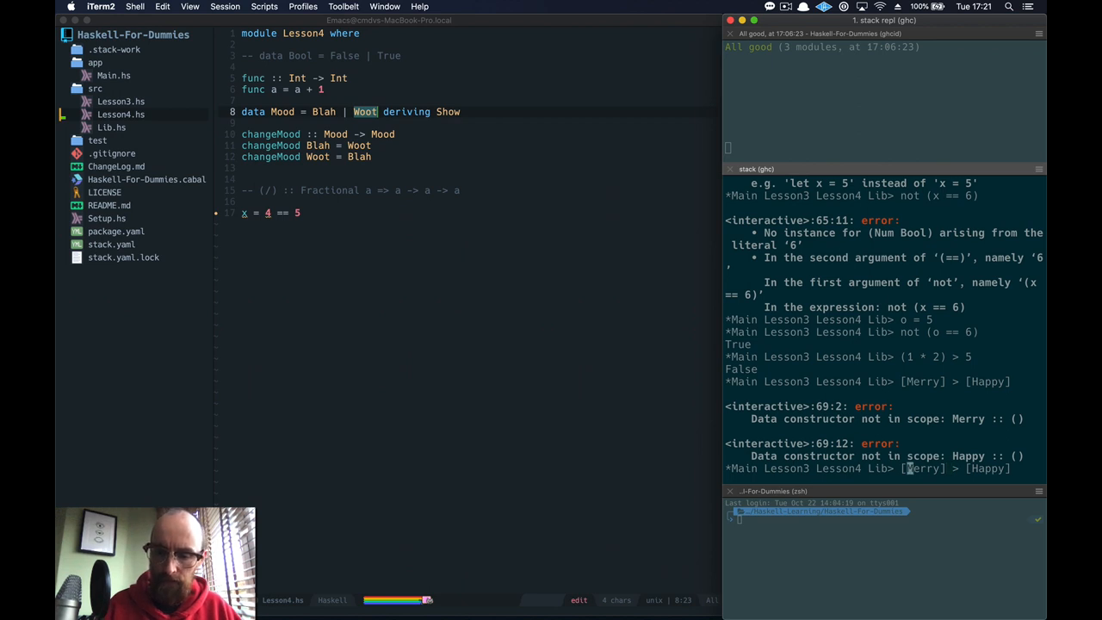
text(")
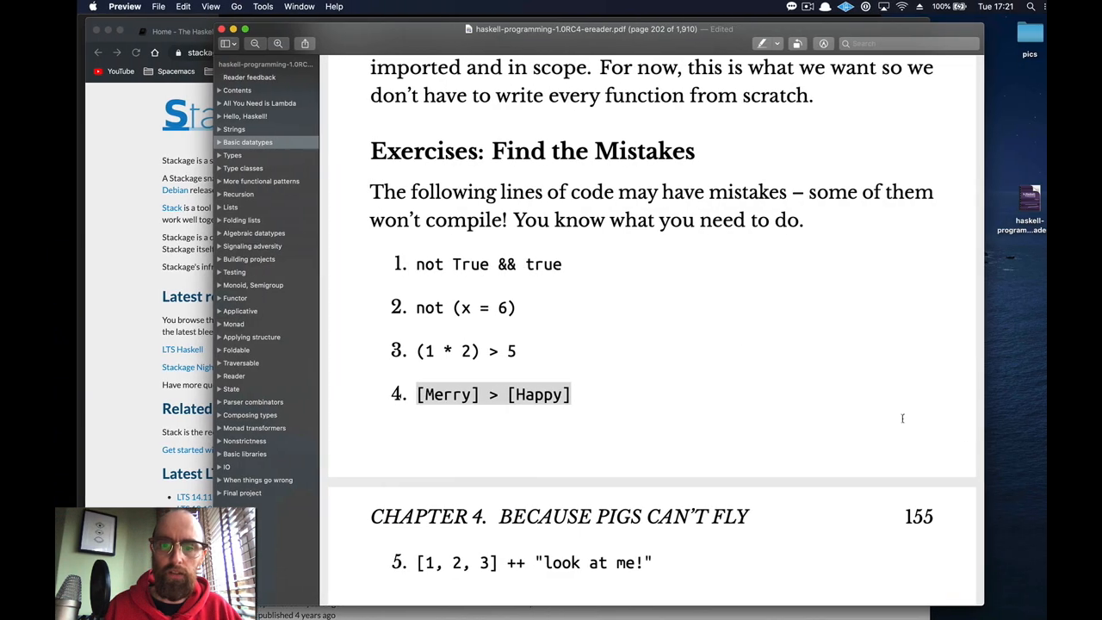
Step: Evaluate [1, 2, 3] ++ "look at me!" in GHCi to see the list-string type error
scroll(down, 3)
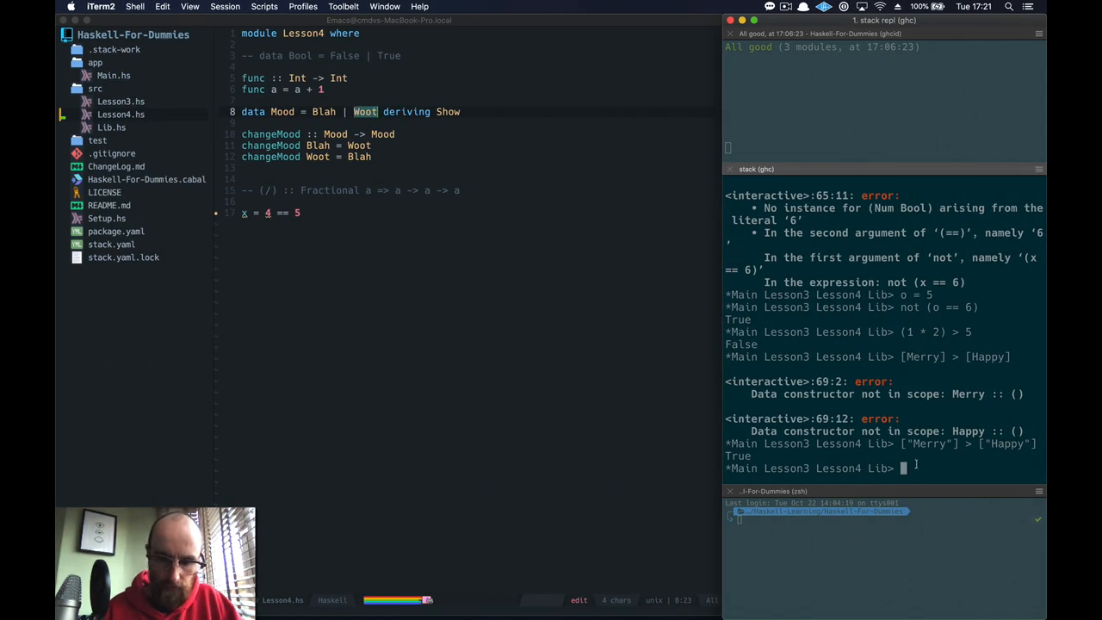
text([1, 2, 3] ++ "look at me!")
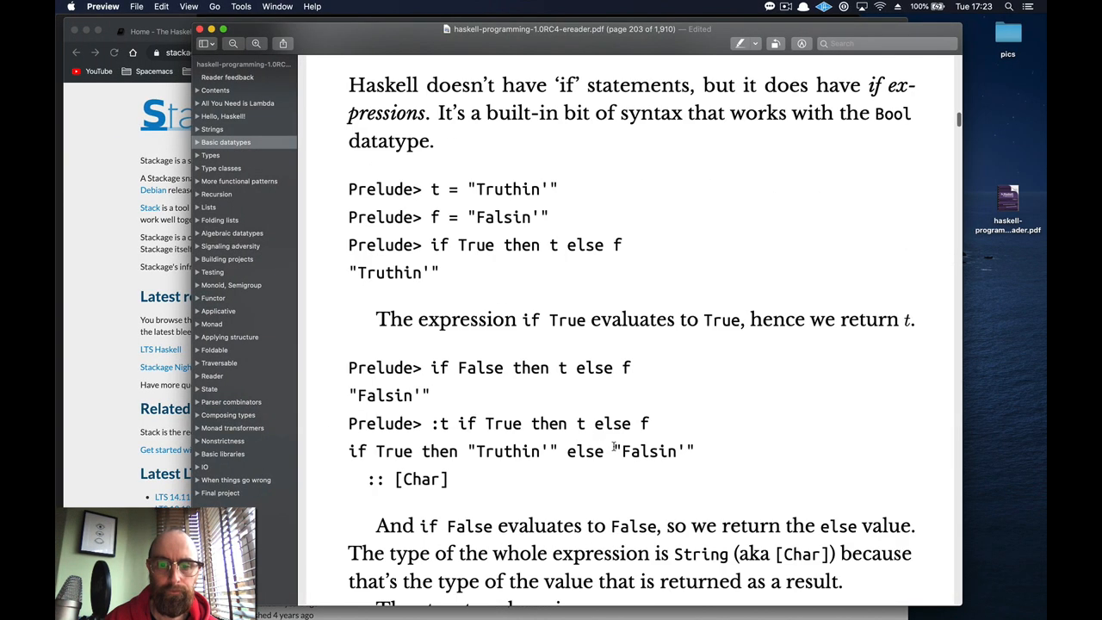
Step: Scroll the book back to the Conditionals with if-then-else heading and its t = "Truthin'" example
scroll(up, 3)
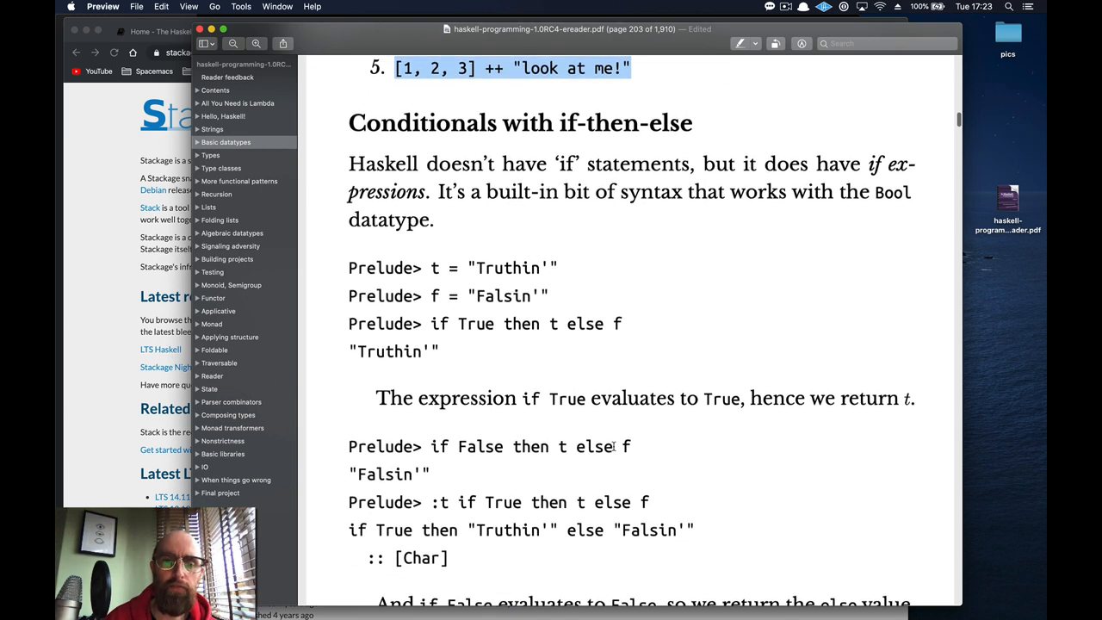
scroll(down, 3)
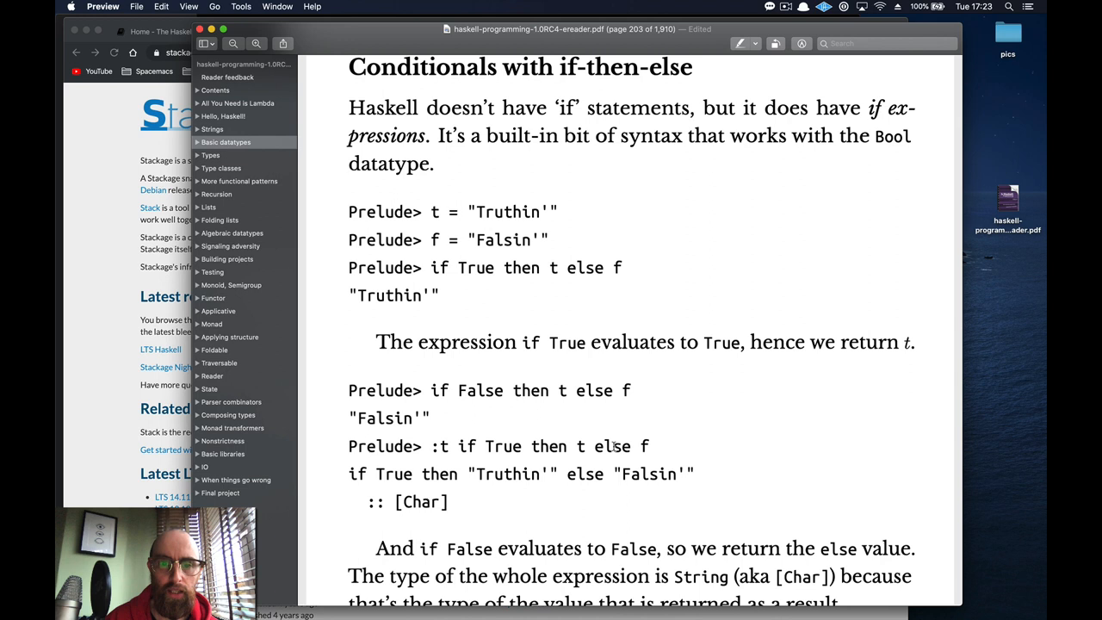
scroll(up, 3)
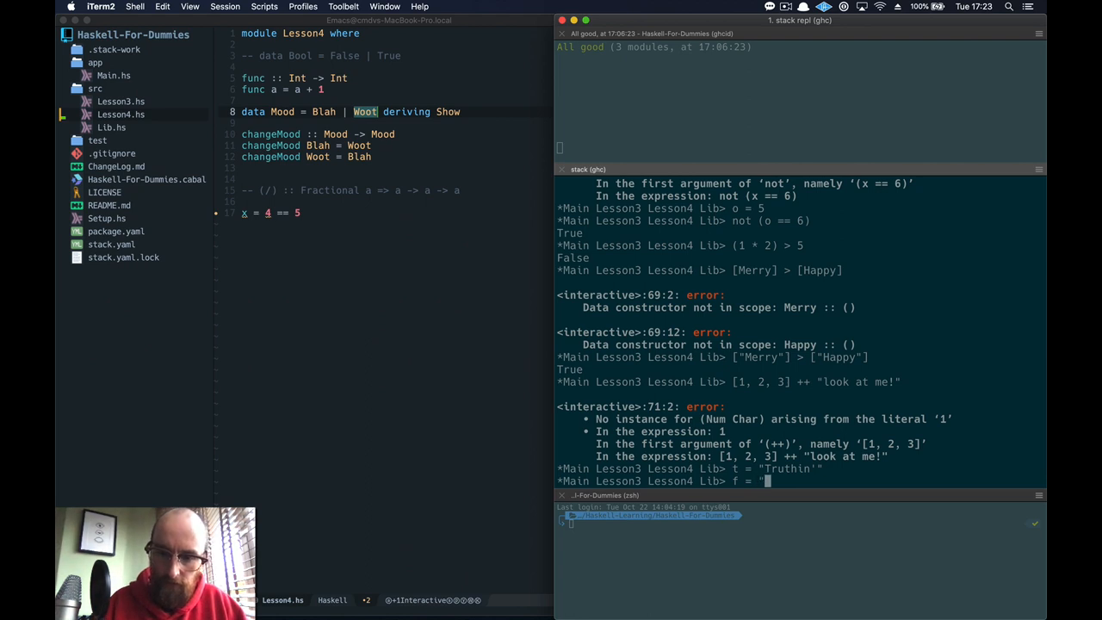
Step: Bind f = "Falsin'" and evaluate if True then t else f, getting "Truthin'"
text(Falsin'")
text(if True then t)
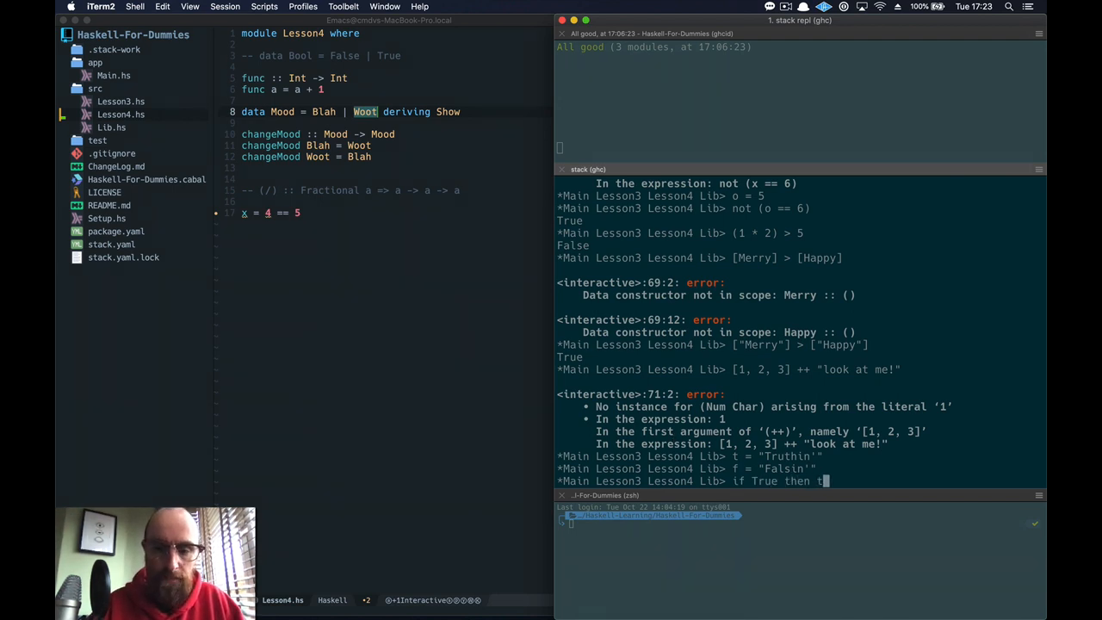
text(else)
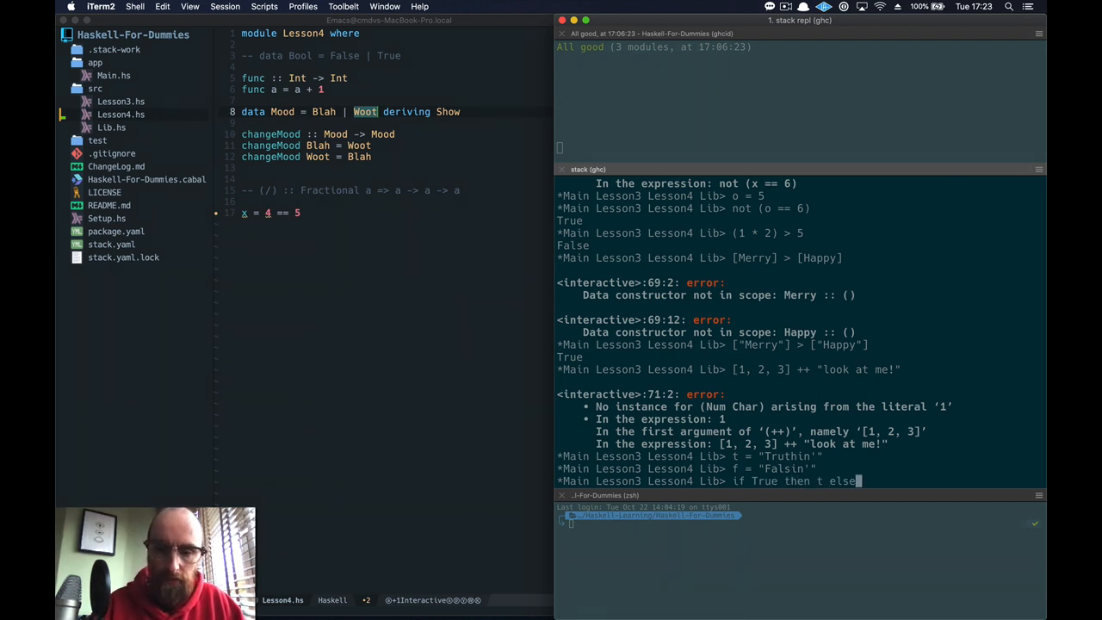
text(f)
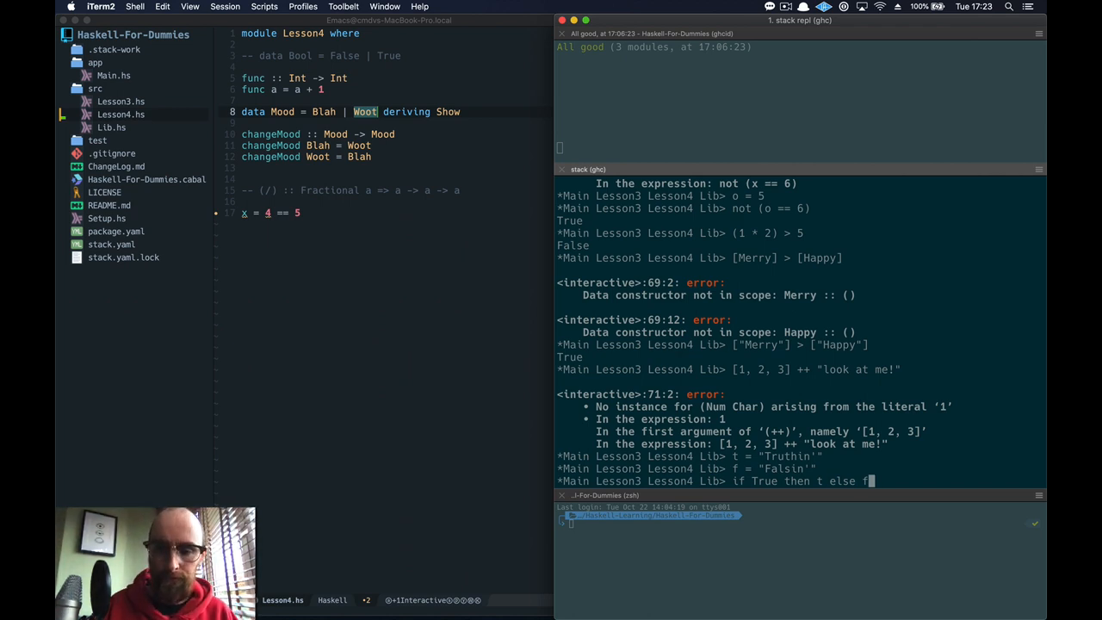
key(Return)
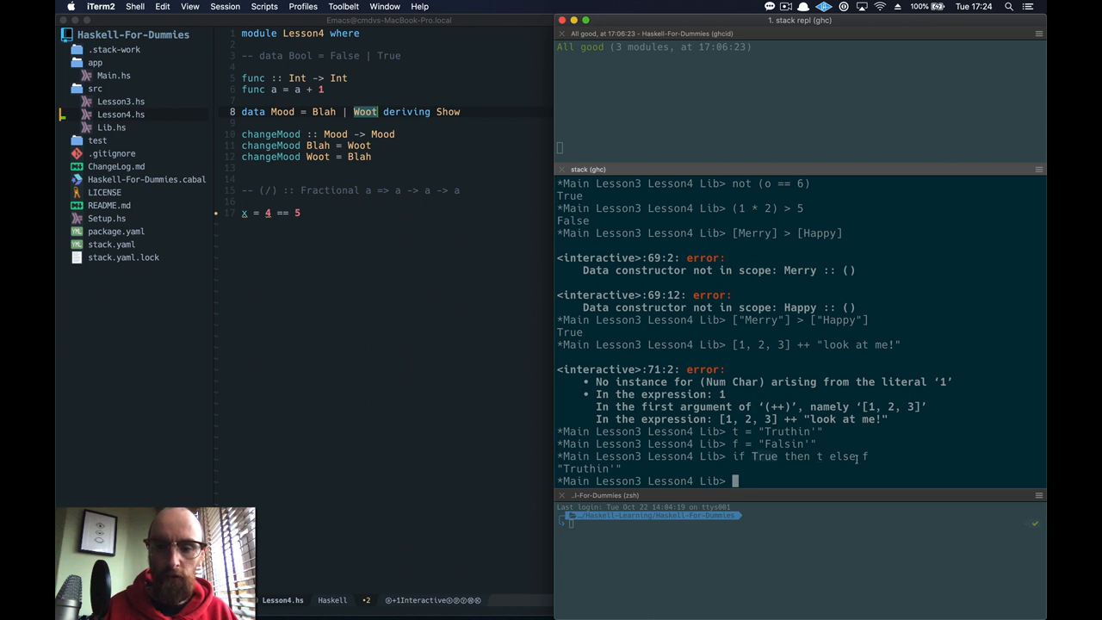
text(if True then t else f)
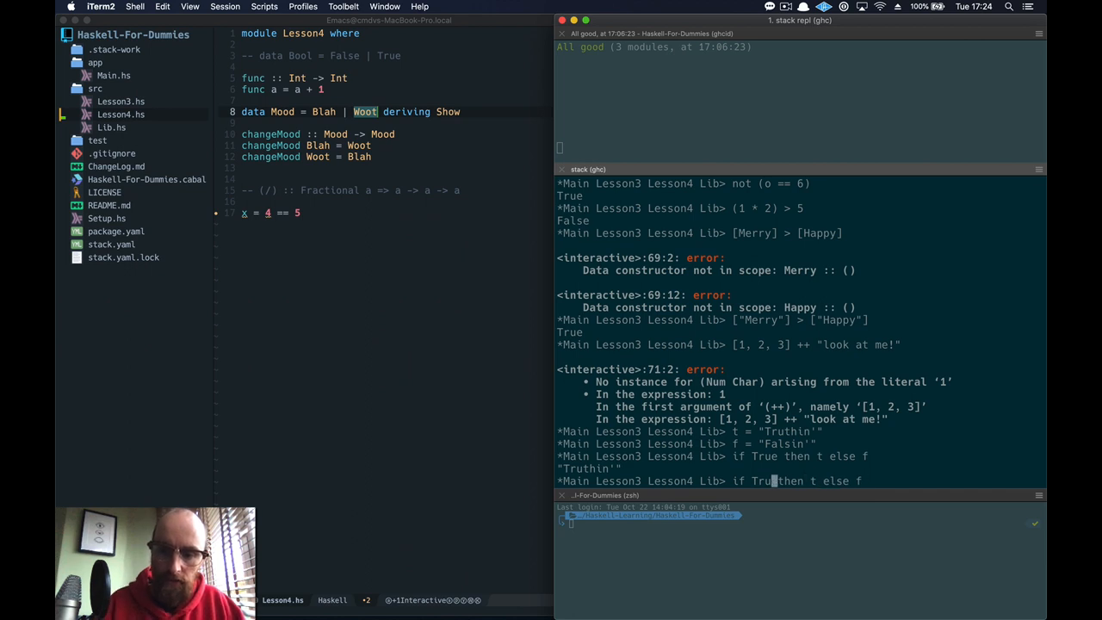
Step: Evaluate if False then t else f for "Falsin'" and start typing if (1 > 3) then
text(False)
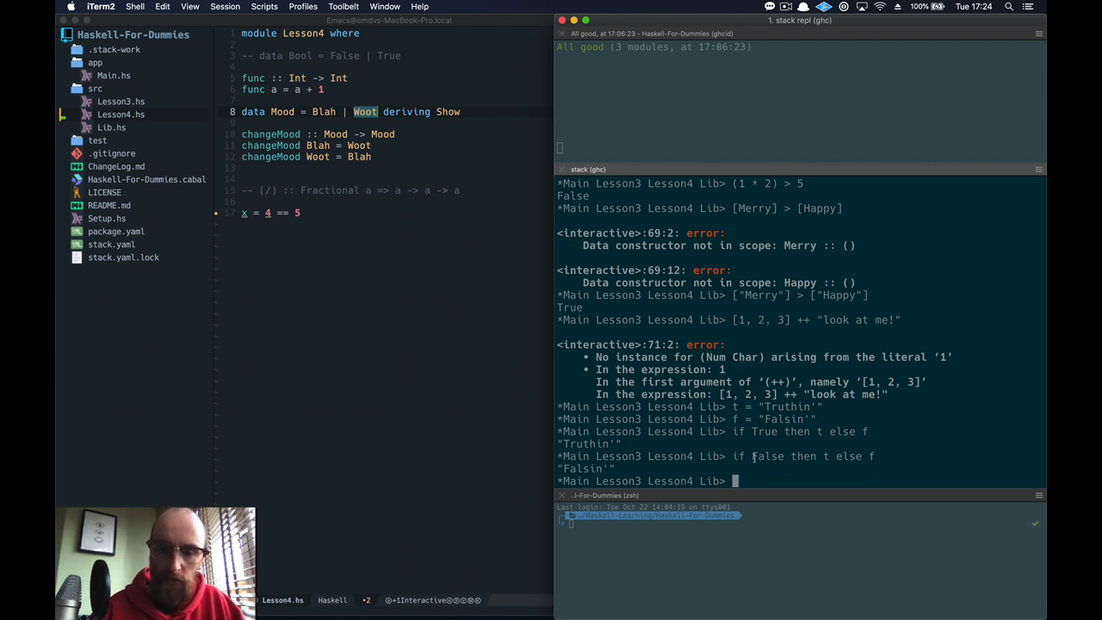
text(if)
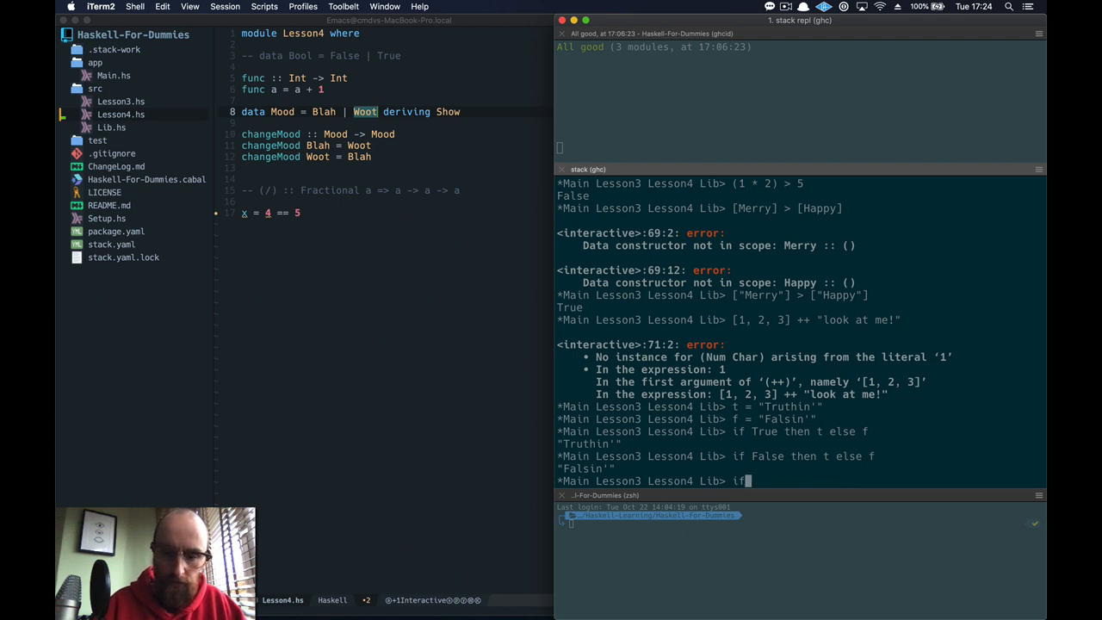
text((1 > 3)
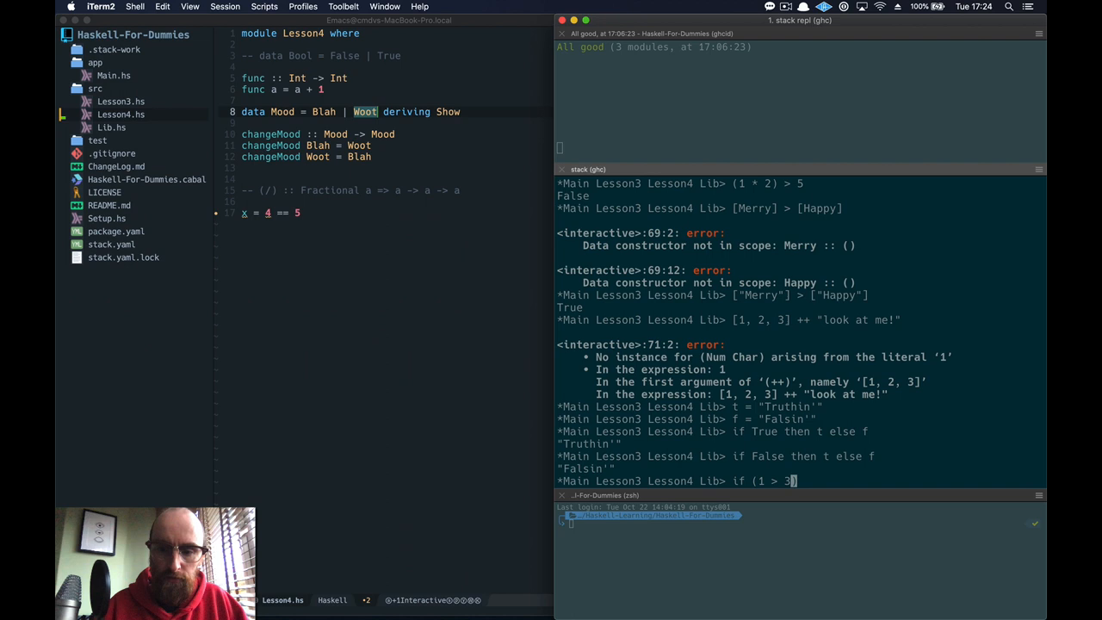
text(then t else)
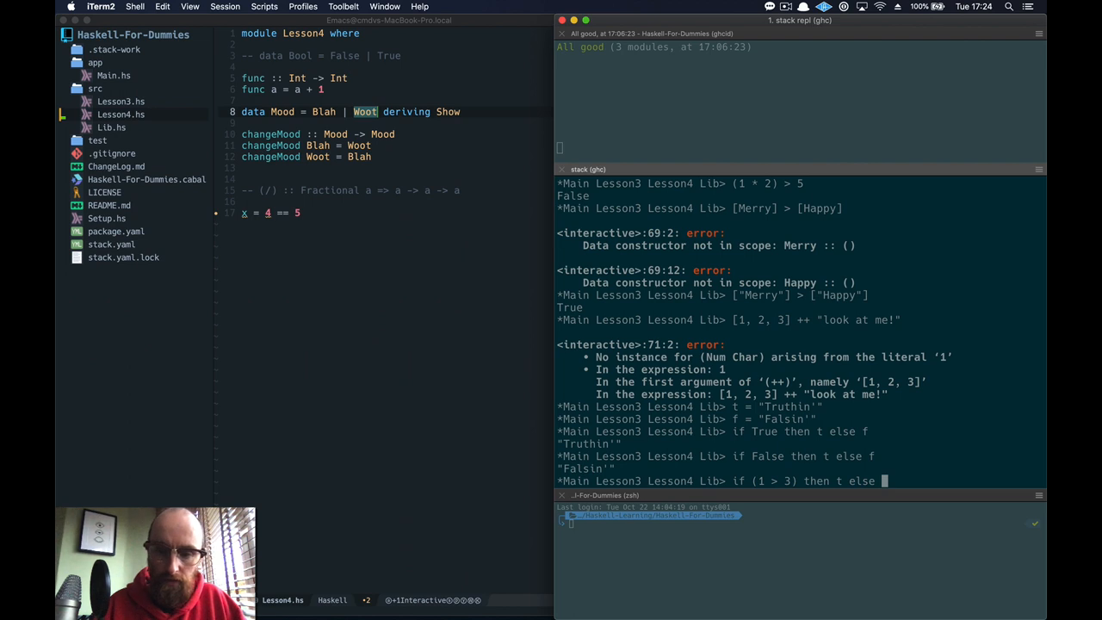
Step: Evaluate if (1 > 3), then in Lesson4.hs write the signature isGreaterThanFive :: Int -> Bool
key(Return)
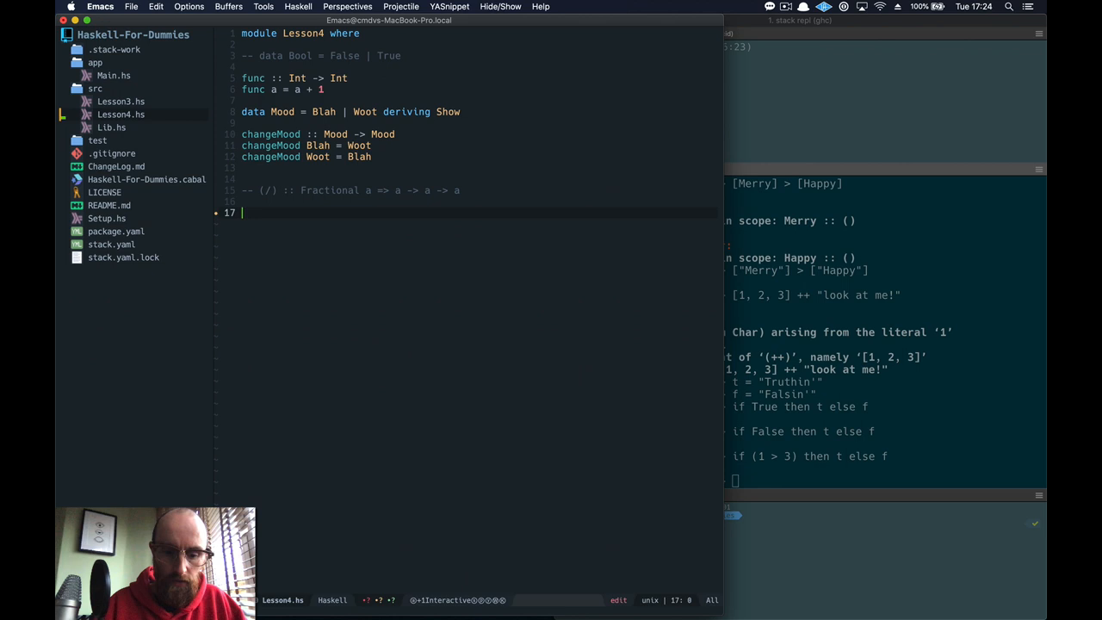
text(i)
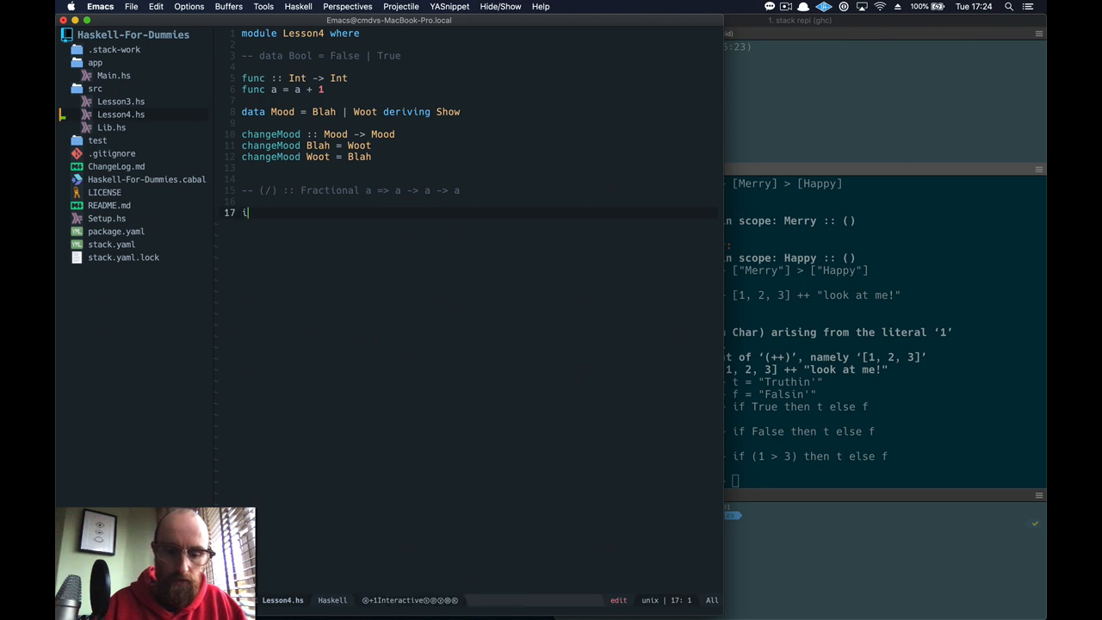
text(sGreaterTh)
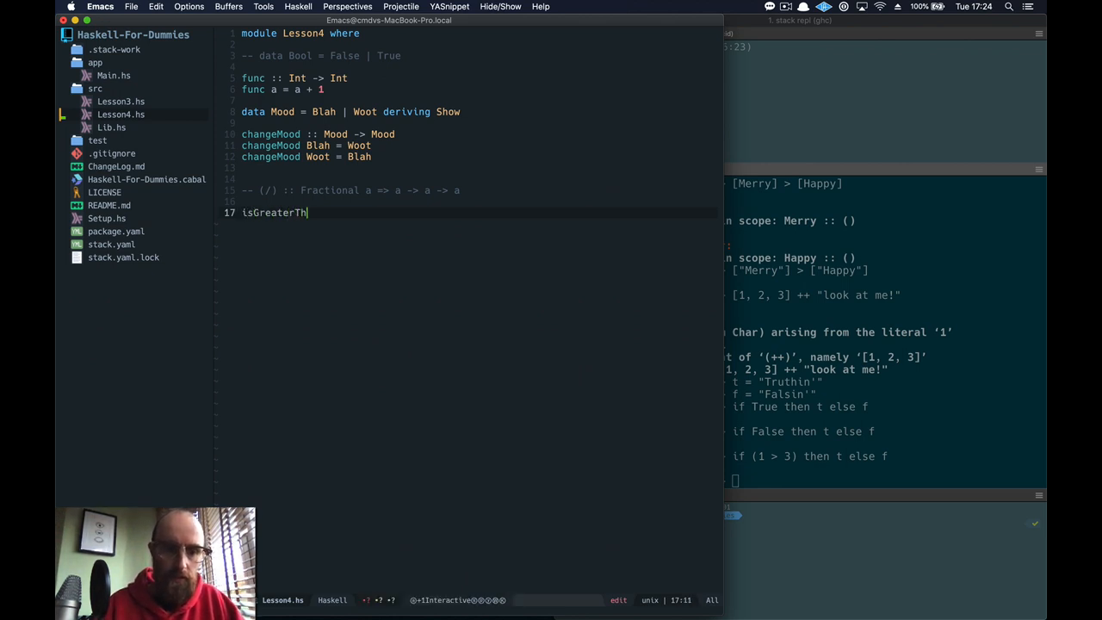
text(anFive)
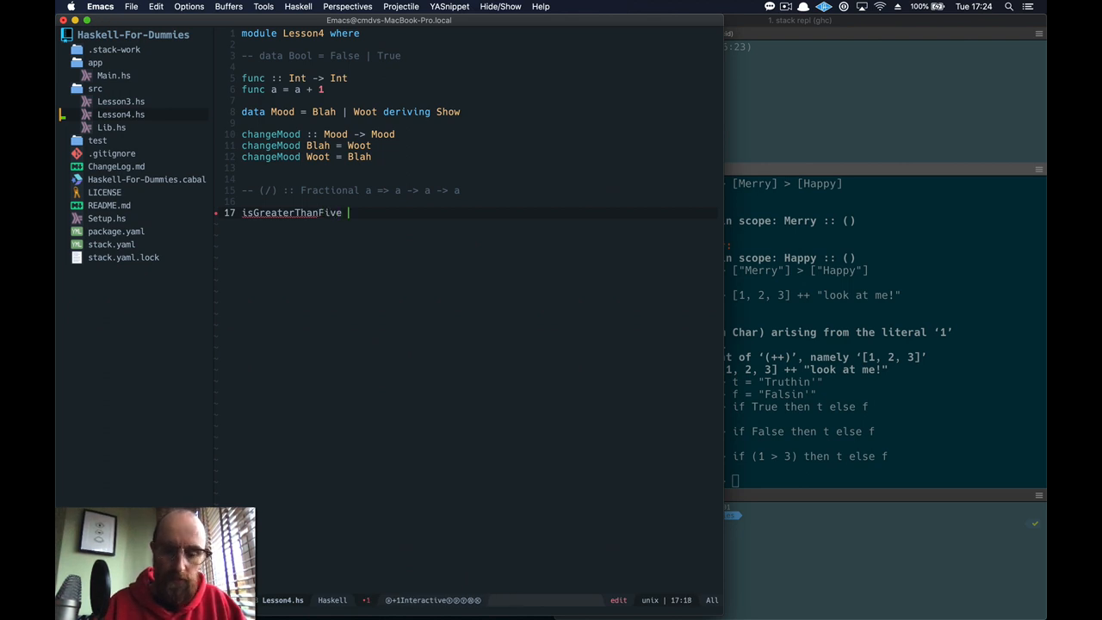
text(:: Int)
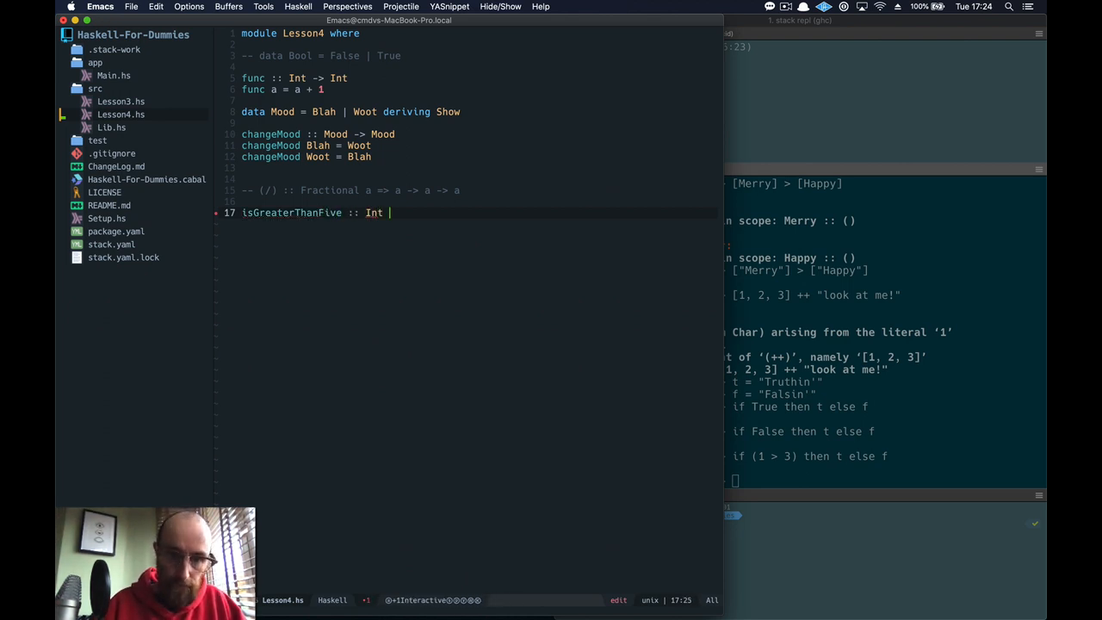
text(-> Bool)
text(isGreaterThanFive)
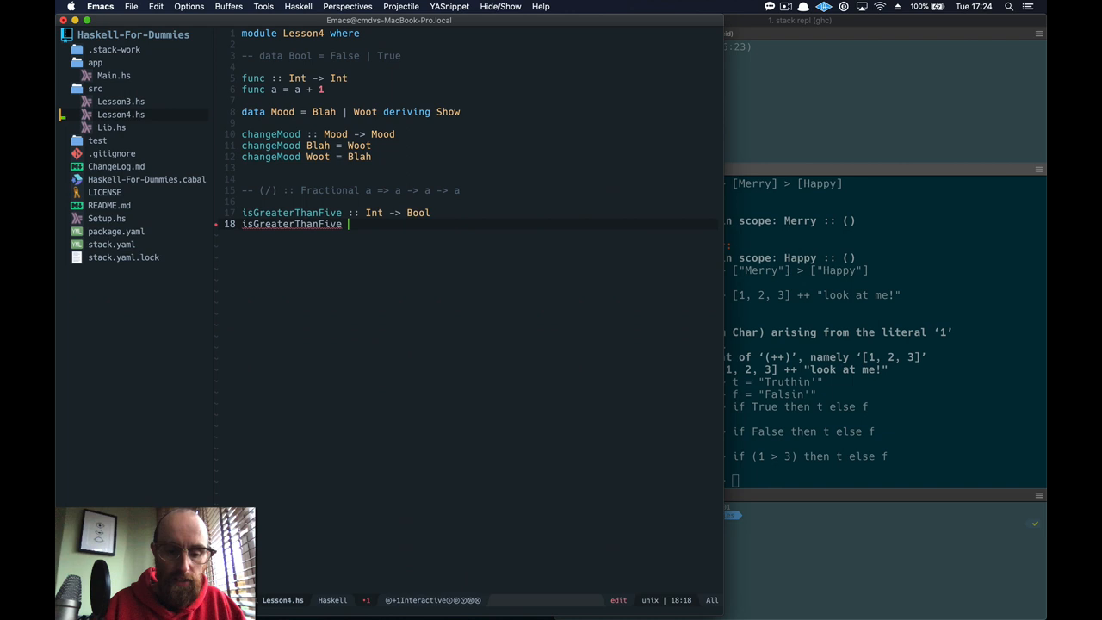
Step: Define isGreaterThanFive a = if (a > 5) then True else False
text(a =)
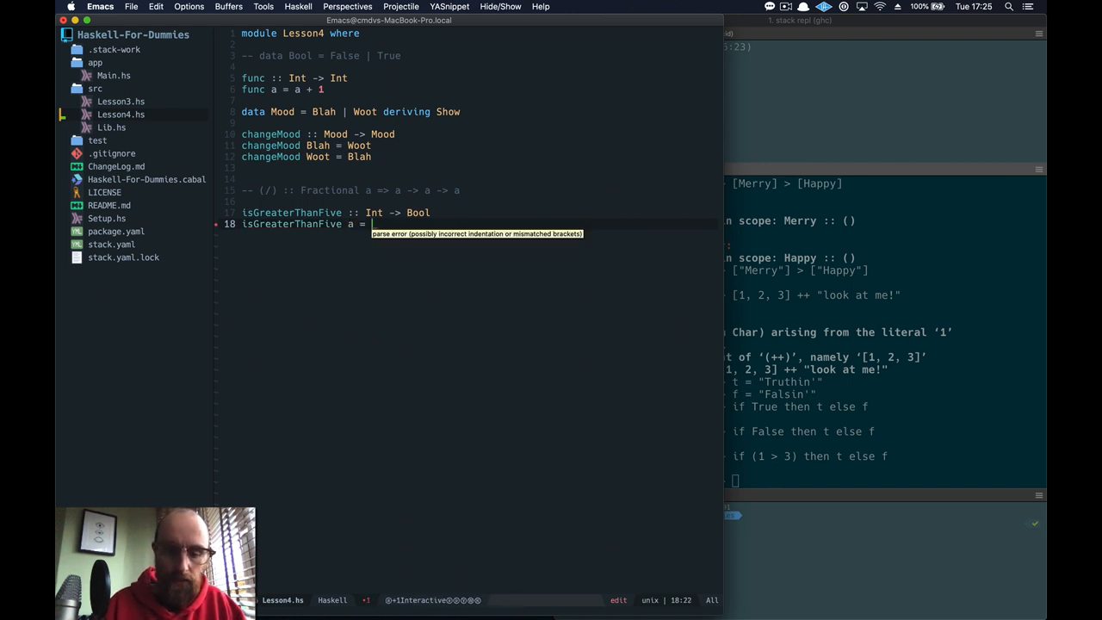
text(if ())
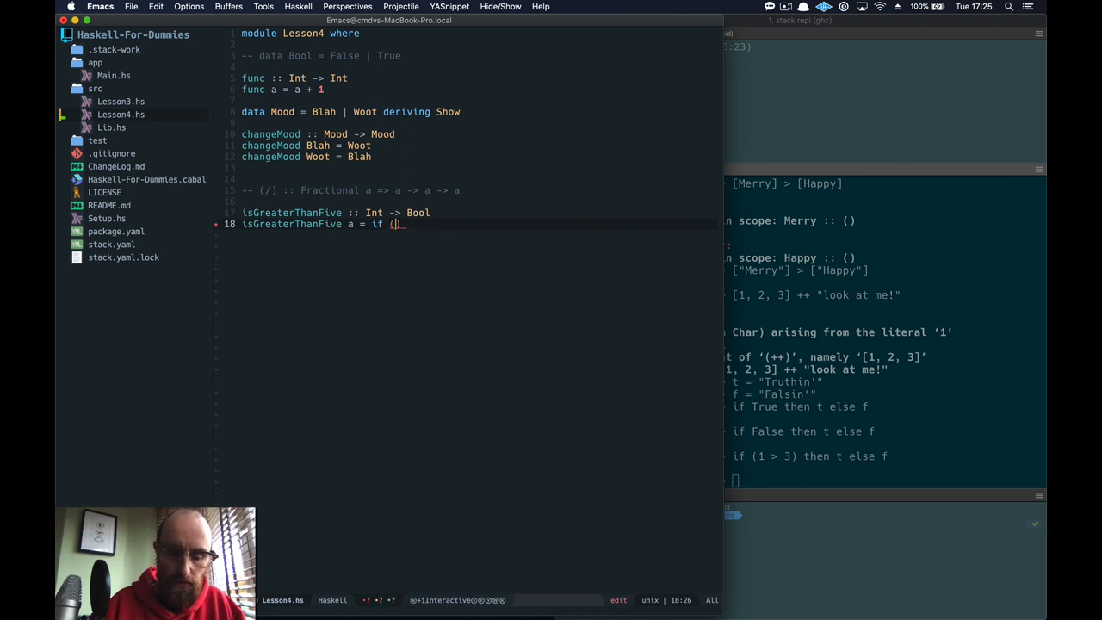
text(a >)
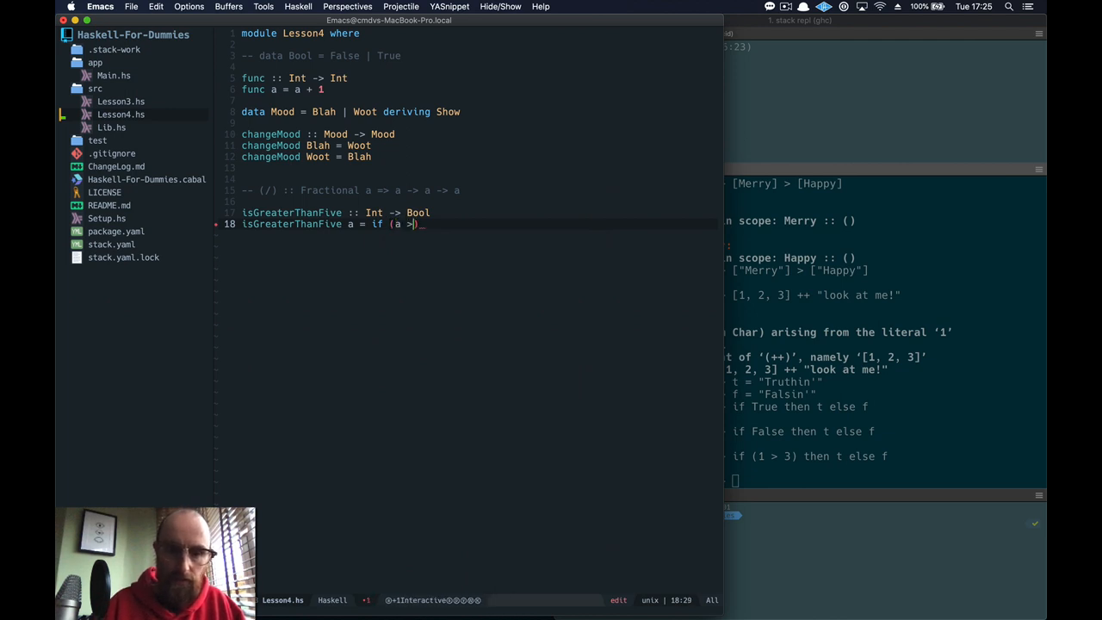
text(5)
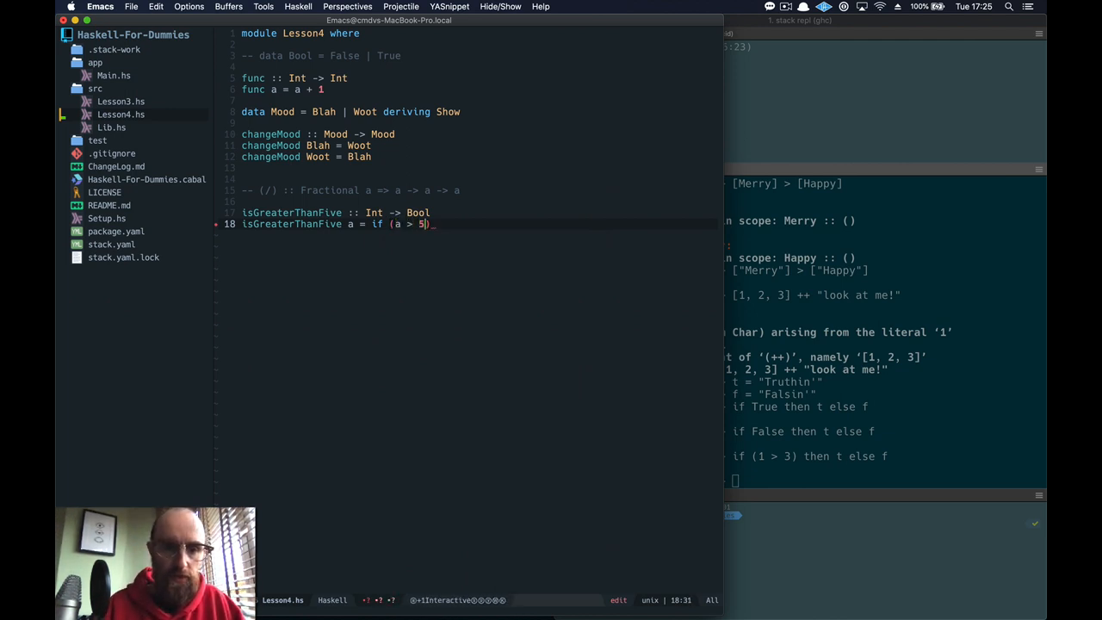
text(then)
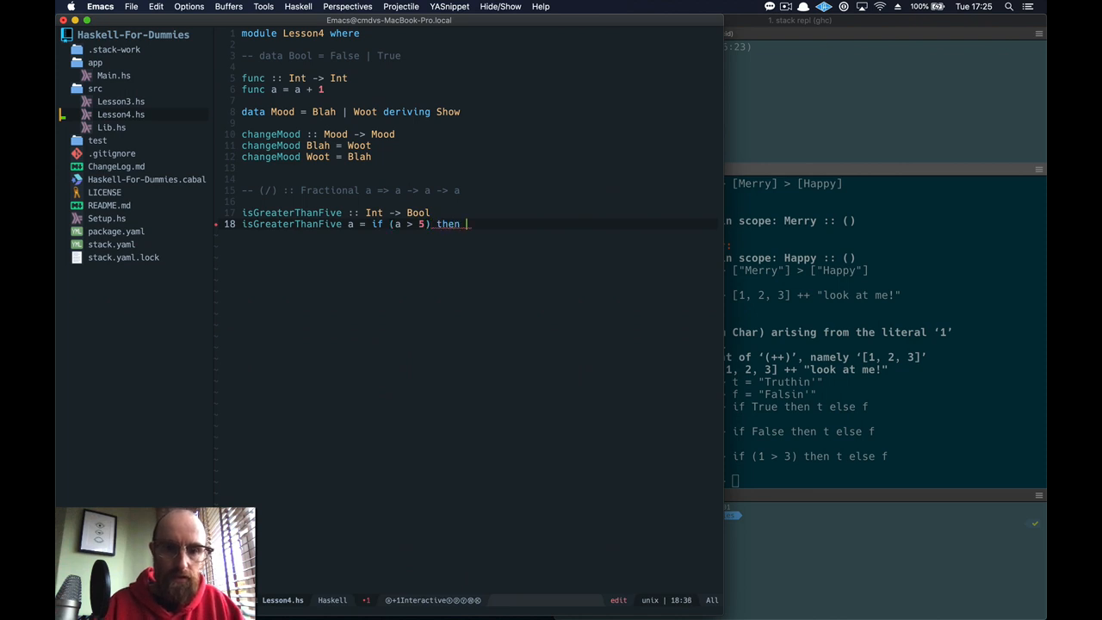
text(True)
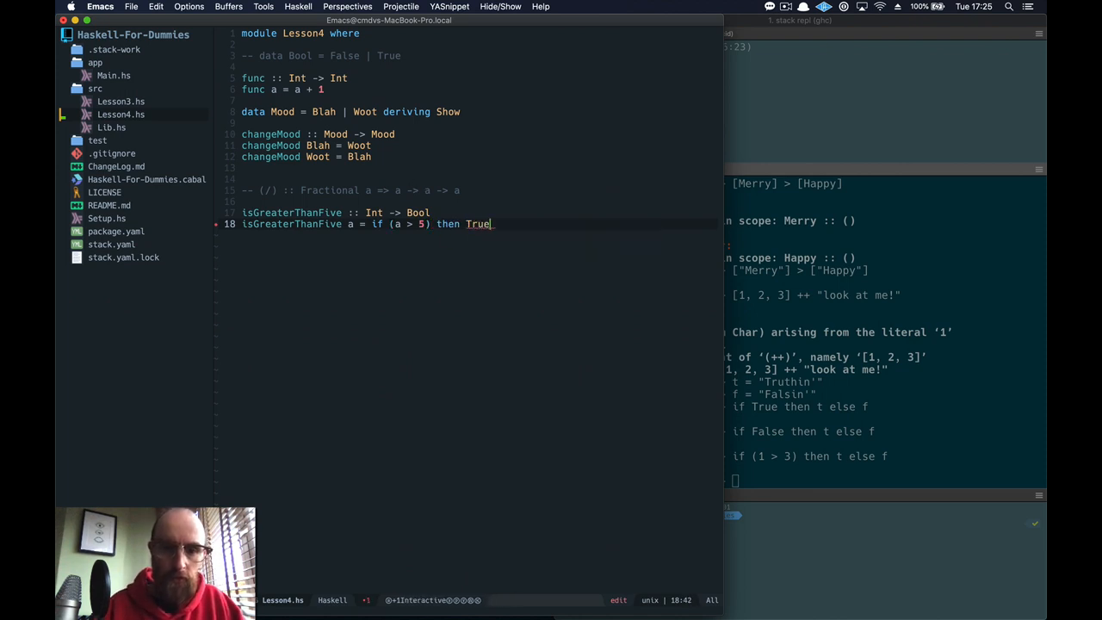
text(else)
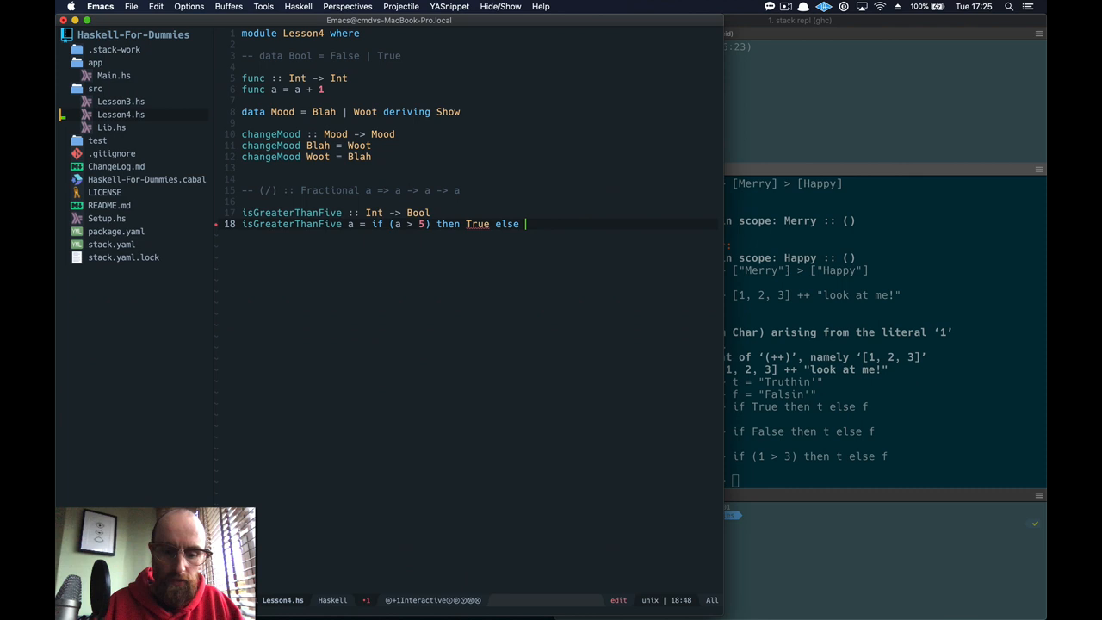
text(False)
click(885, 480)
text(is)
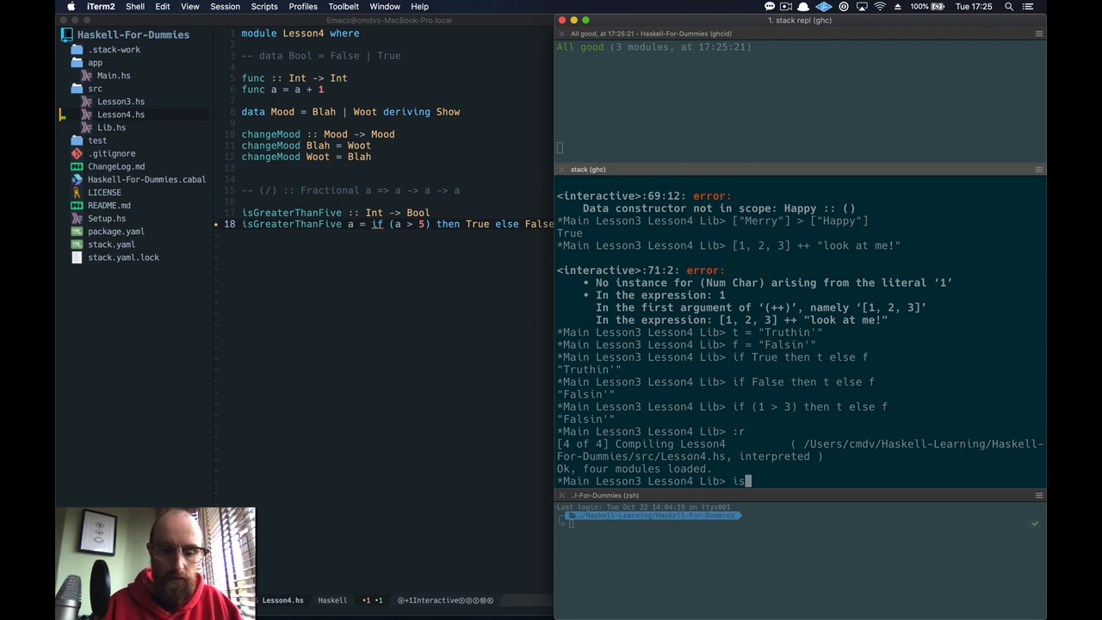
Step: Run isGreaterThanFive on 3, 4, 5 and 6, getting False, False, False and True
text(GreaterThanFive 3)
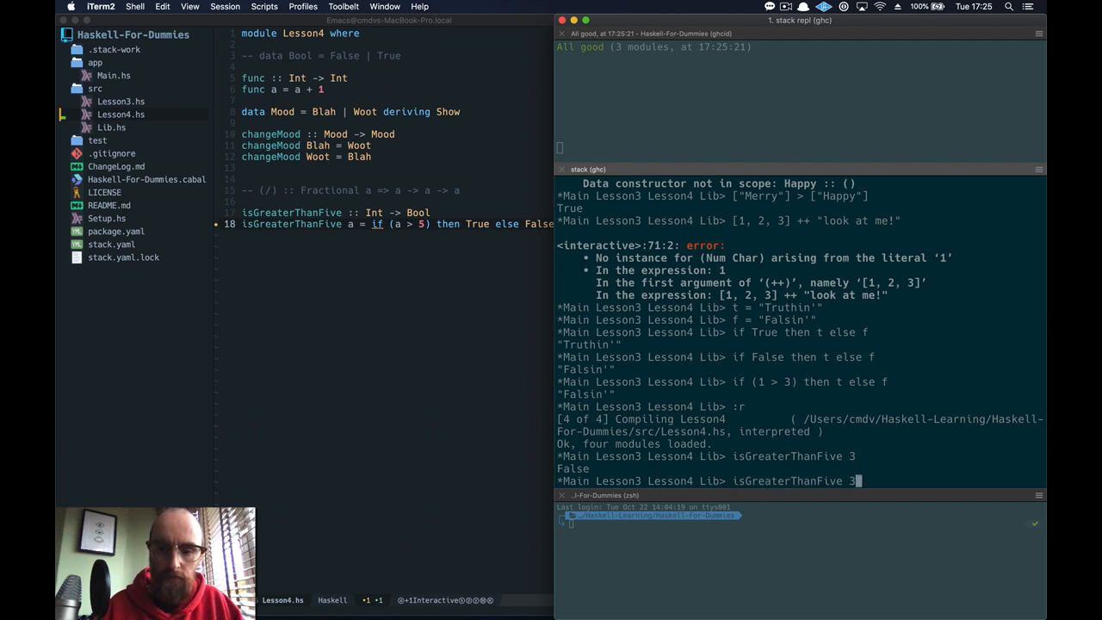
key(Return)
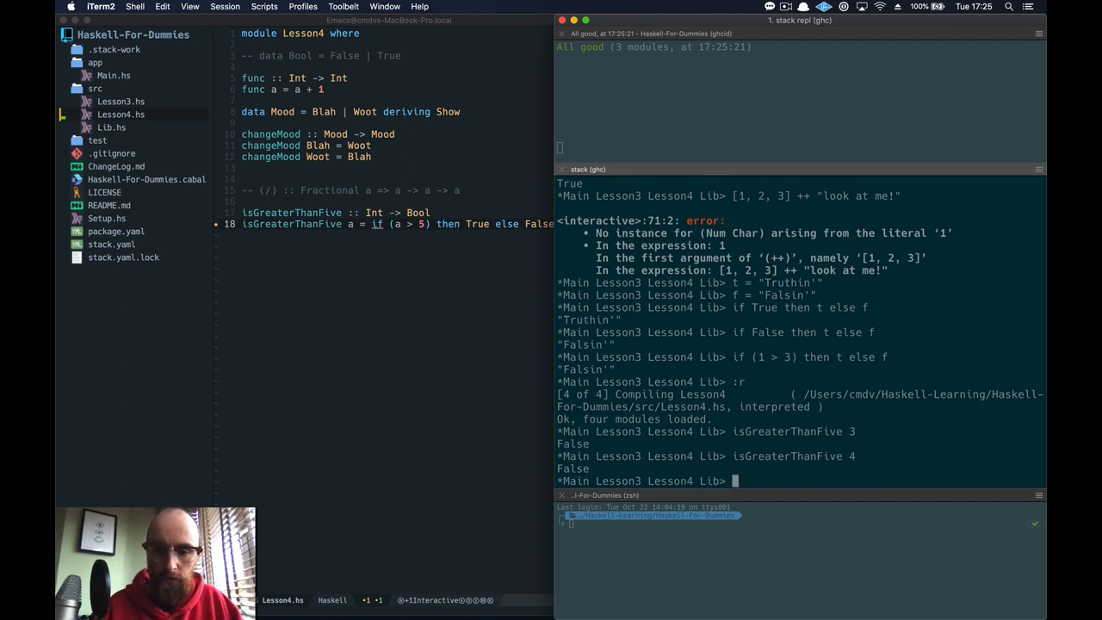
text(isGreaterThanFive 5)
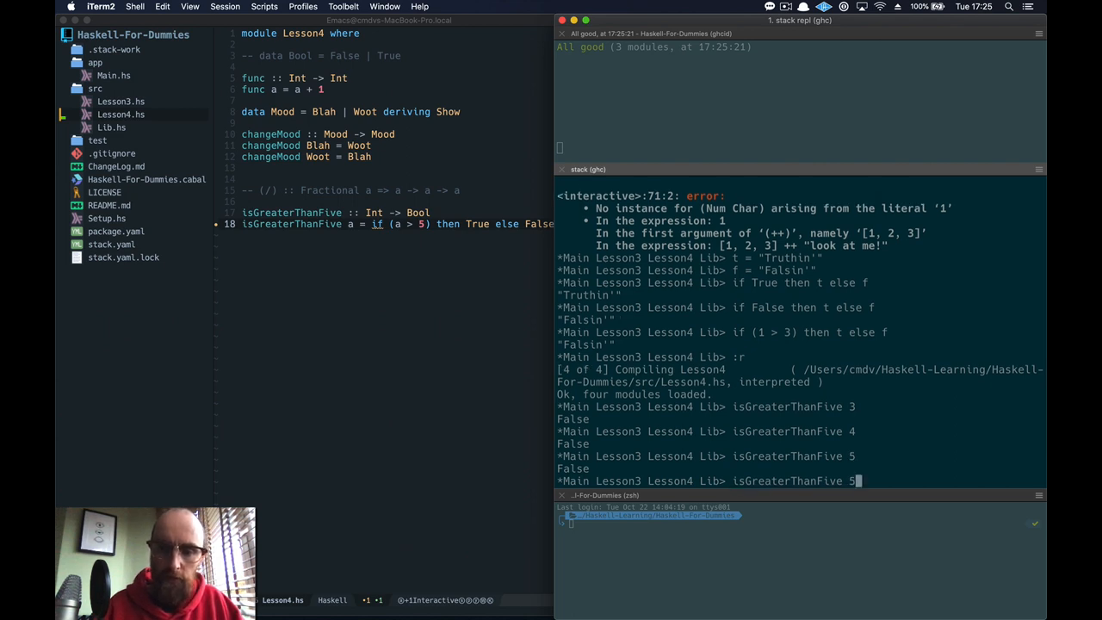
text(6)
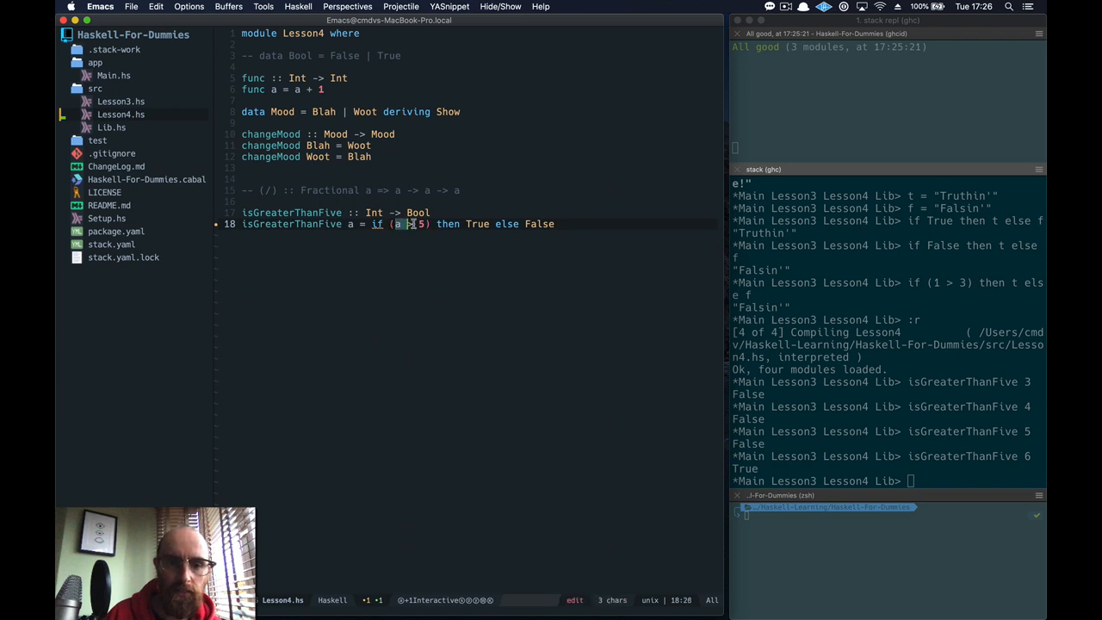
key(backspace)
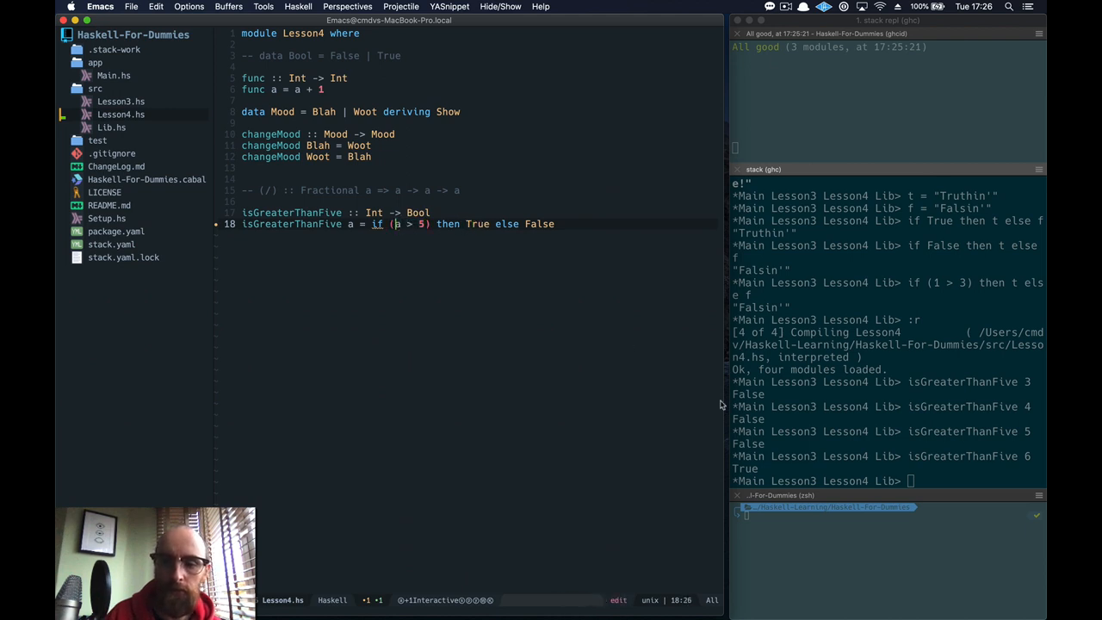
mouse_move(409, 242)
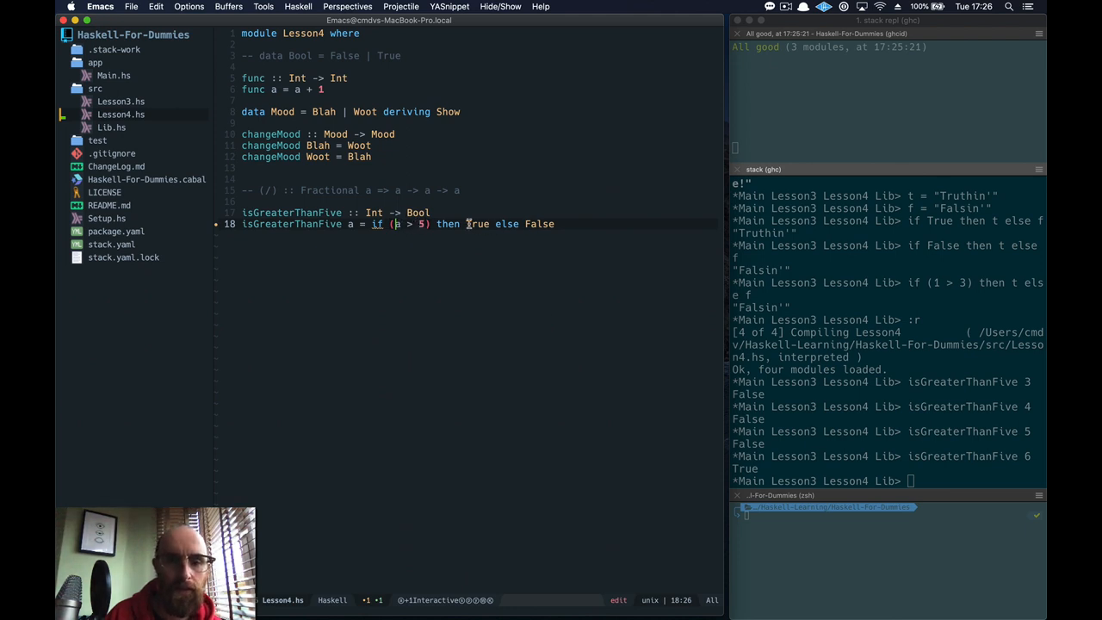
double_click(539, 224)
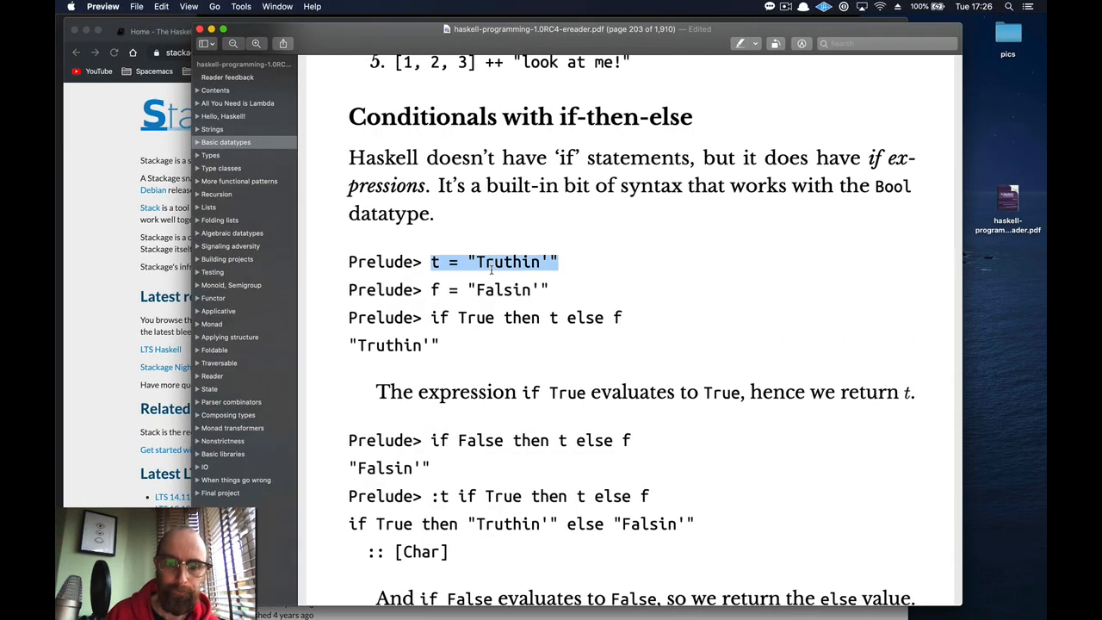
Step: Scroll to page 205's failing dog/cat example and highlight its x * 100 expression
scroll(down, 3)
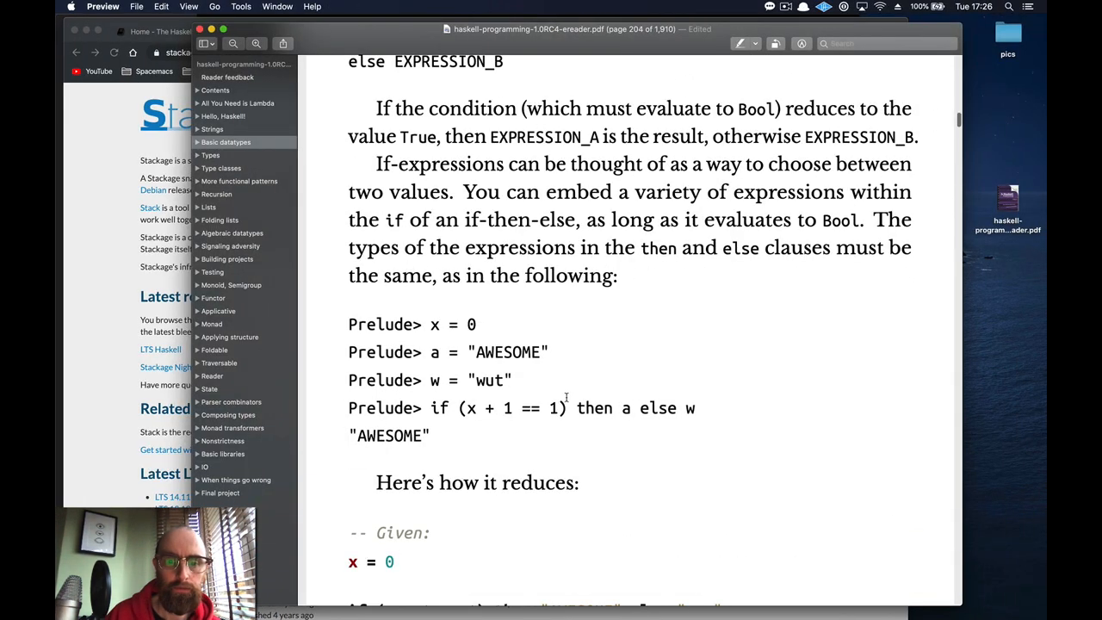
scroll(down, 3)
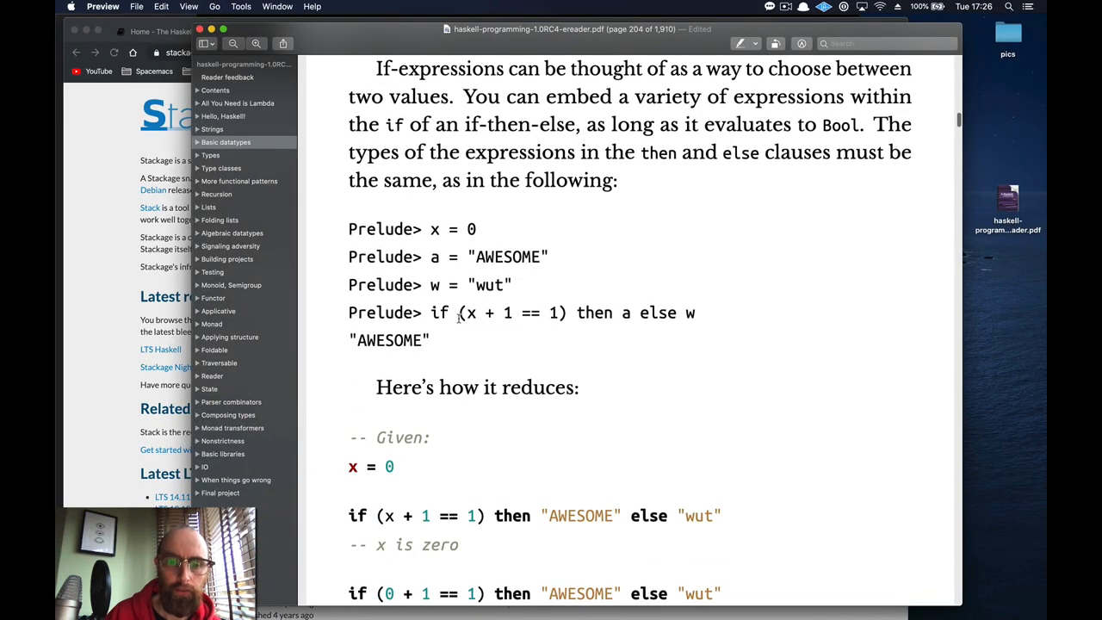
scroll(down, 3)
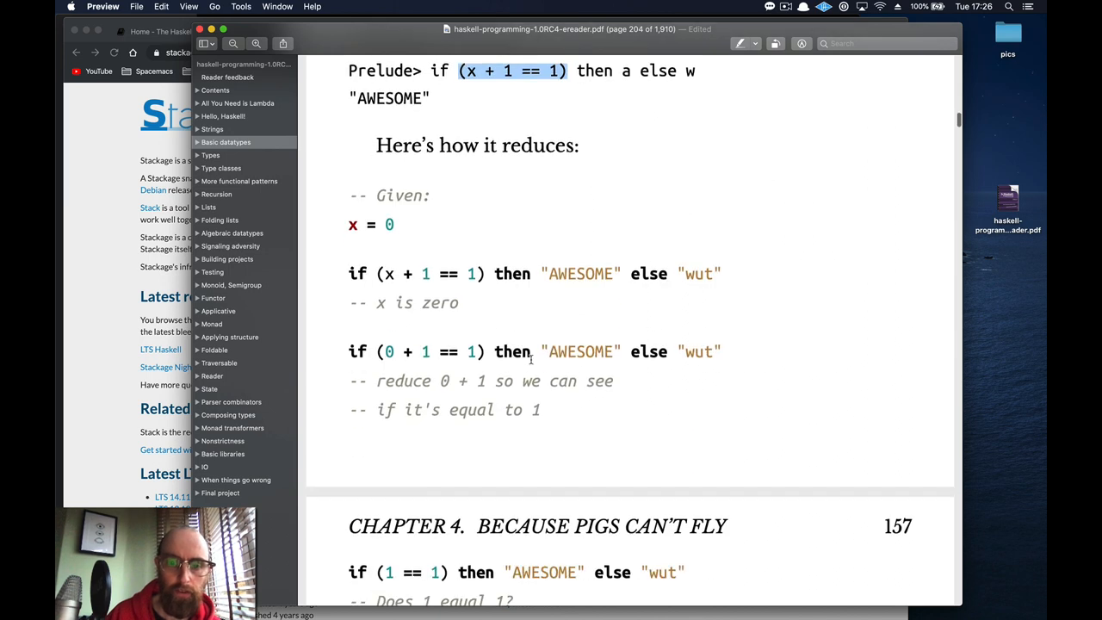
scroll(down, 3)
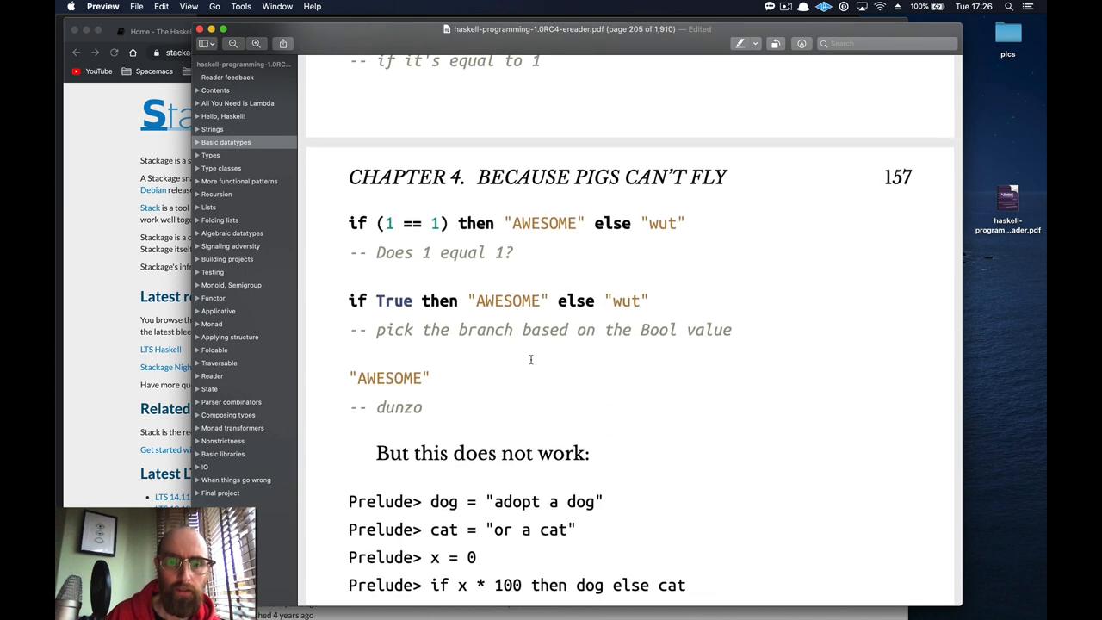
scroll(down, 3)
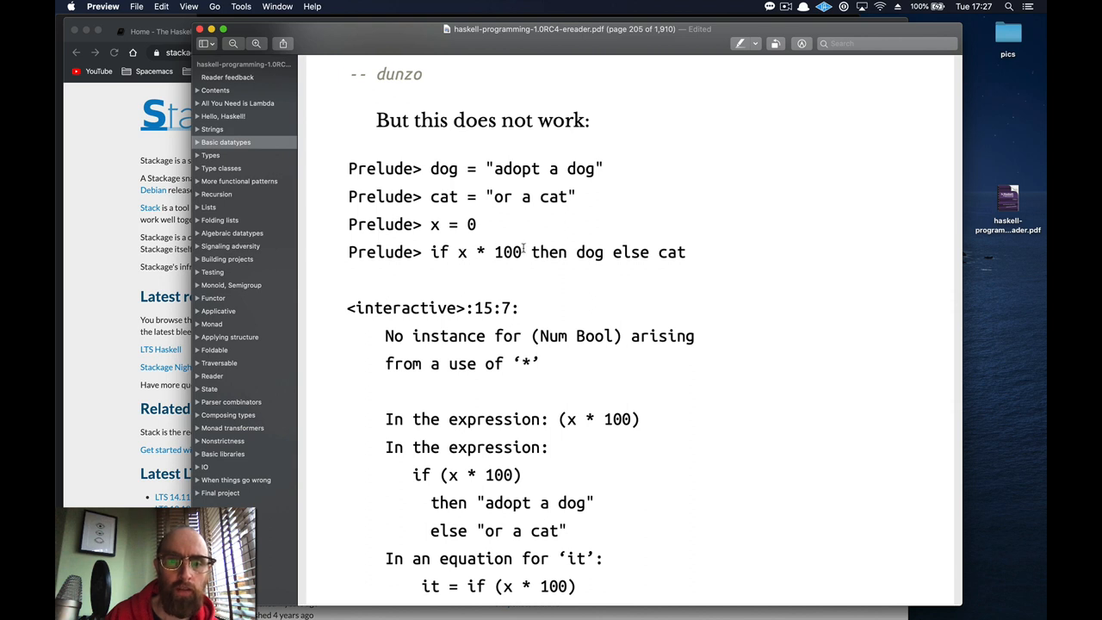
double_click(471, 225)
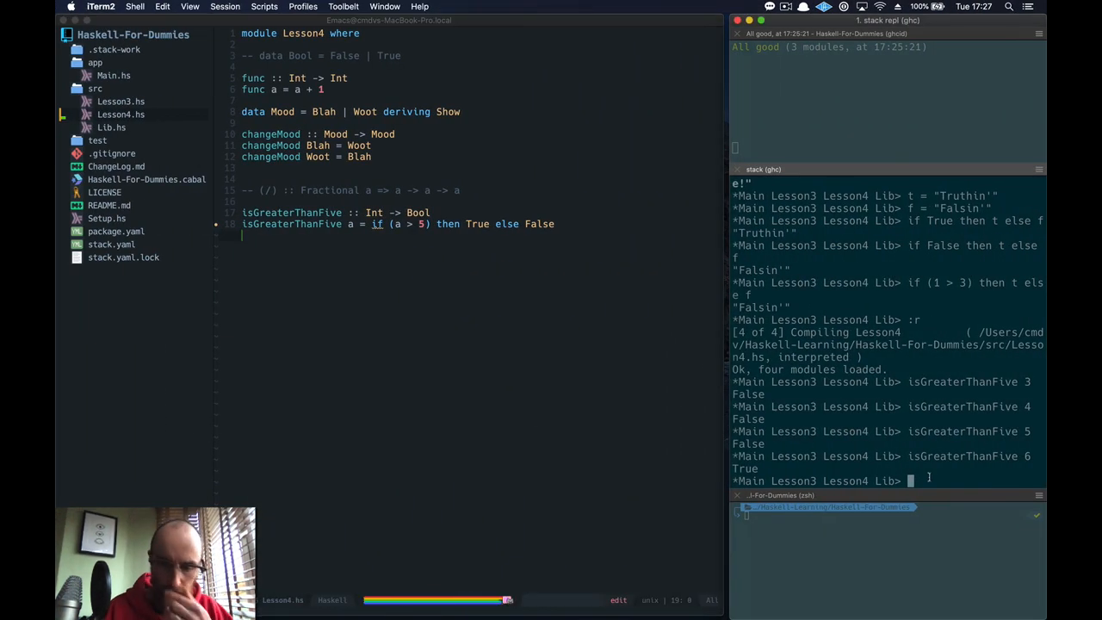
Step: Evaluate 0 * 100 (giving 0) and 1 > 100 (giving False) in GHCi
text(0 * 1)
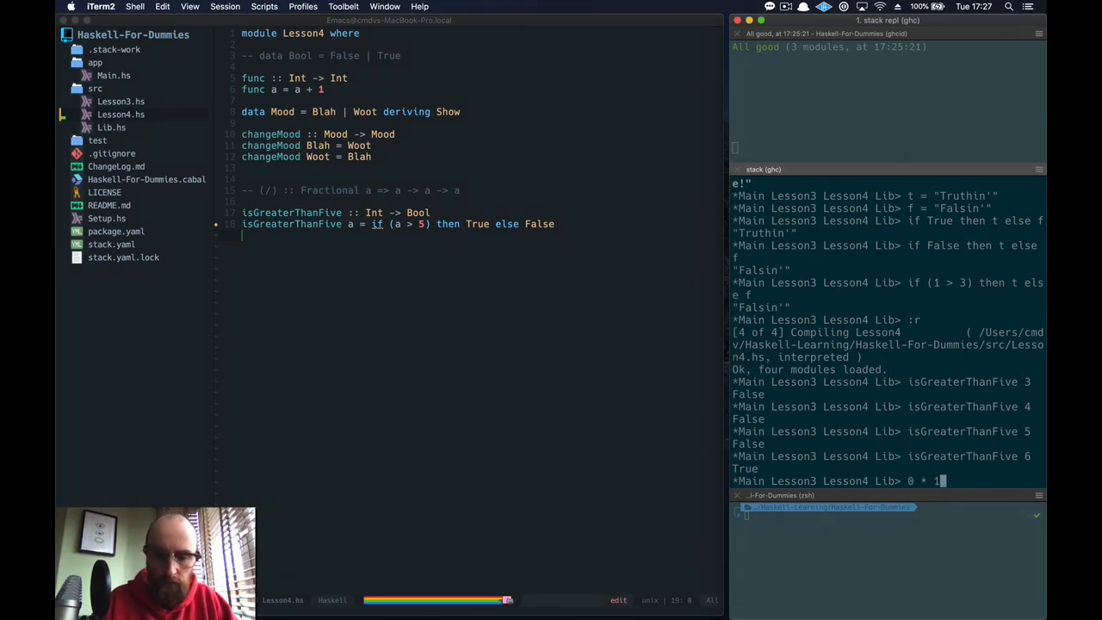
key(Return)
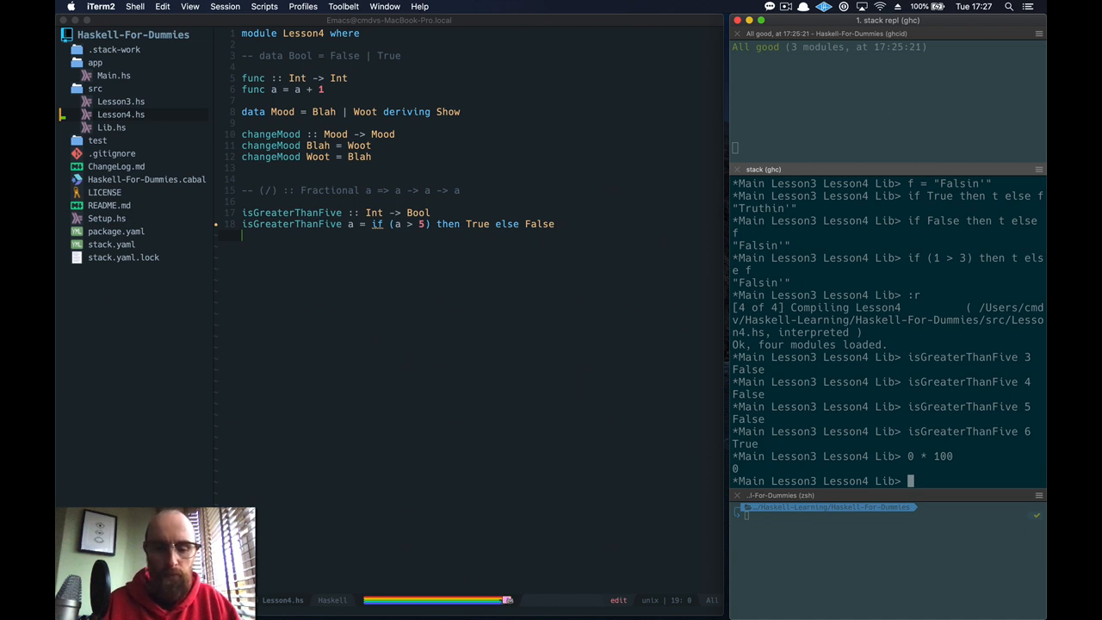
text(1)
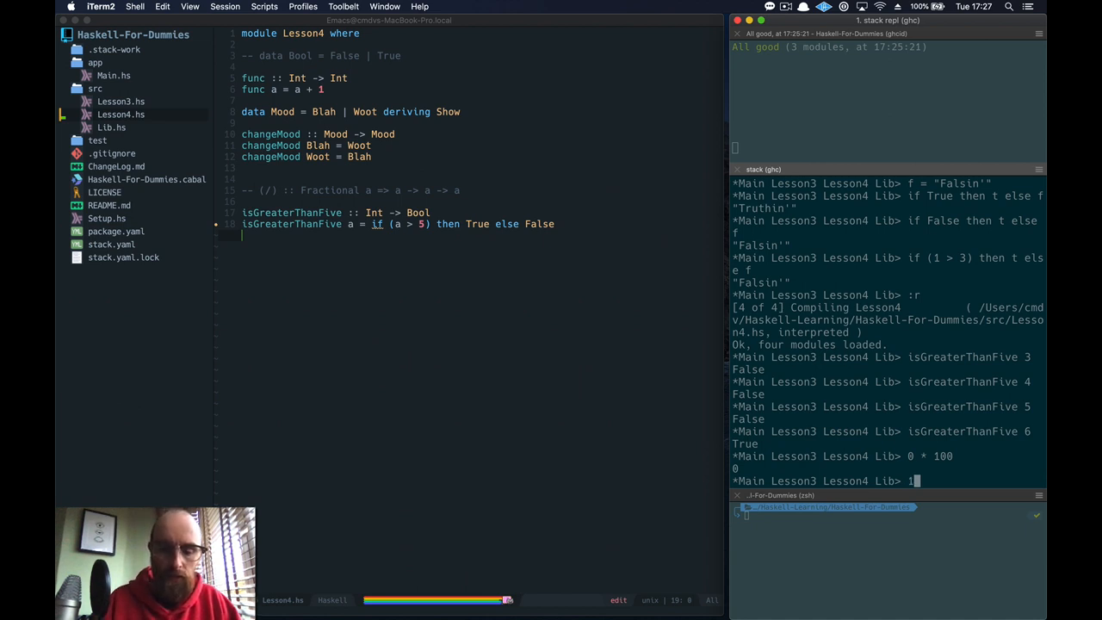
text(> 100)
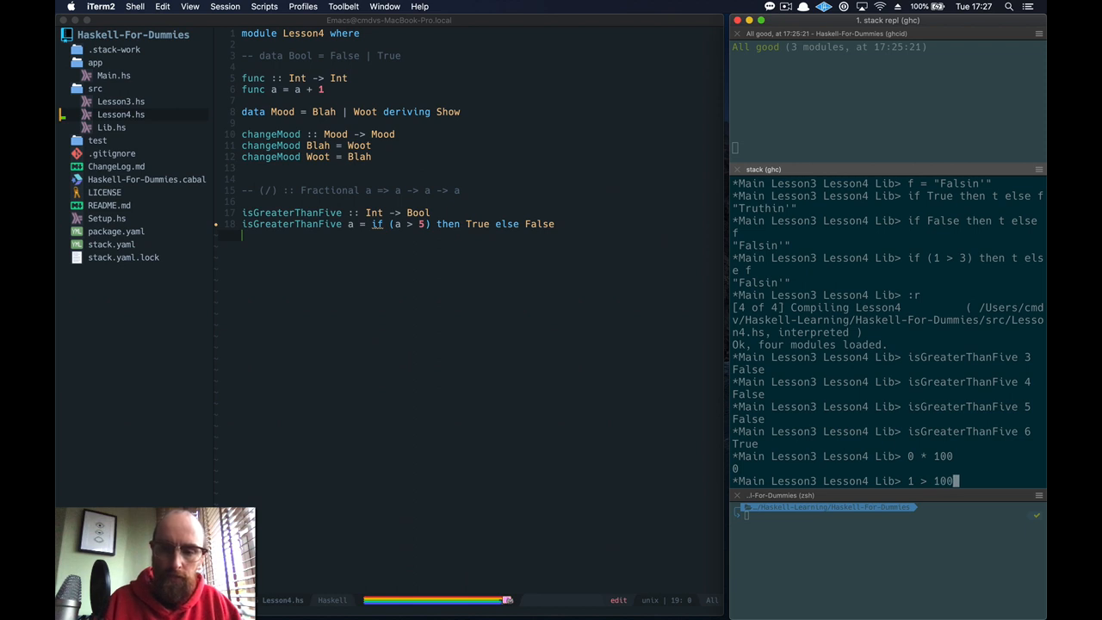
key(Return)
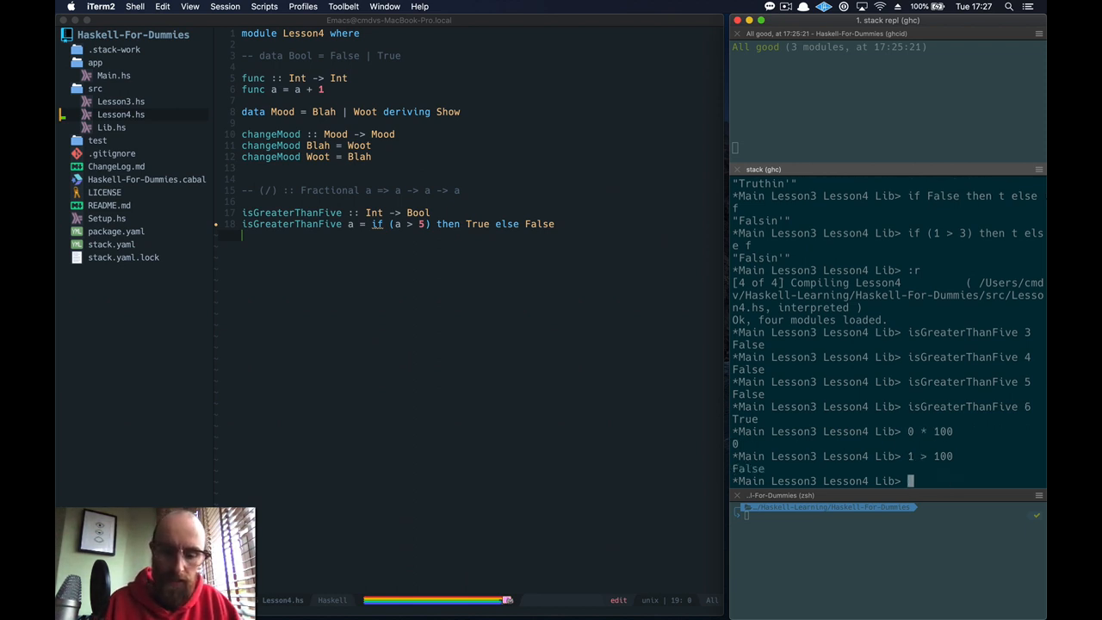
Step: Show the type of the multiplication operator with :t (*), revealing the Num constraint
text(:t ()
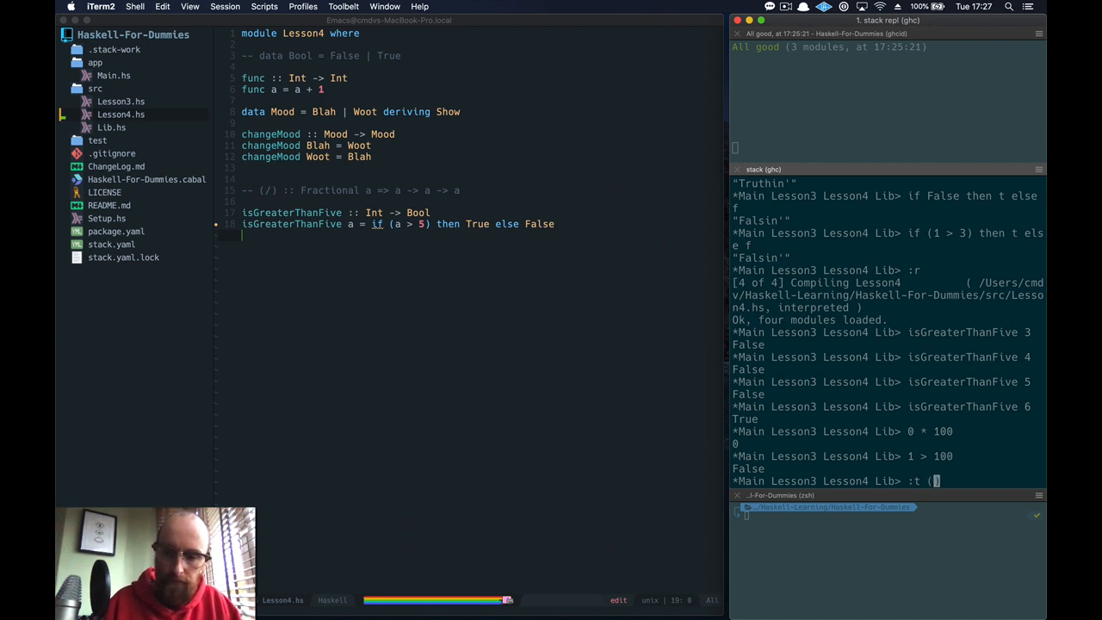
key(Return)
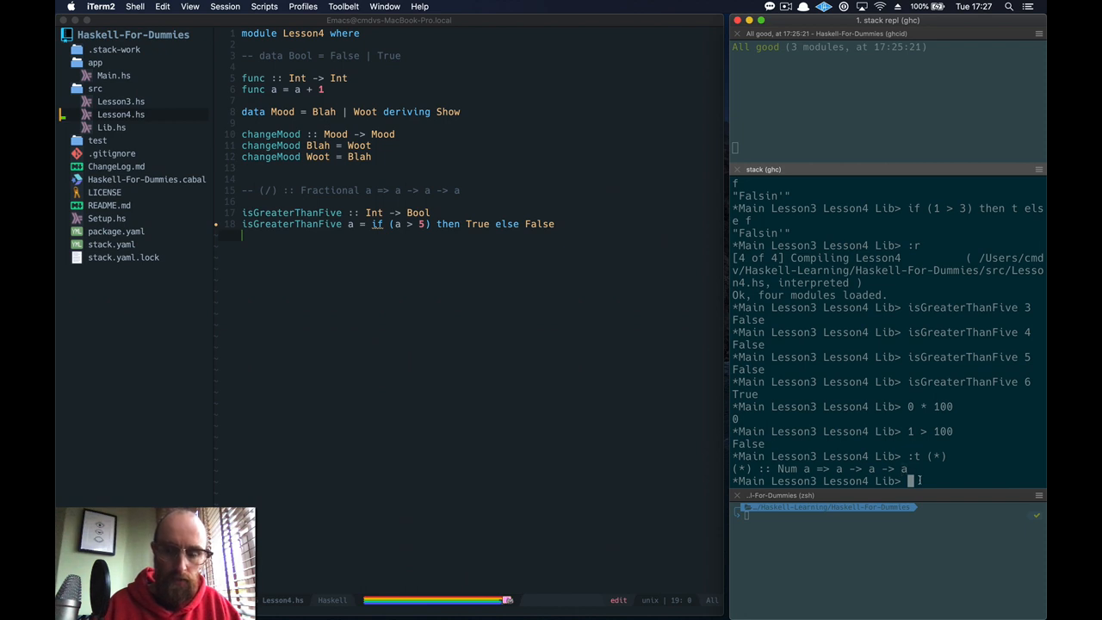
text(:)
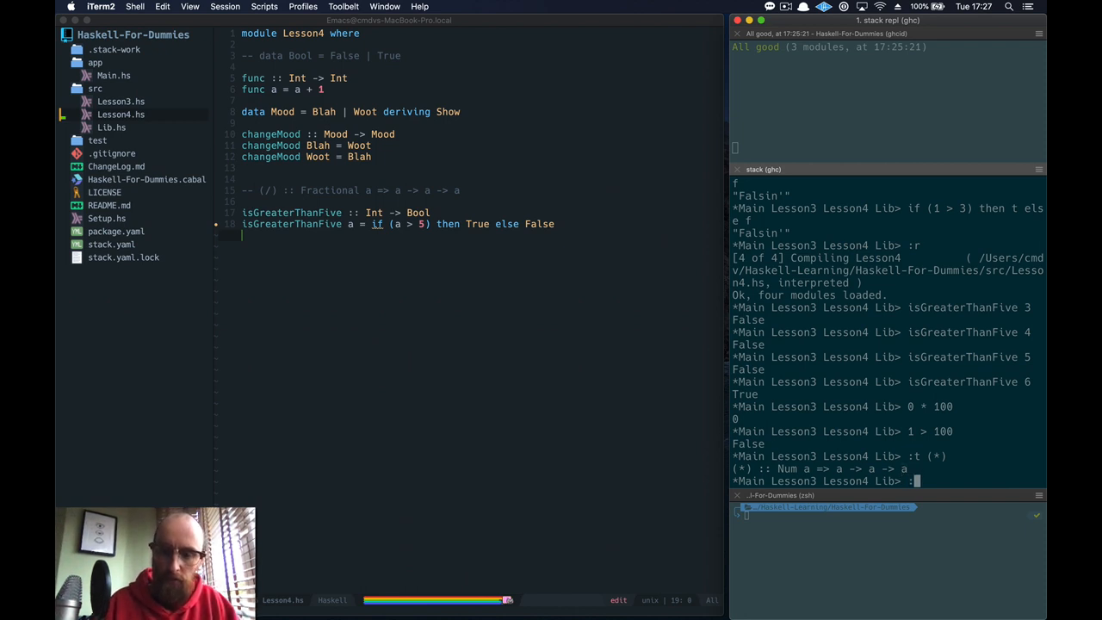
text(:t ()
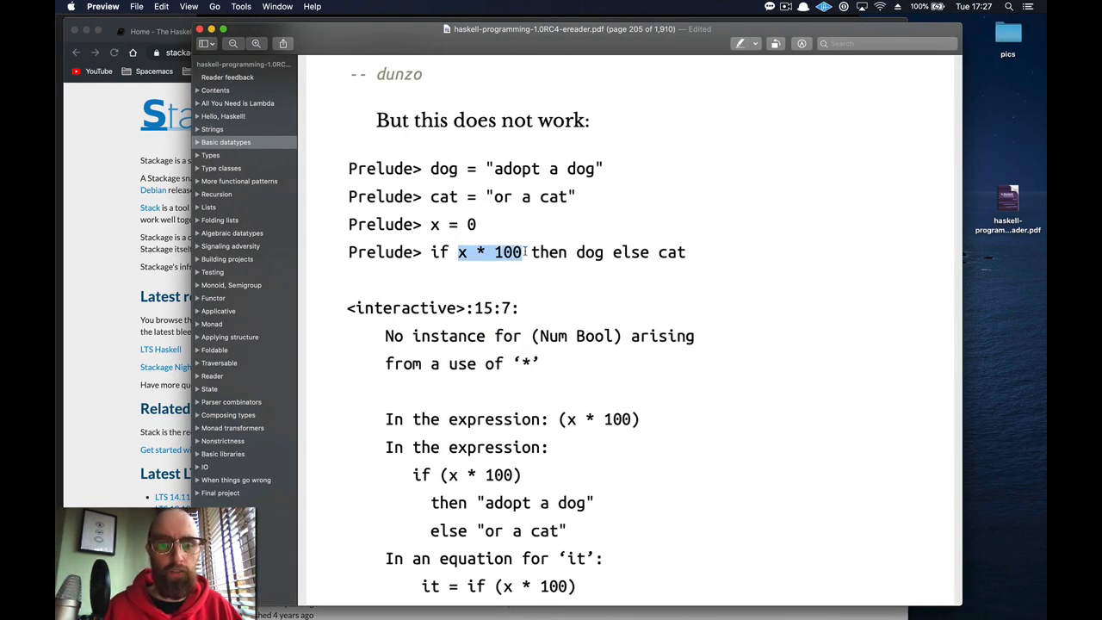
Step: Scroll to the greetIfCool1 example and highlight its String type, the cool comparison and the pshhhh message
scroll(down, 3)
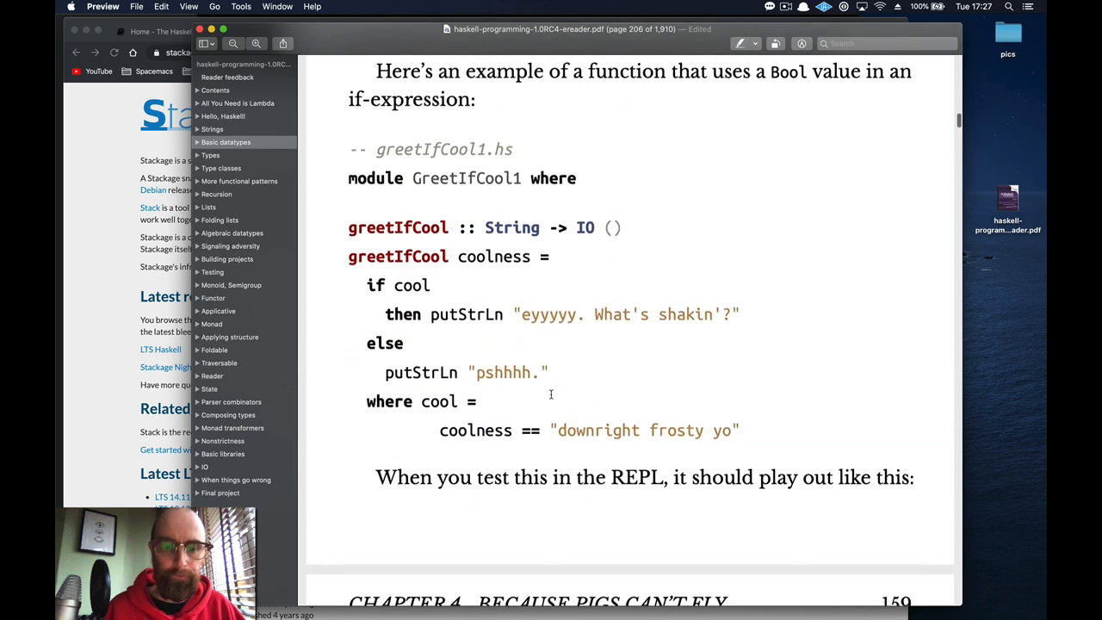
scroll(down, 3)
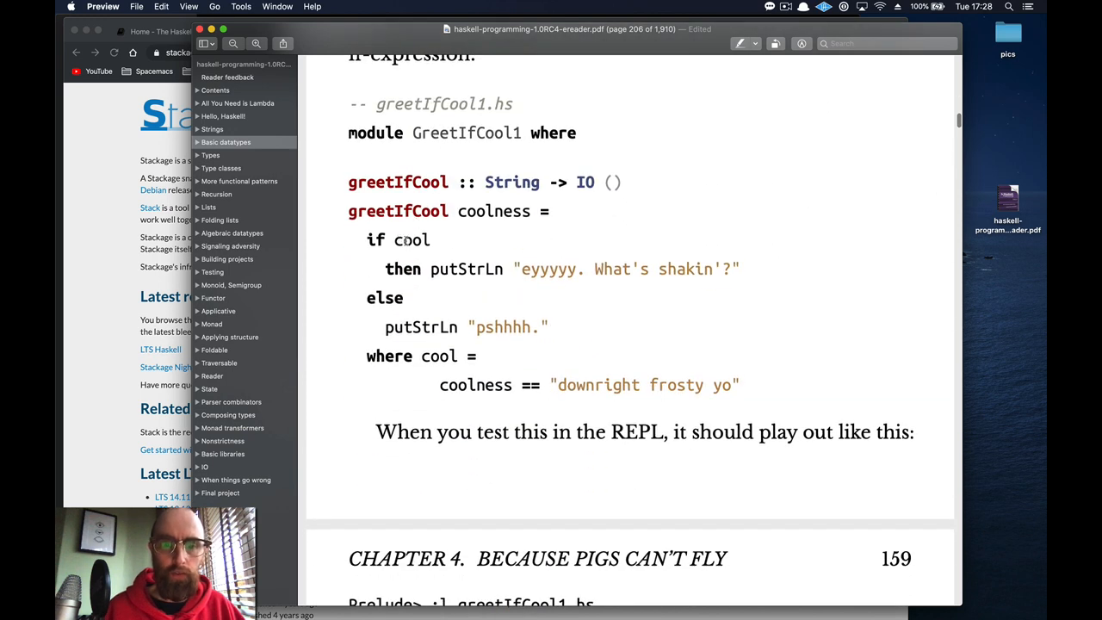
scroll(up, 3)
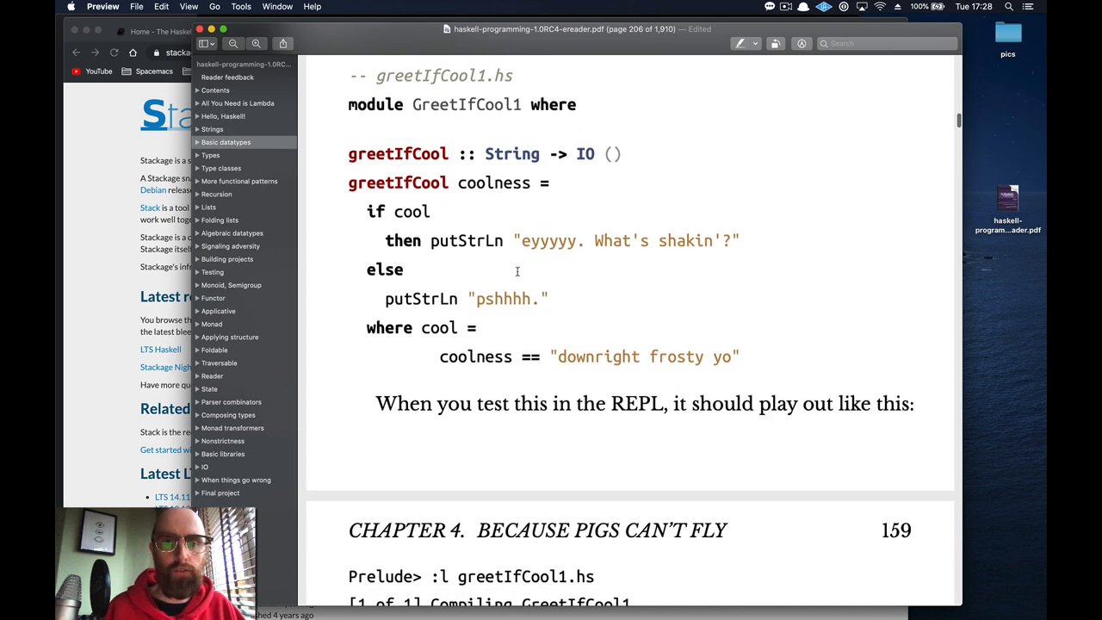
double_click(511, 154)
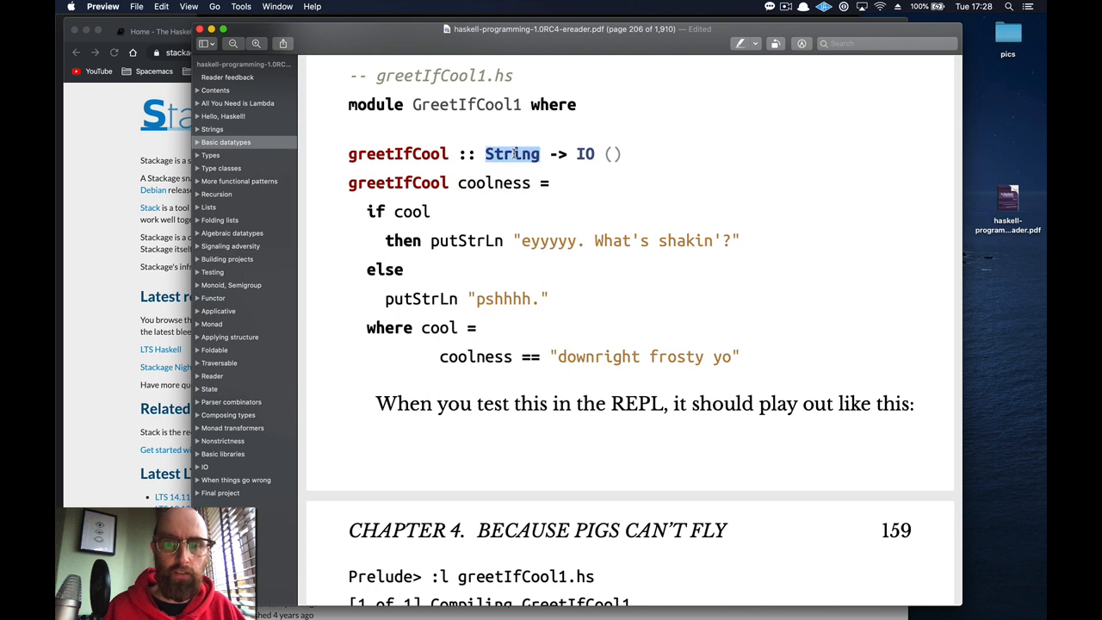
mouse_move(415, 211)
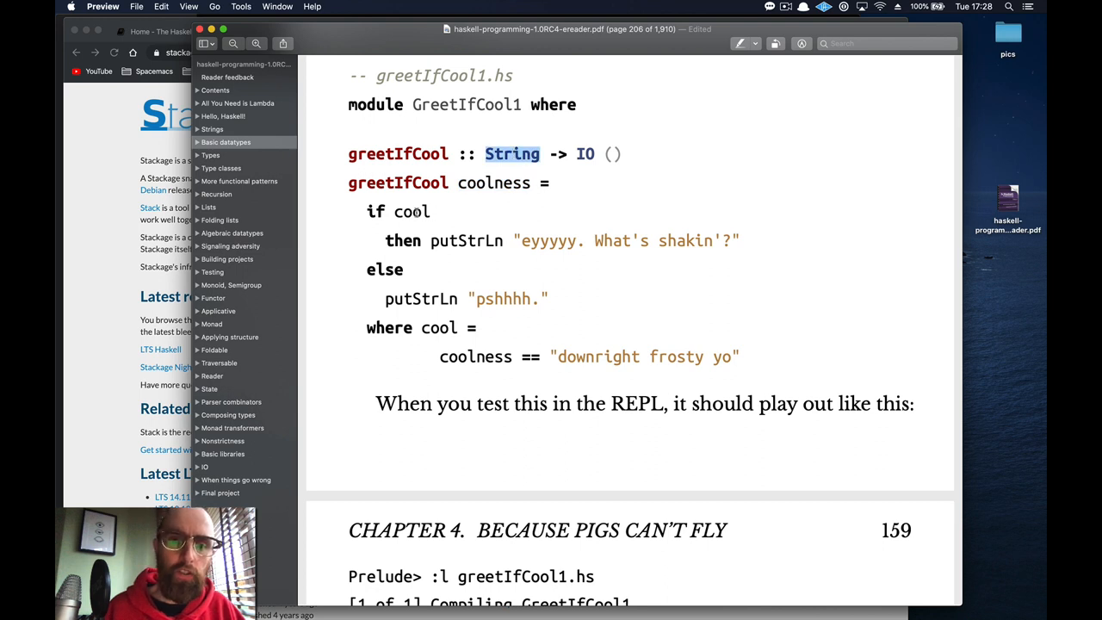
double_click(411, 211)
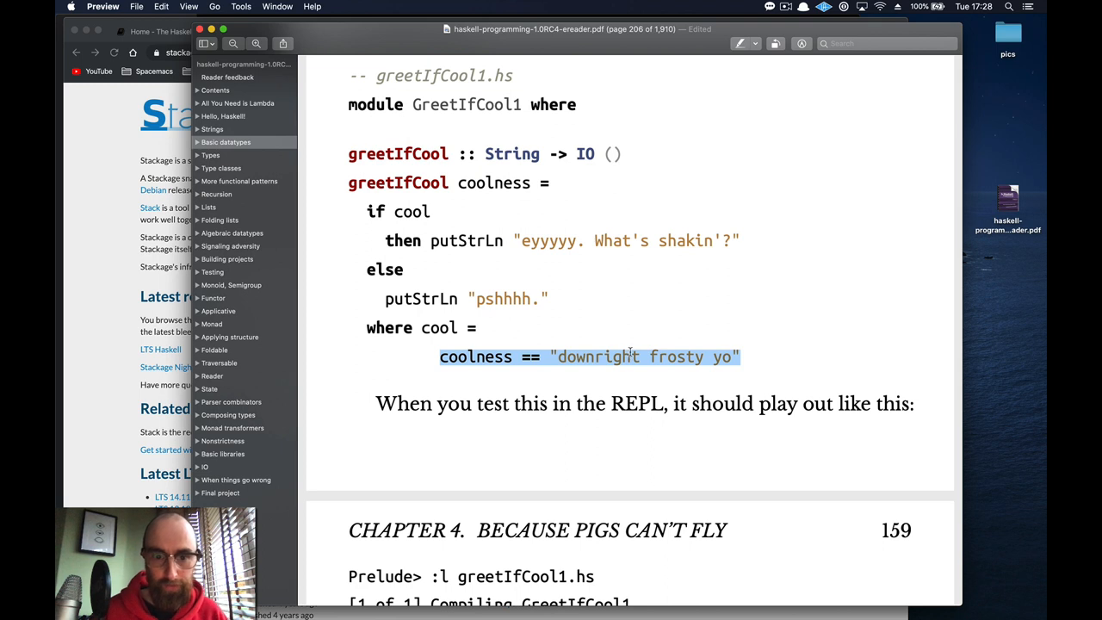
double_click(411, 212)
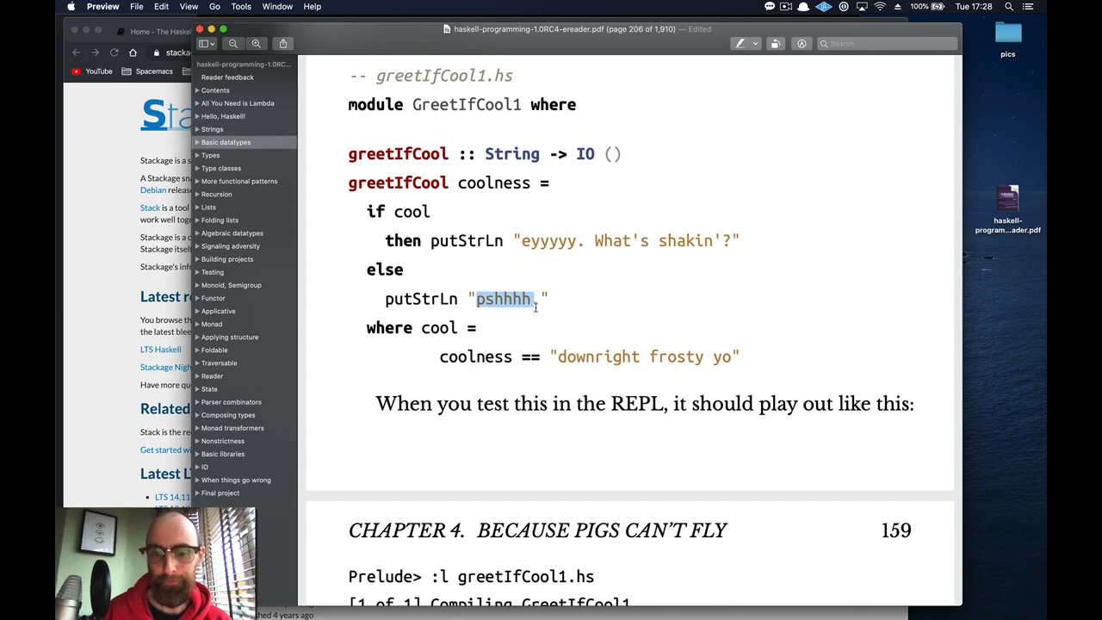
Step: Scroll to greetIfCool2 on page 207 and highlight the coolness argument and cool's v parameter
scroll(down, 3)
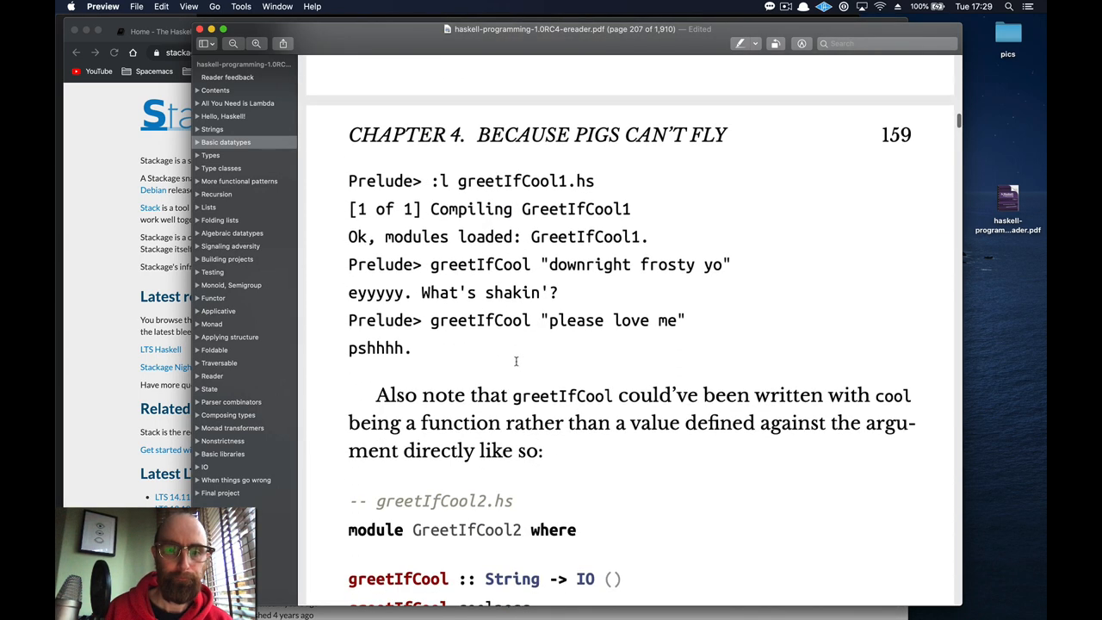
scroll(down, 3)
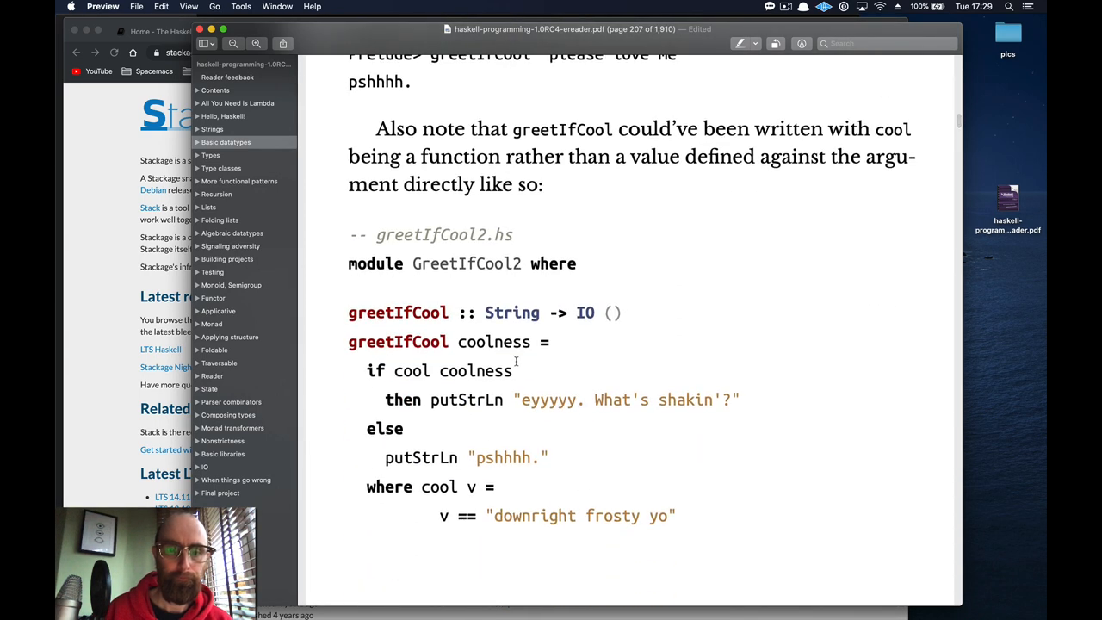
scroll(down, 3)
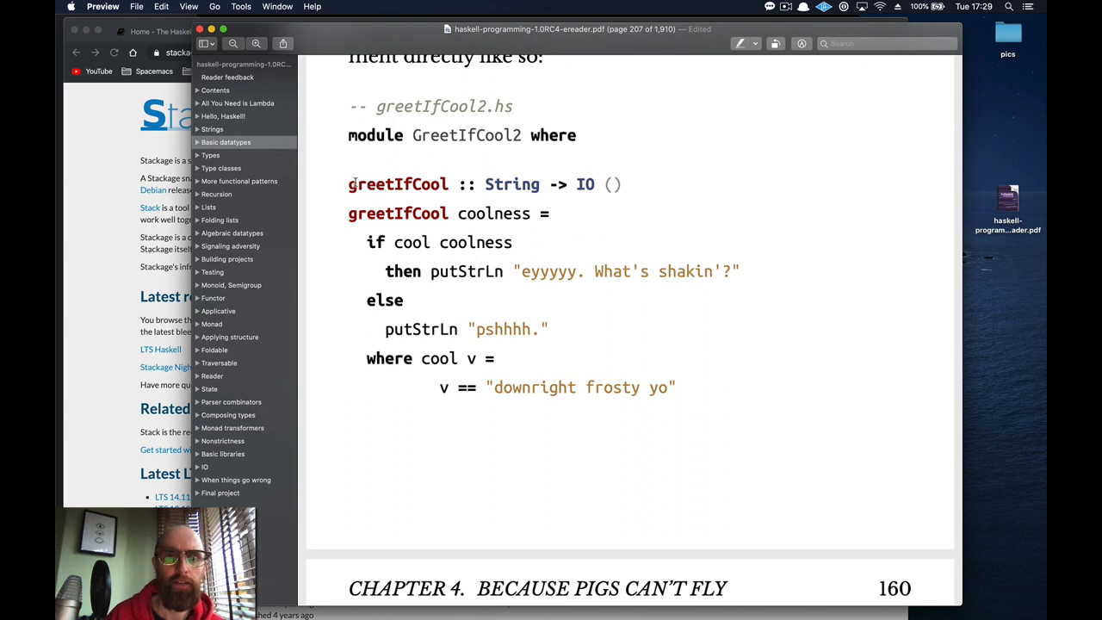
double_click(494, 214)
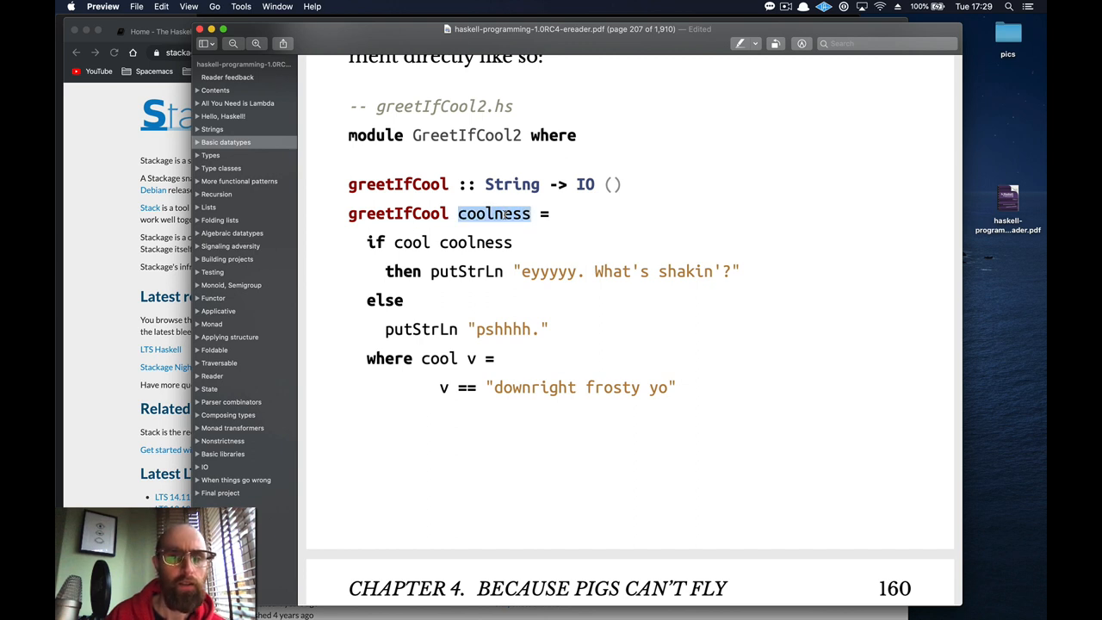
double_click(411, 242)
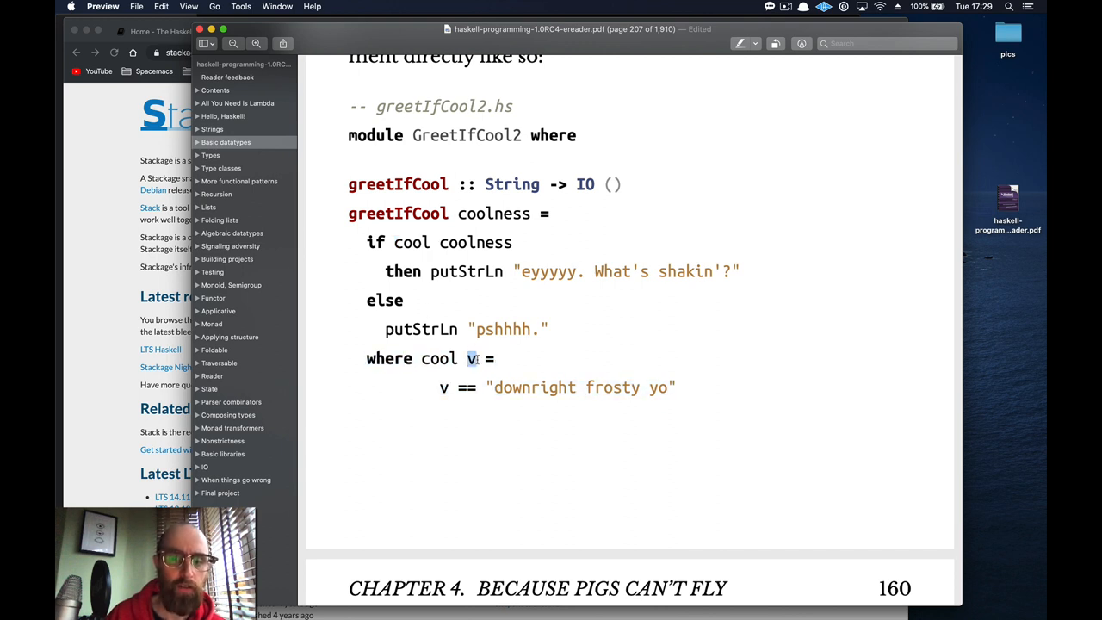
Step: Highlight cool's equality test, the "downright frosty yo" string, and cool coolness in the if condition
double_click(475, 241)
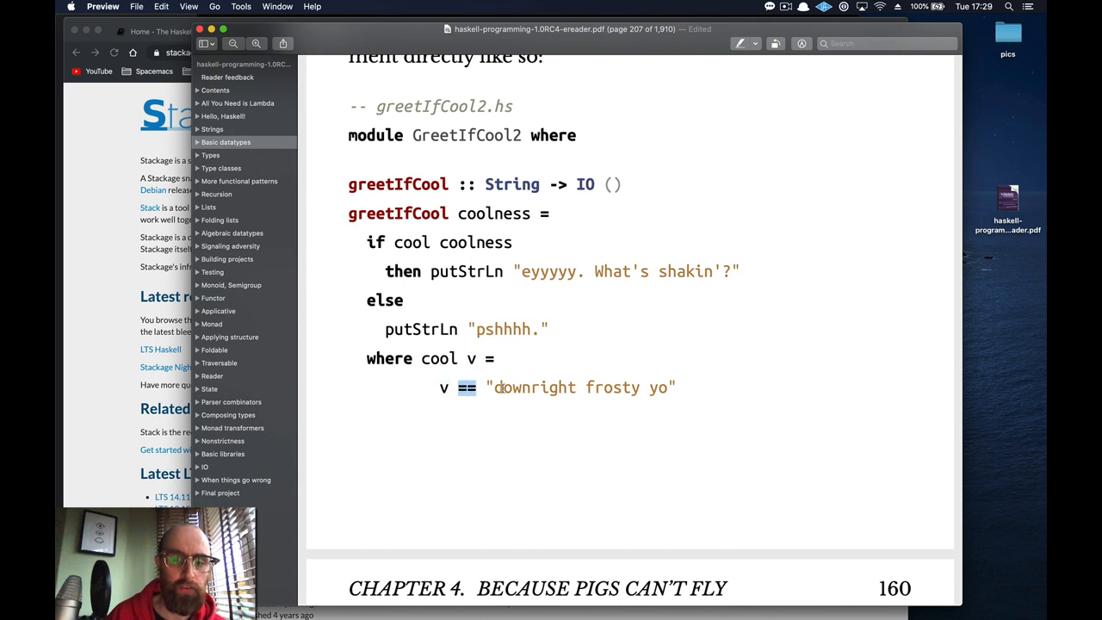
double_click(577, 387)
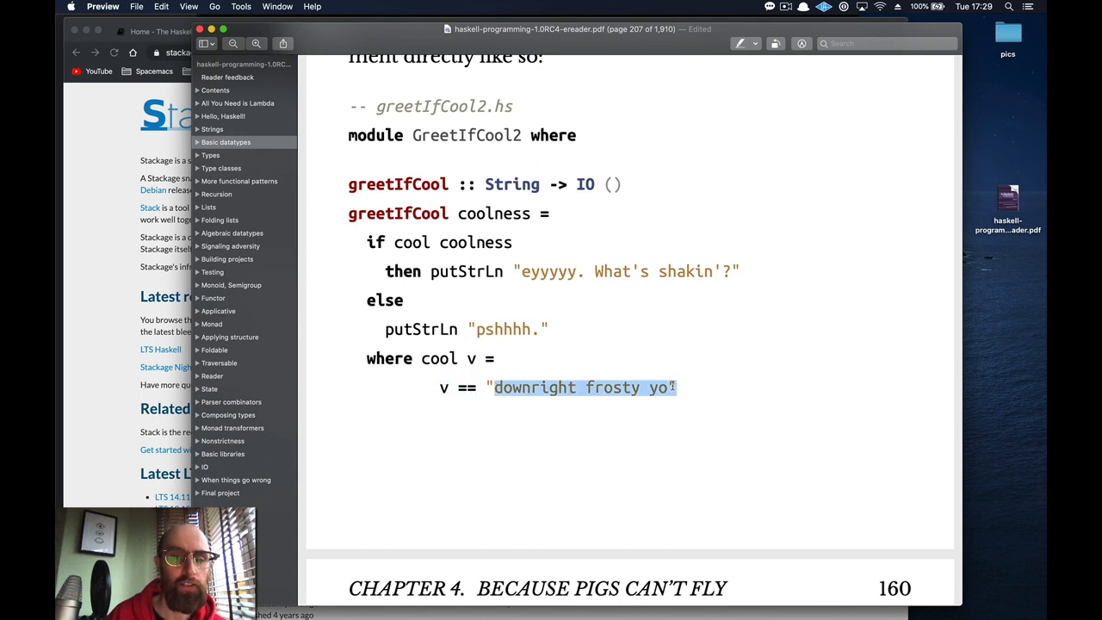
double_click(410, 242)
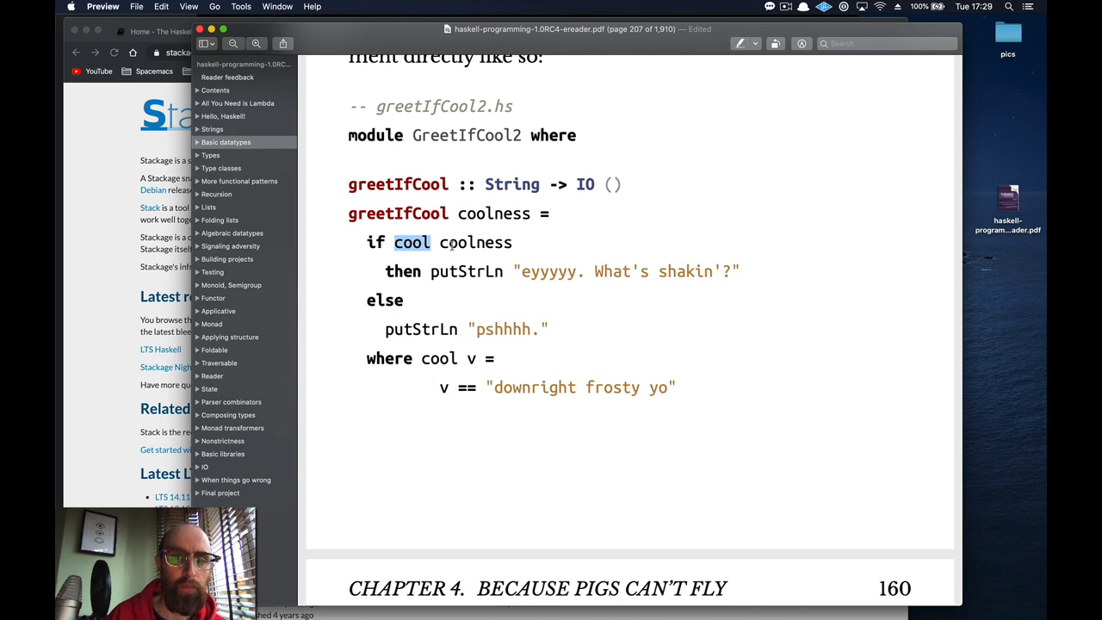
double_click(493, 214)
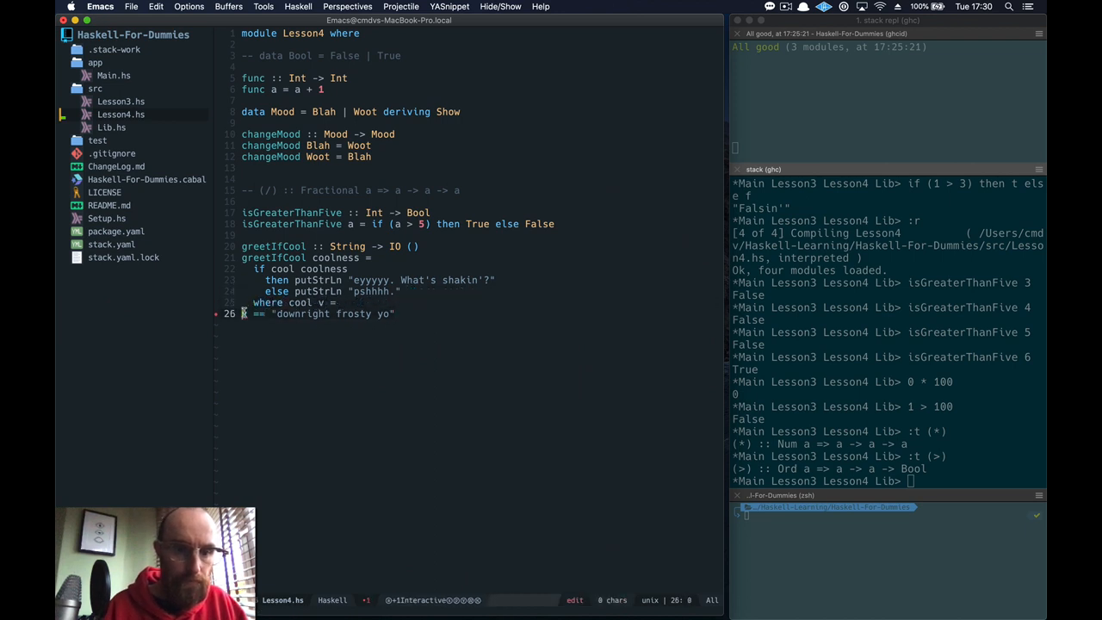
Step: Under greetIfCool's header add let notCool = "I'm not cool" followed by in on the next line
key(Backspace)
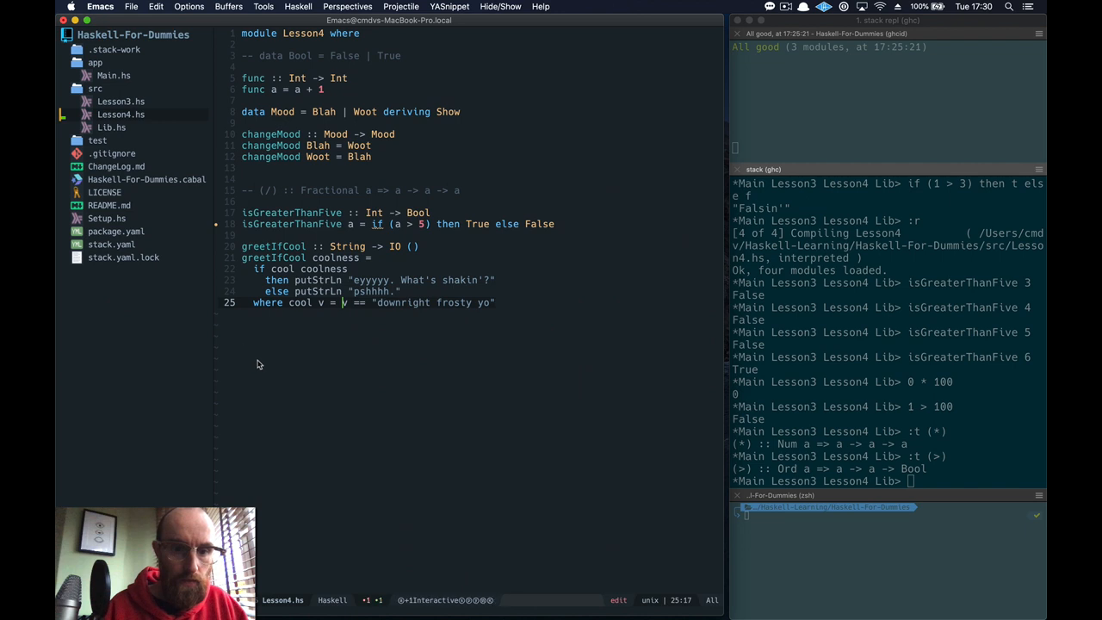
mouse_move(335, 258)
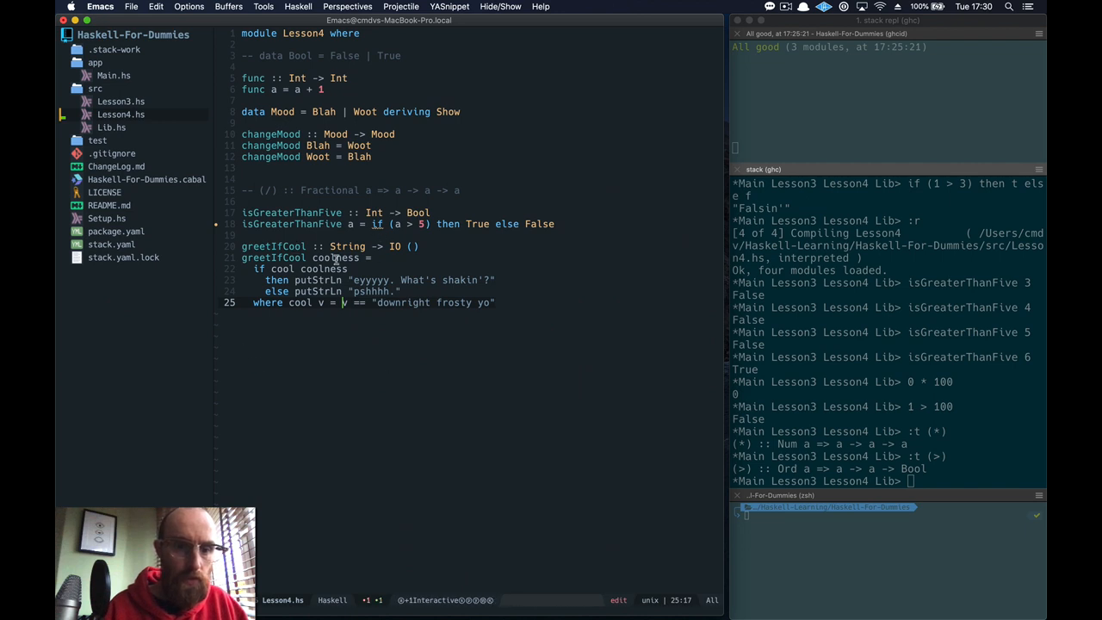
double_click(335, 257)
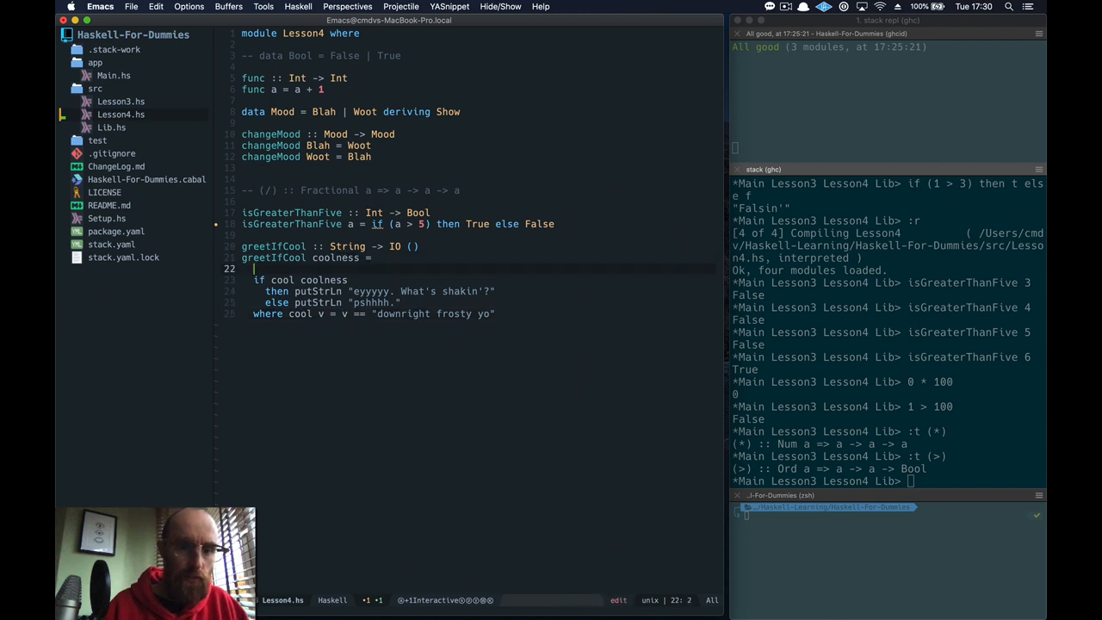
text(let)
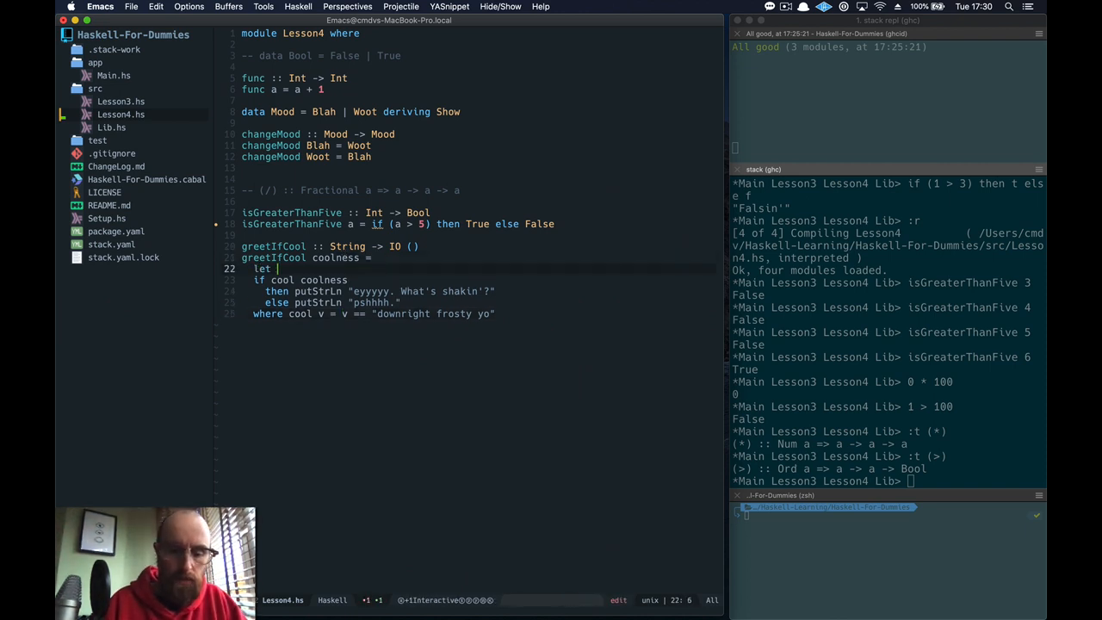
text(notCool =)
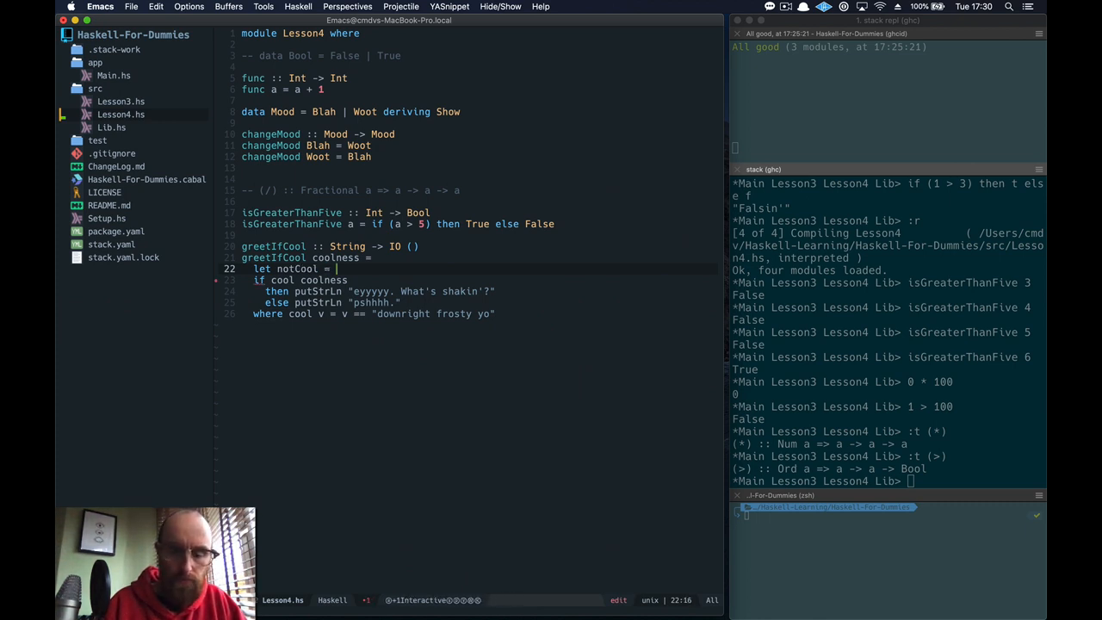
text("I'm not cool)
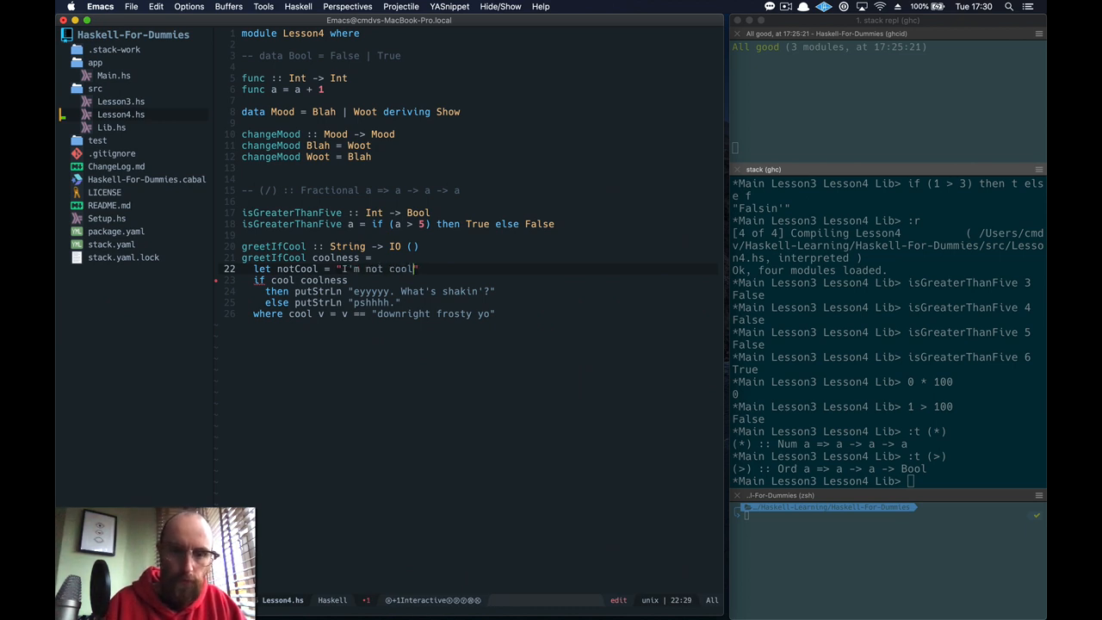
key(Return)
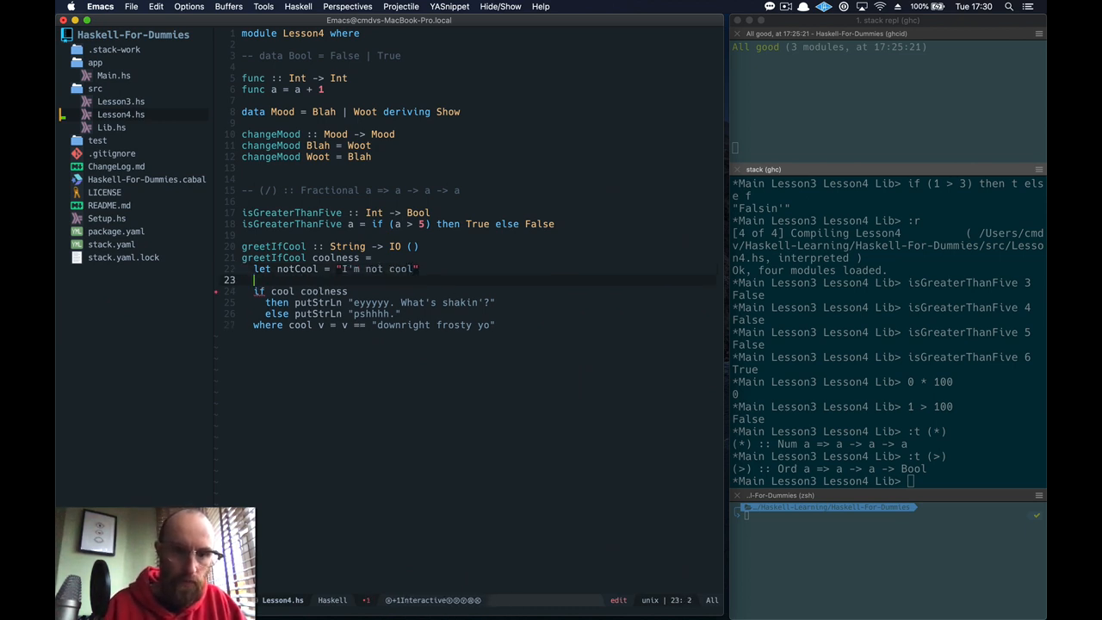
text(in)
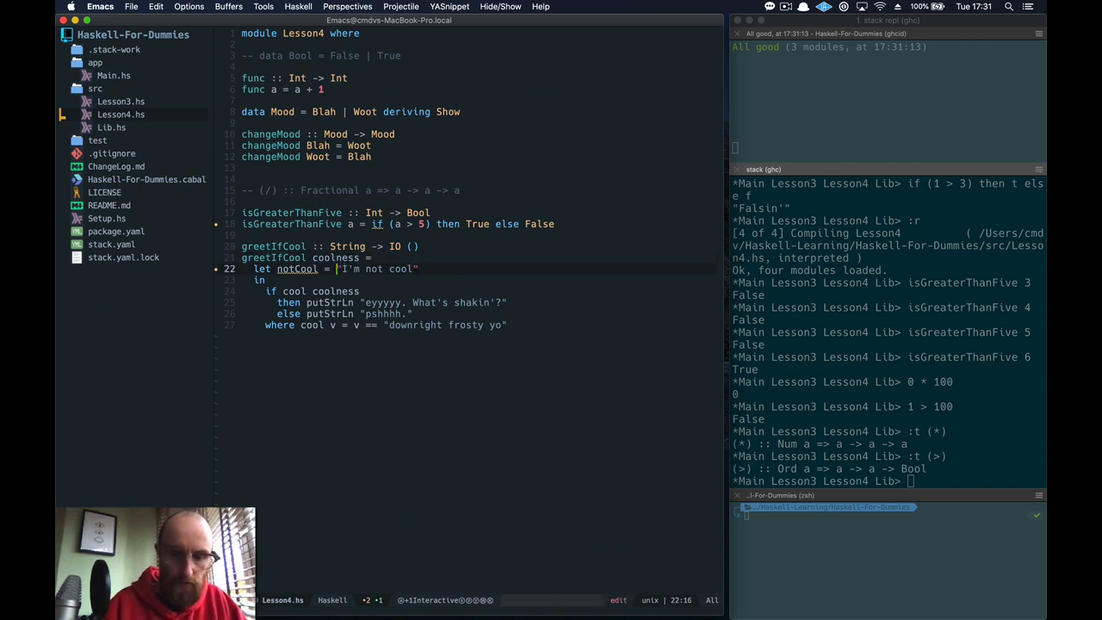
Step: Bind notCool to coolness ++ "I'm not cool" and add a cool :: Int signature under where
text(coolness ++)
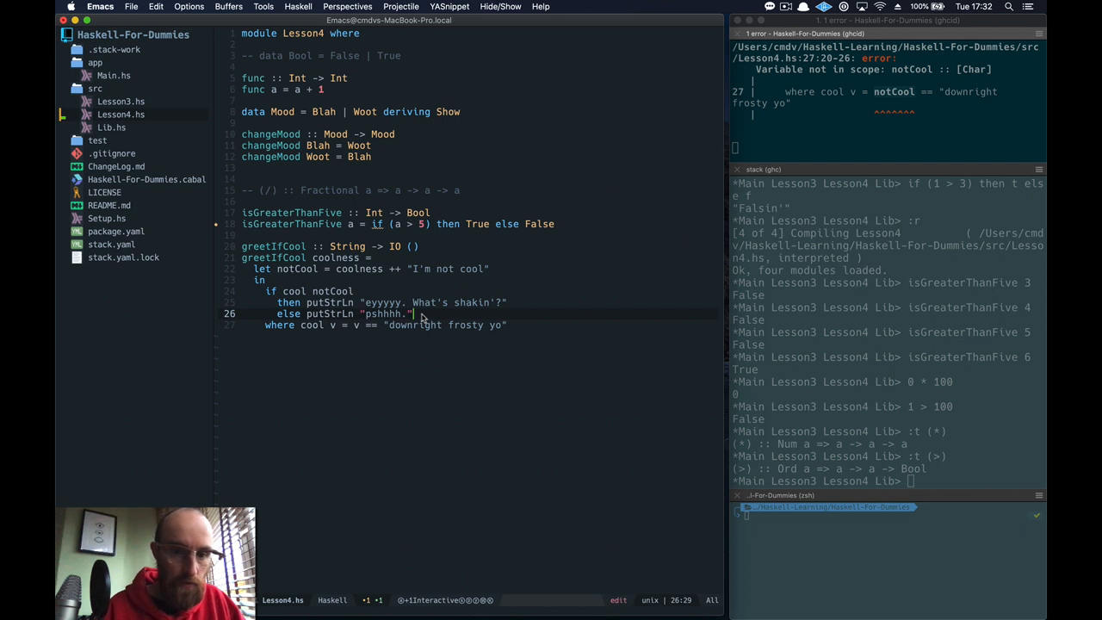
key(Return)
text(cool ::)
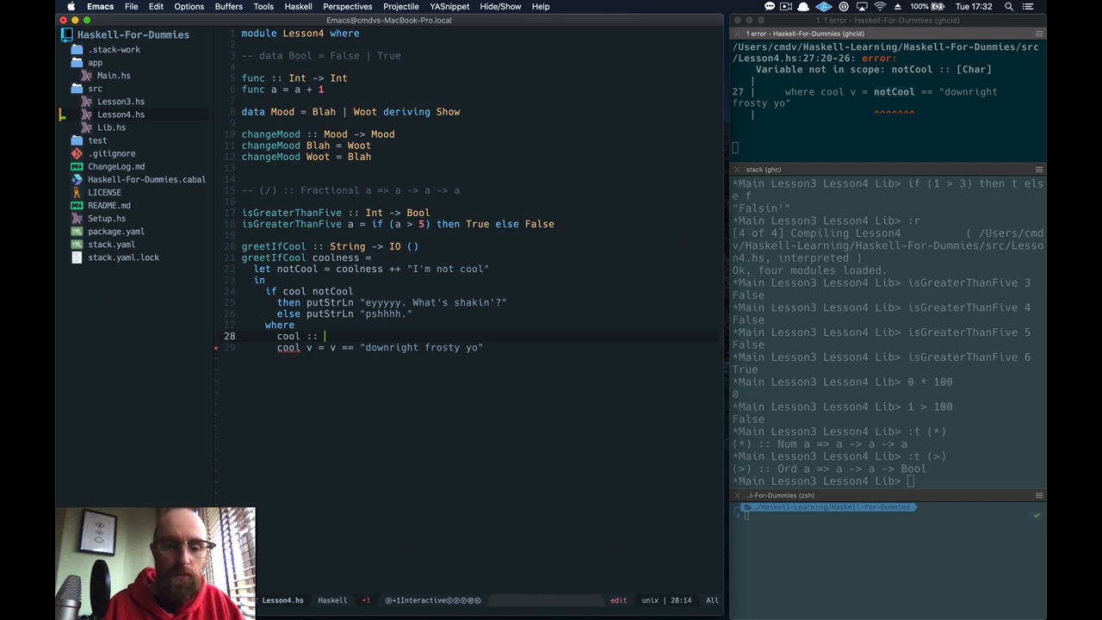
text(Int)
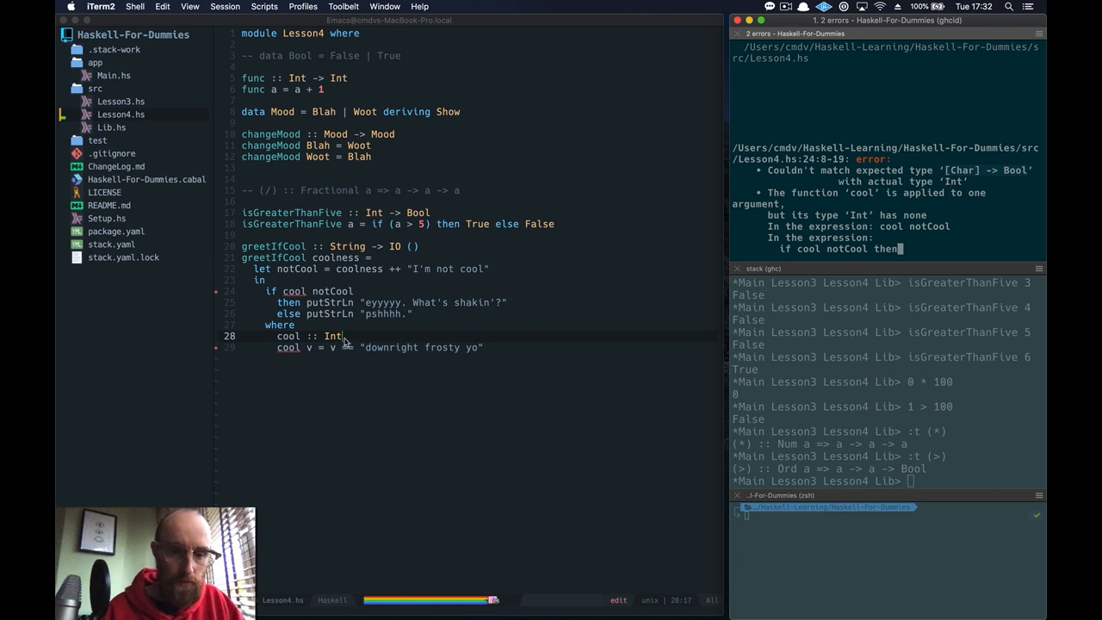
Step: Type cool as [Char] -> Bool, reload Lesson4 in GHCi and run greetIfCool "yeah"
text([Char] -> Bool)
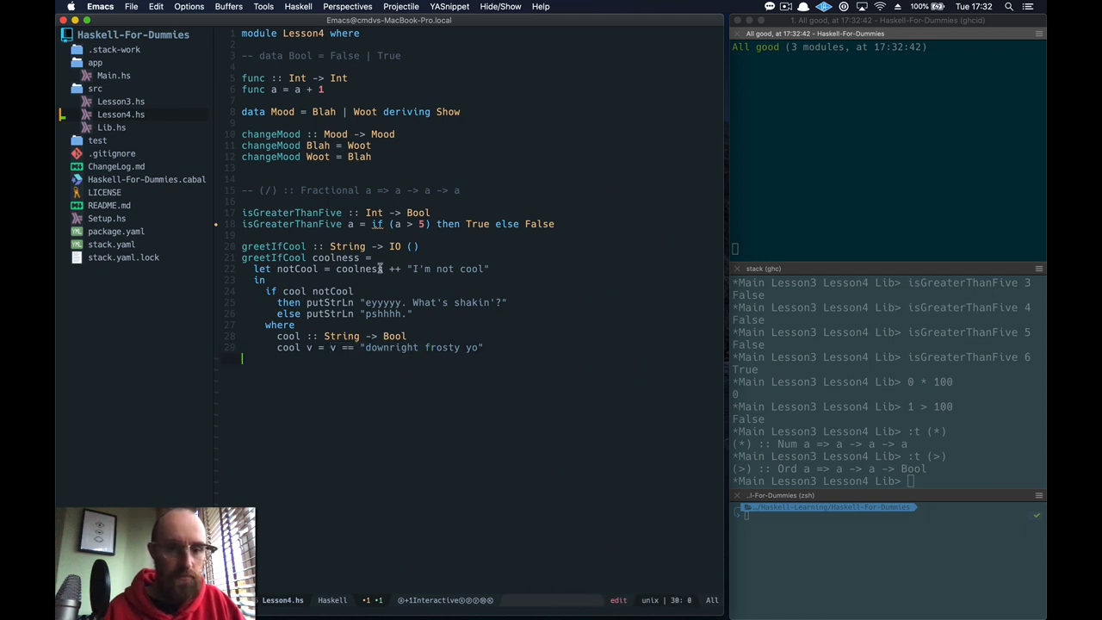
mouse_move(468, 347)
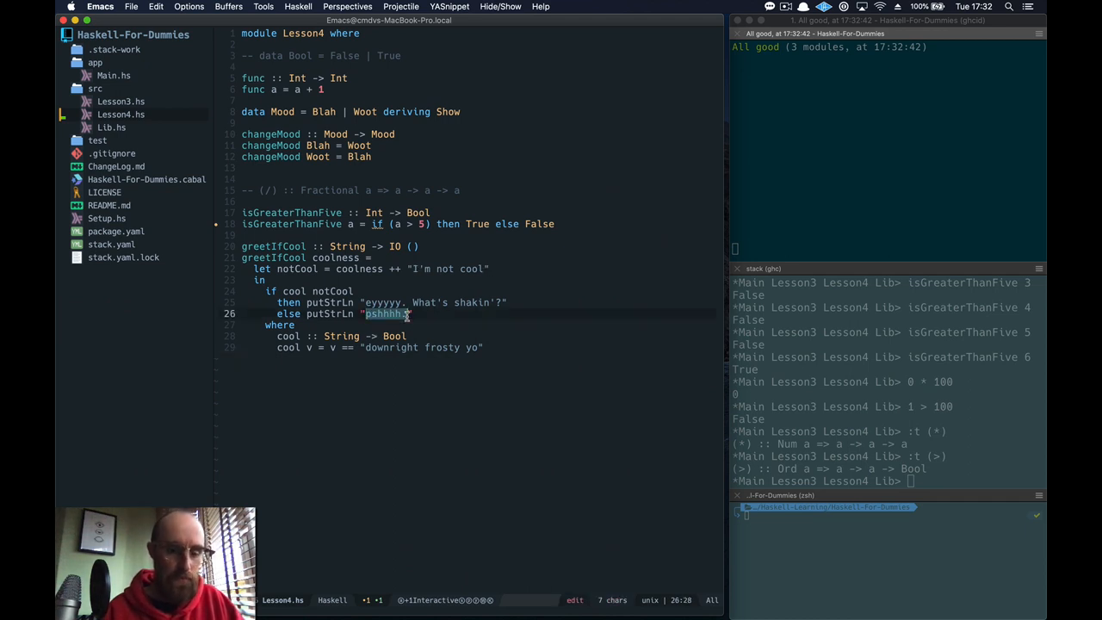
click(882, 551)
text(:r)
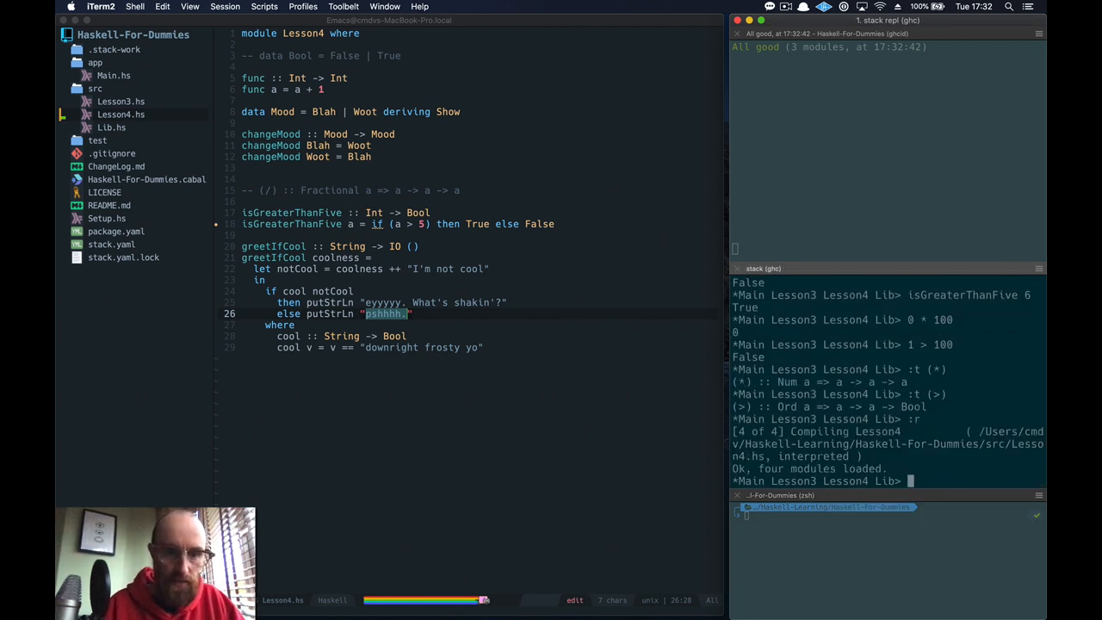
text(greetIfCool "yeah)
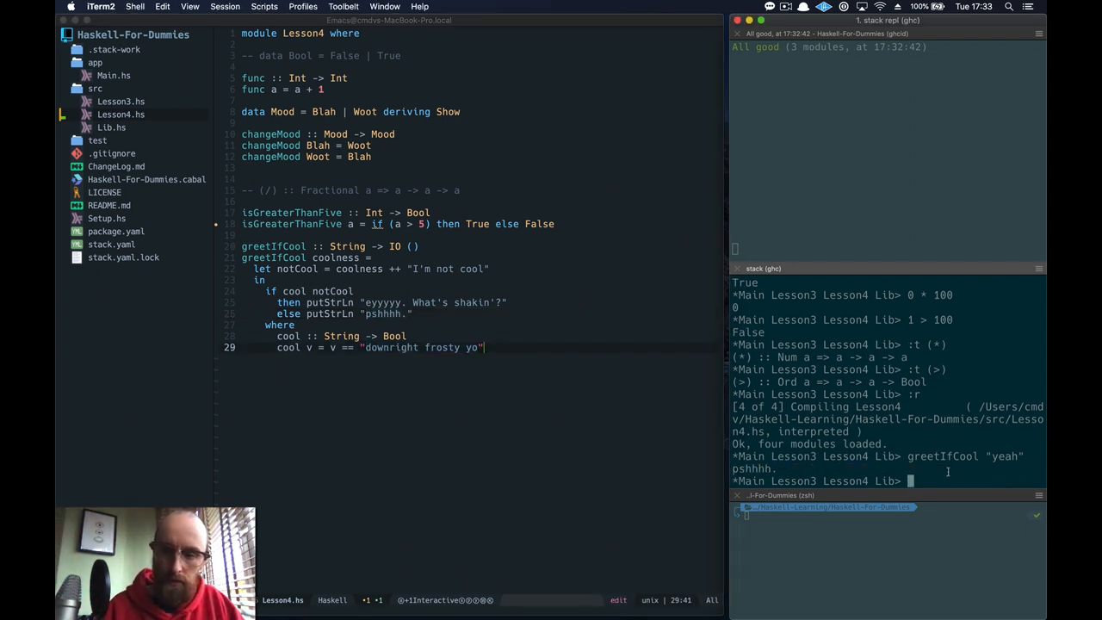
Step: Run greetIfCool "downright frosty yo" in GHCi, which prints pshhhh
text(greetIfCool)
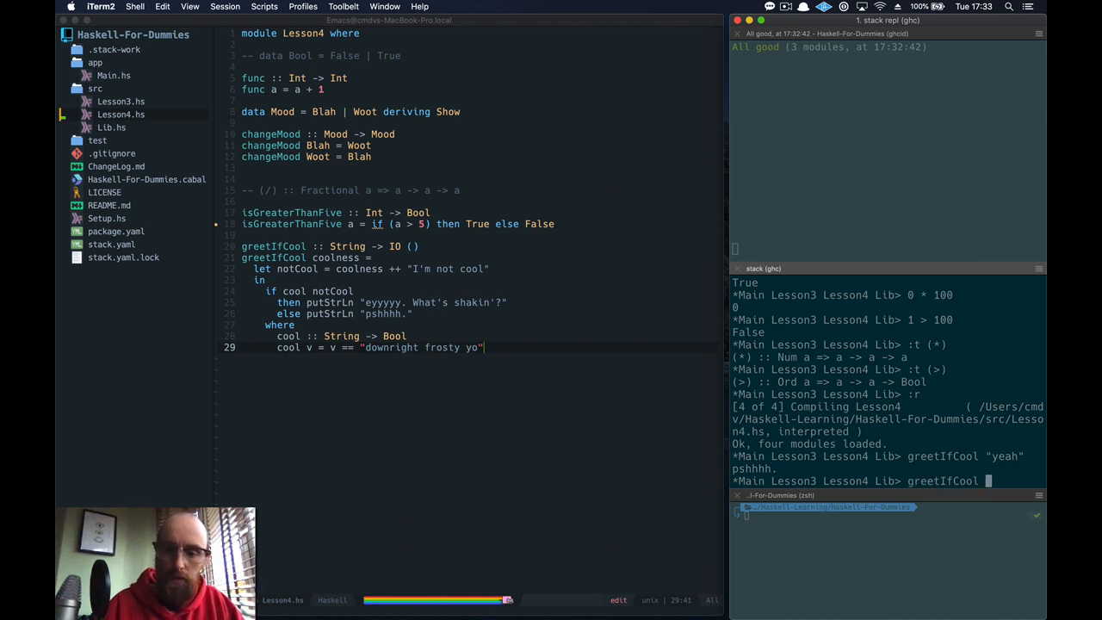
key(Return)
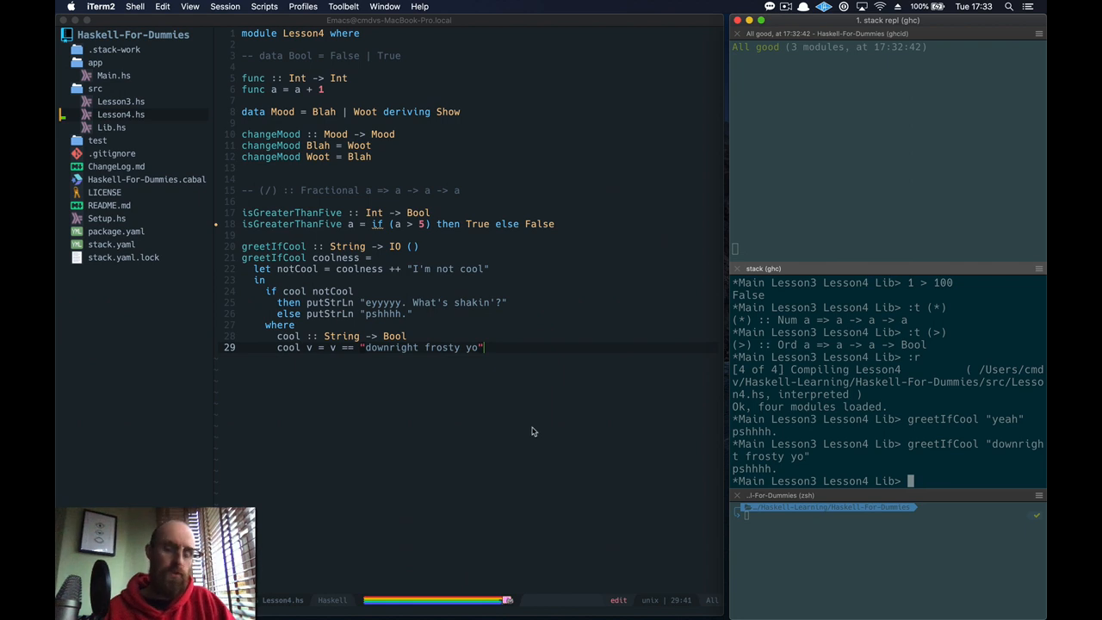
click(332, 270)
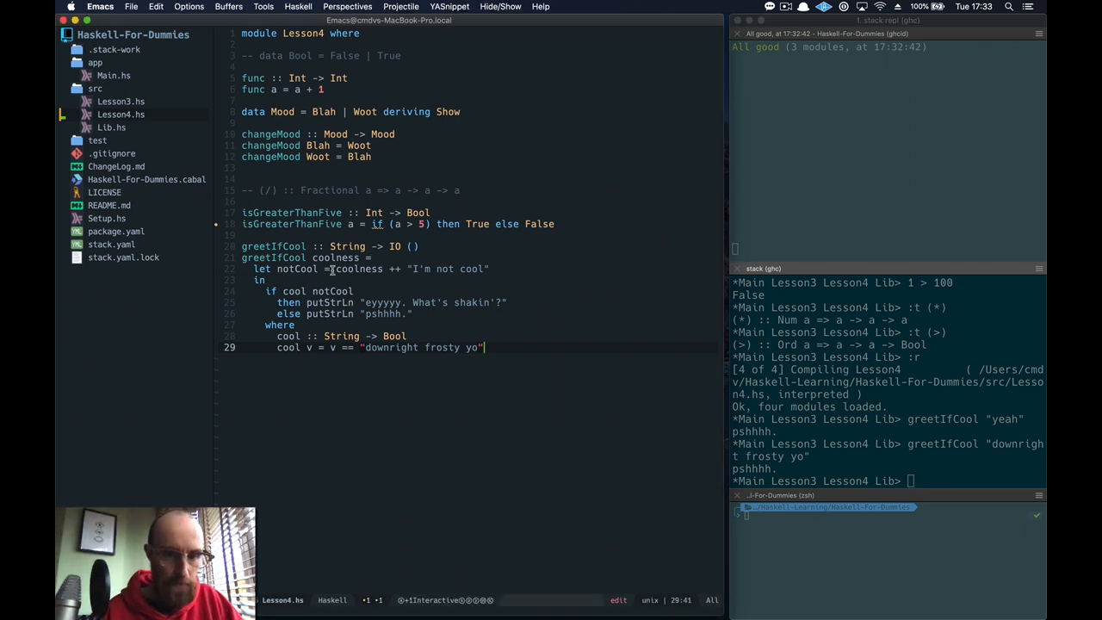
Step: Replace notCool with coolness in the if condition so it tests cool coolness
double_click(334, 291)
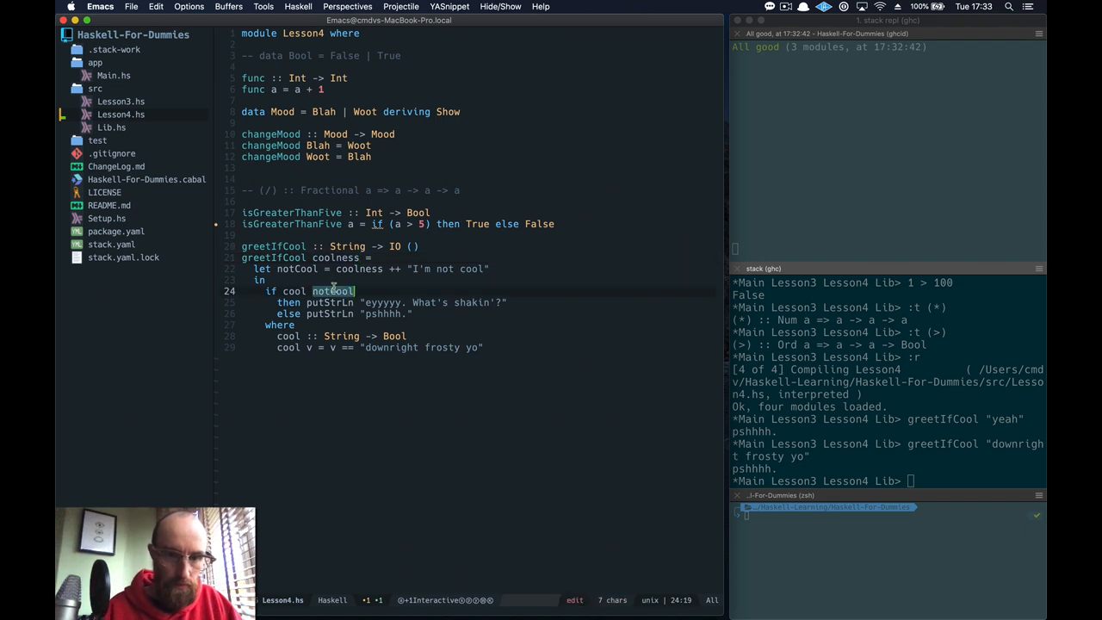
text(coolness)
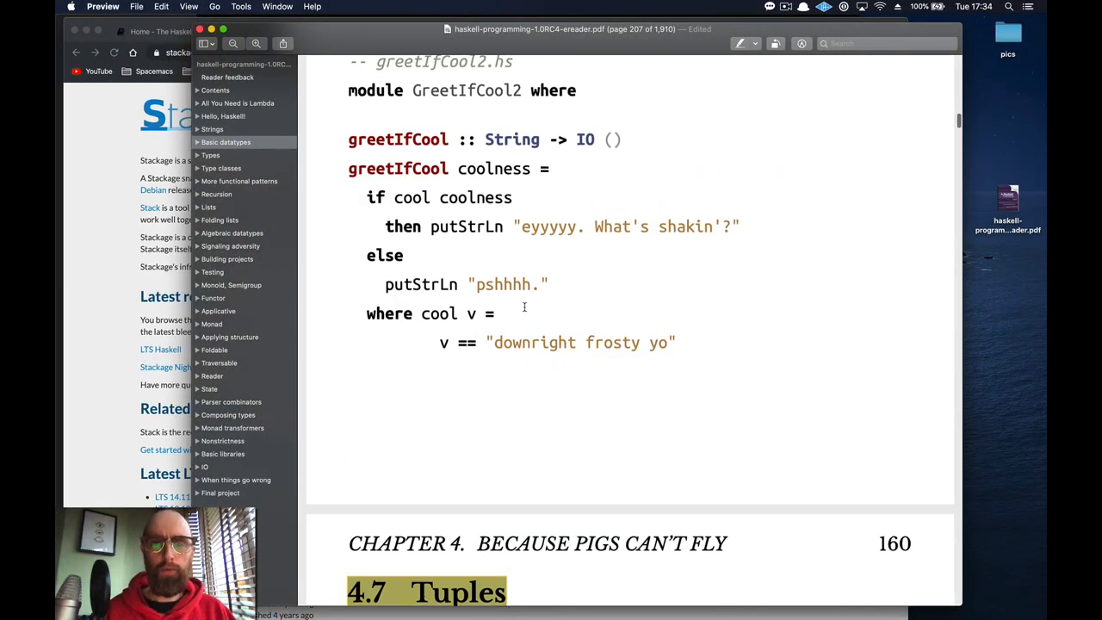
Step: Scroll the Haskell book PDF to the greetIfCool2.hs example
scroll(down, 3)
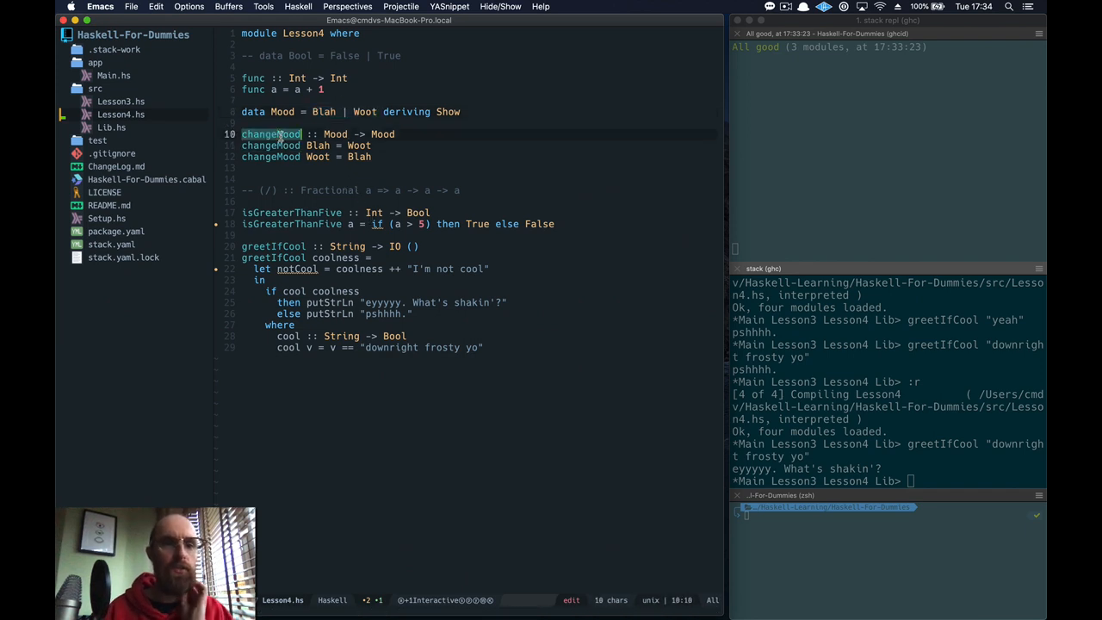
click(335, 134)
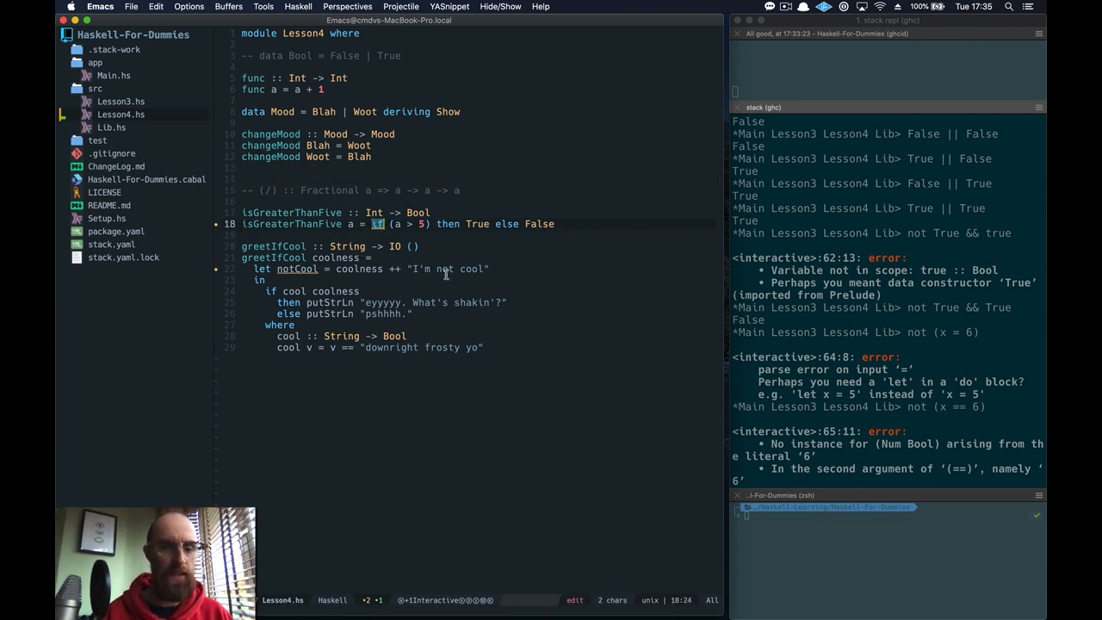
scroll(down, 3)
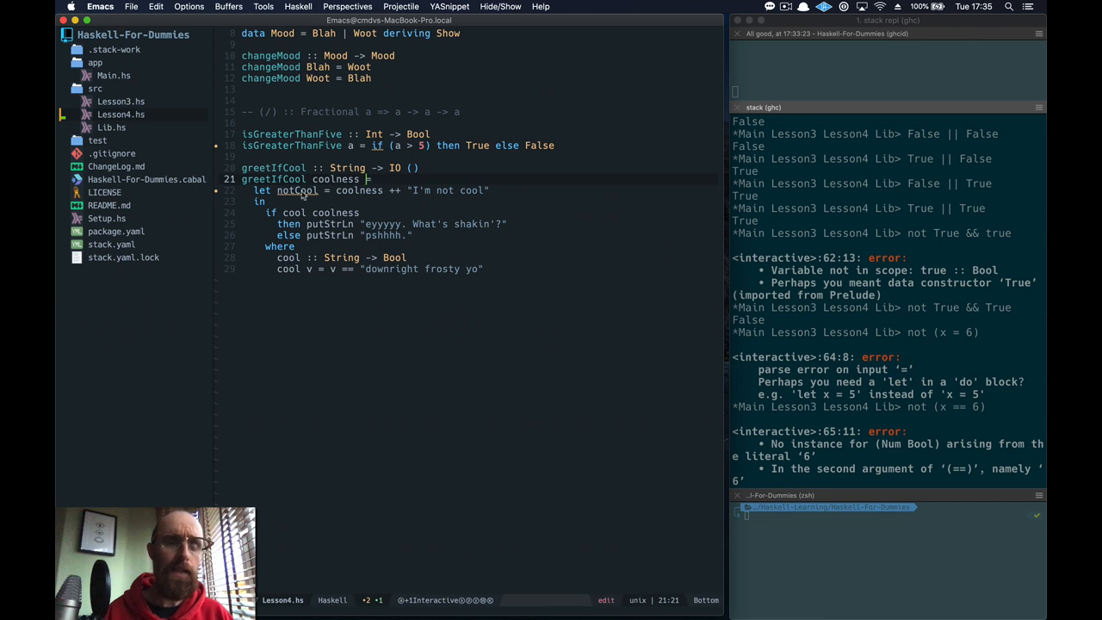
mouse_move(268, 201)
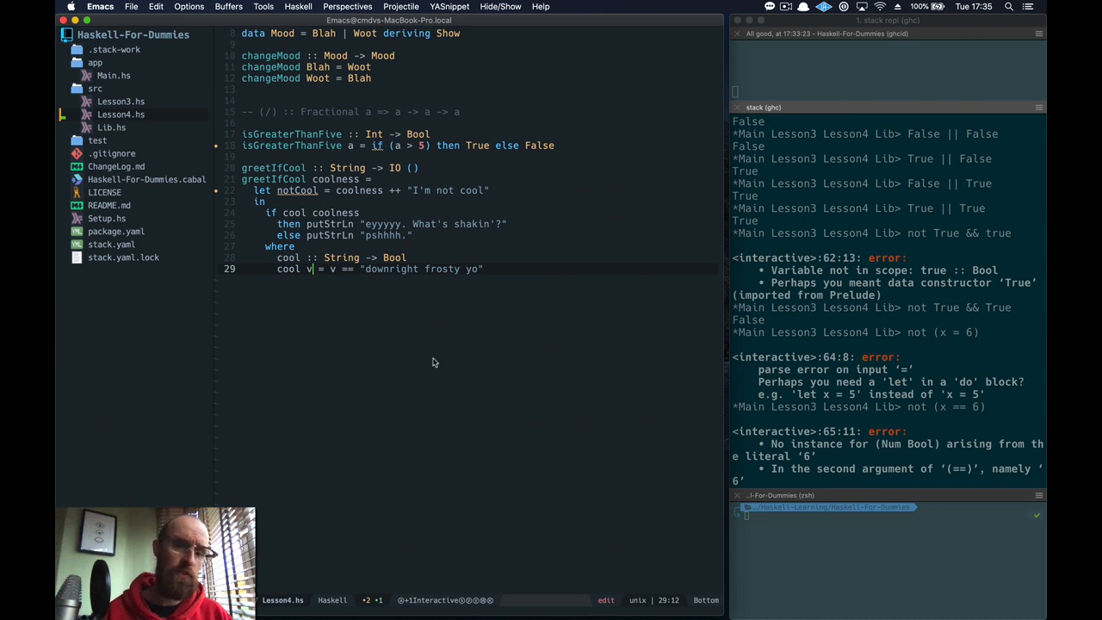
mouse_move(345, 250)
text([Char])
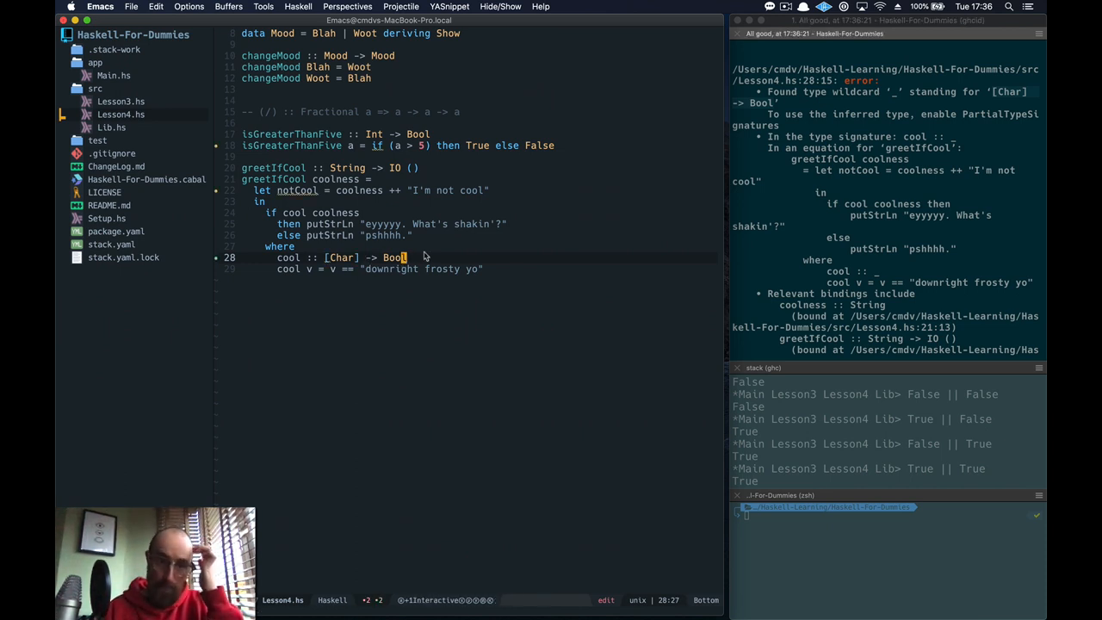
mouse_move(435, 334)
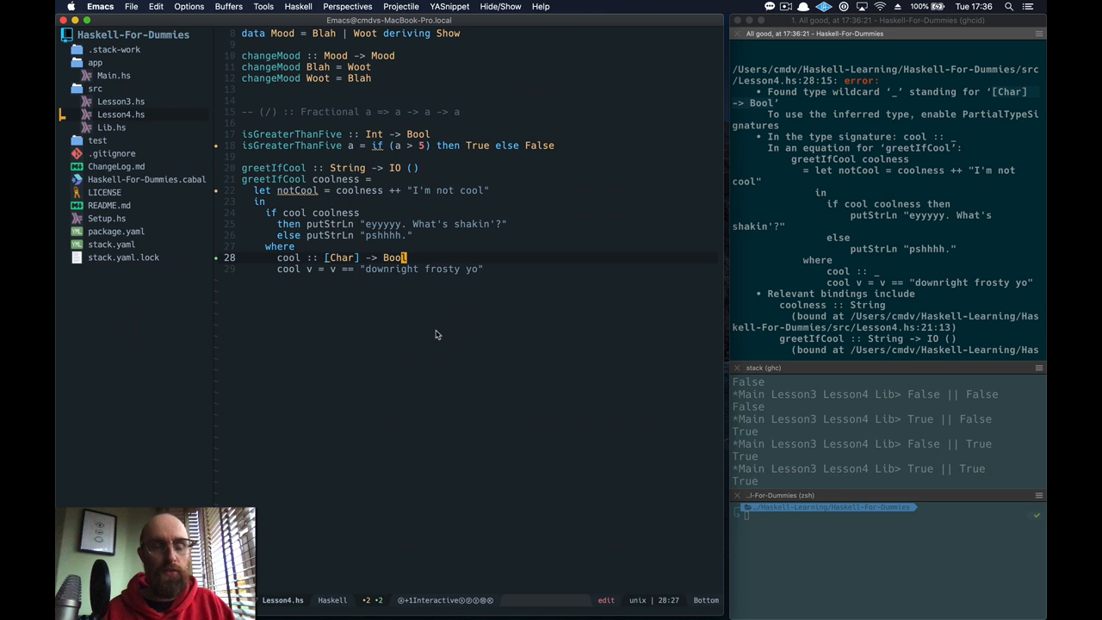
mouse_move(448, 338)
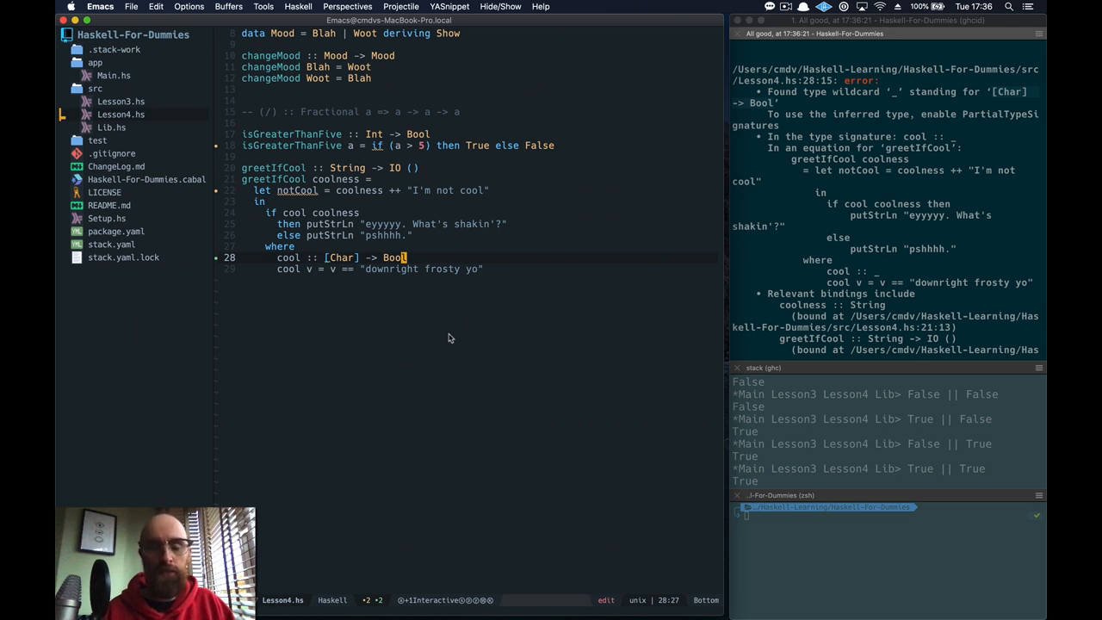